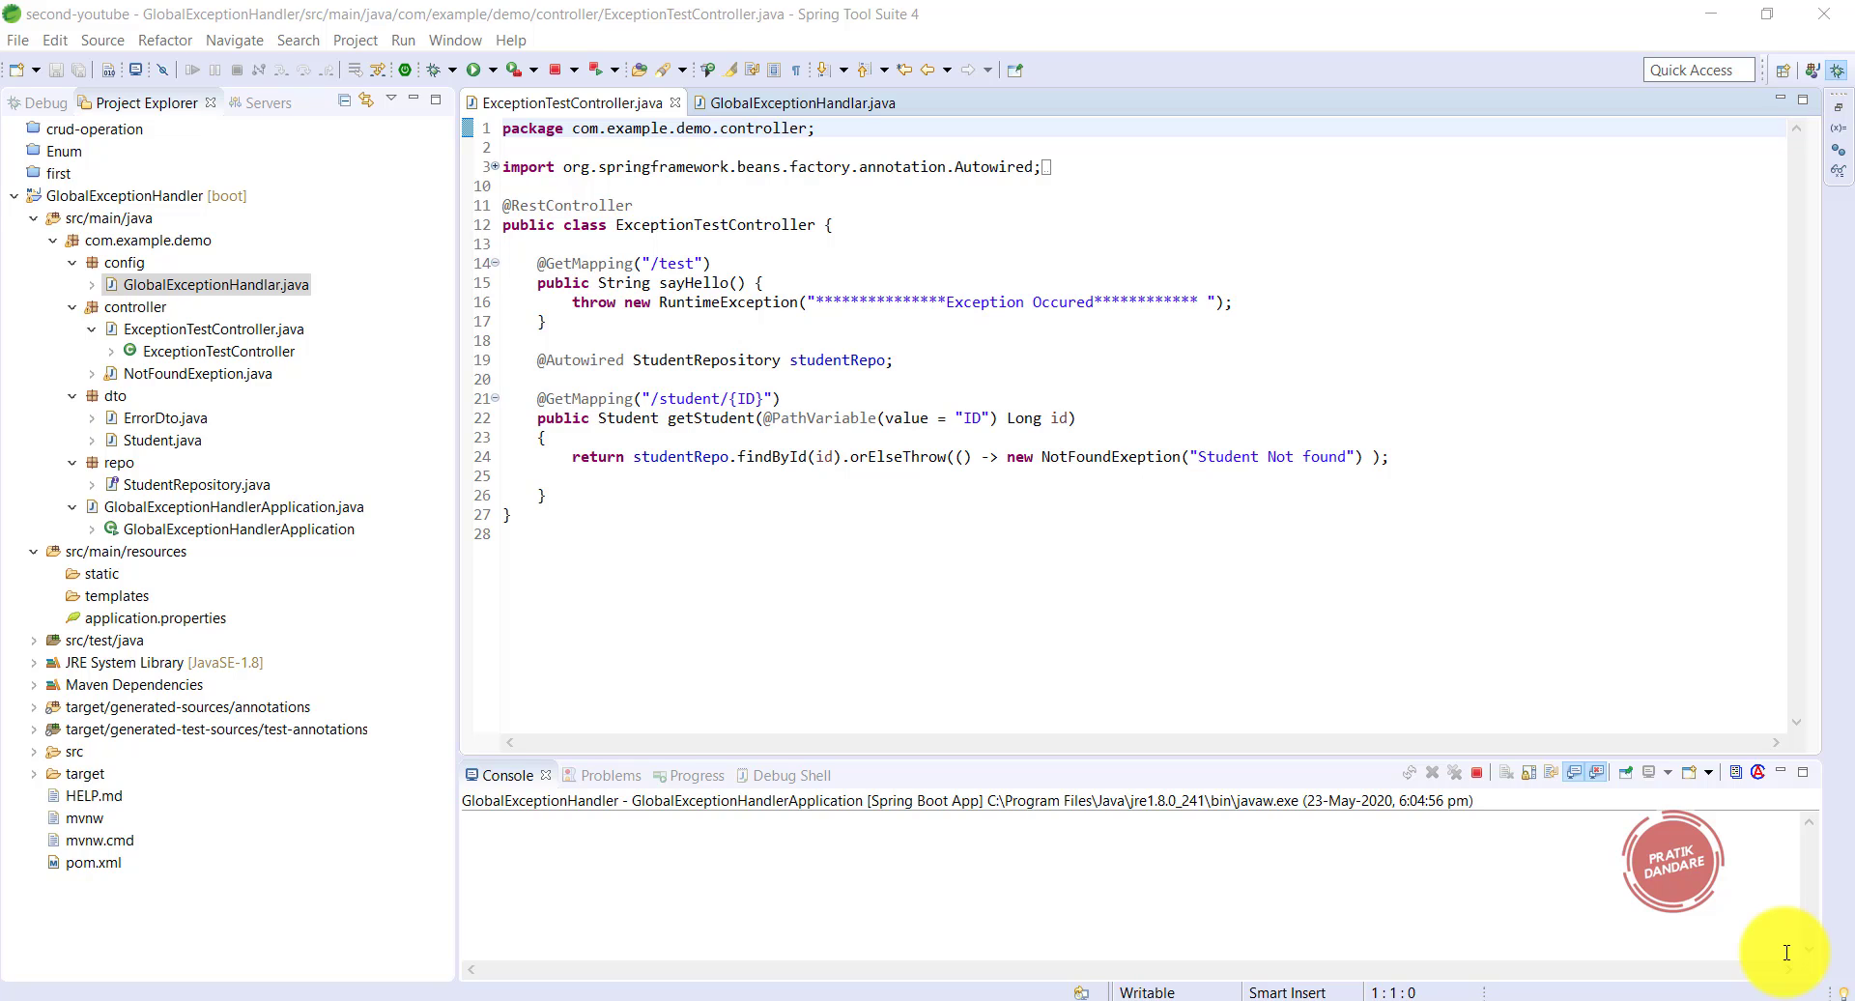
mouse_move(1722, 648)
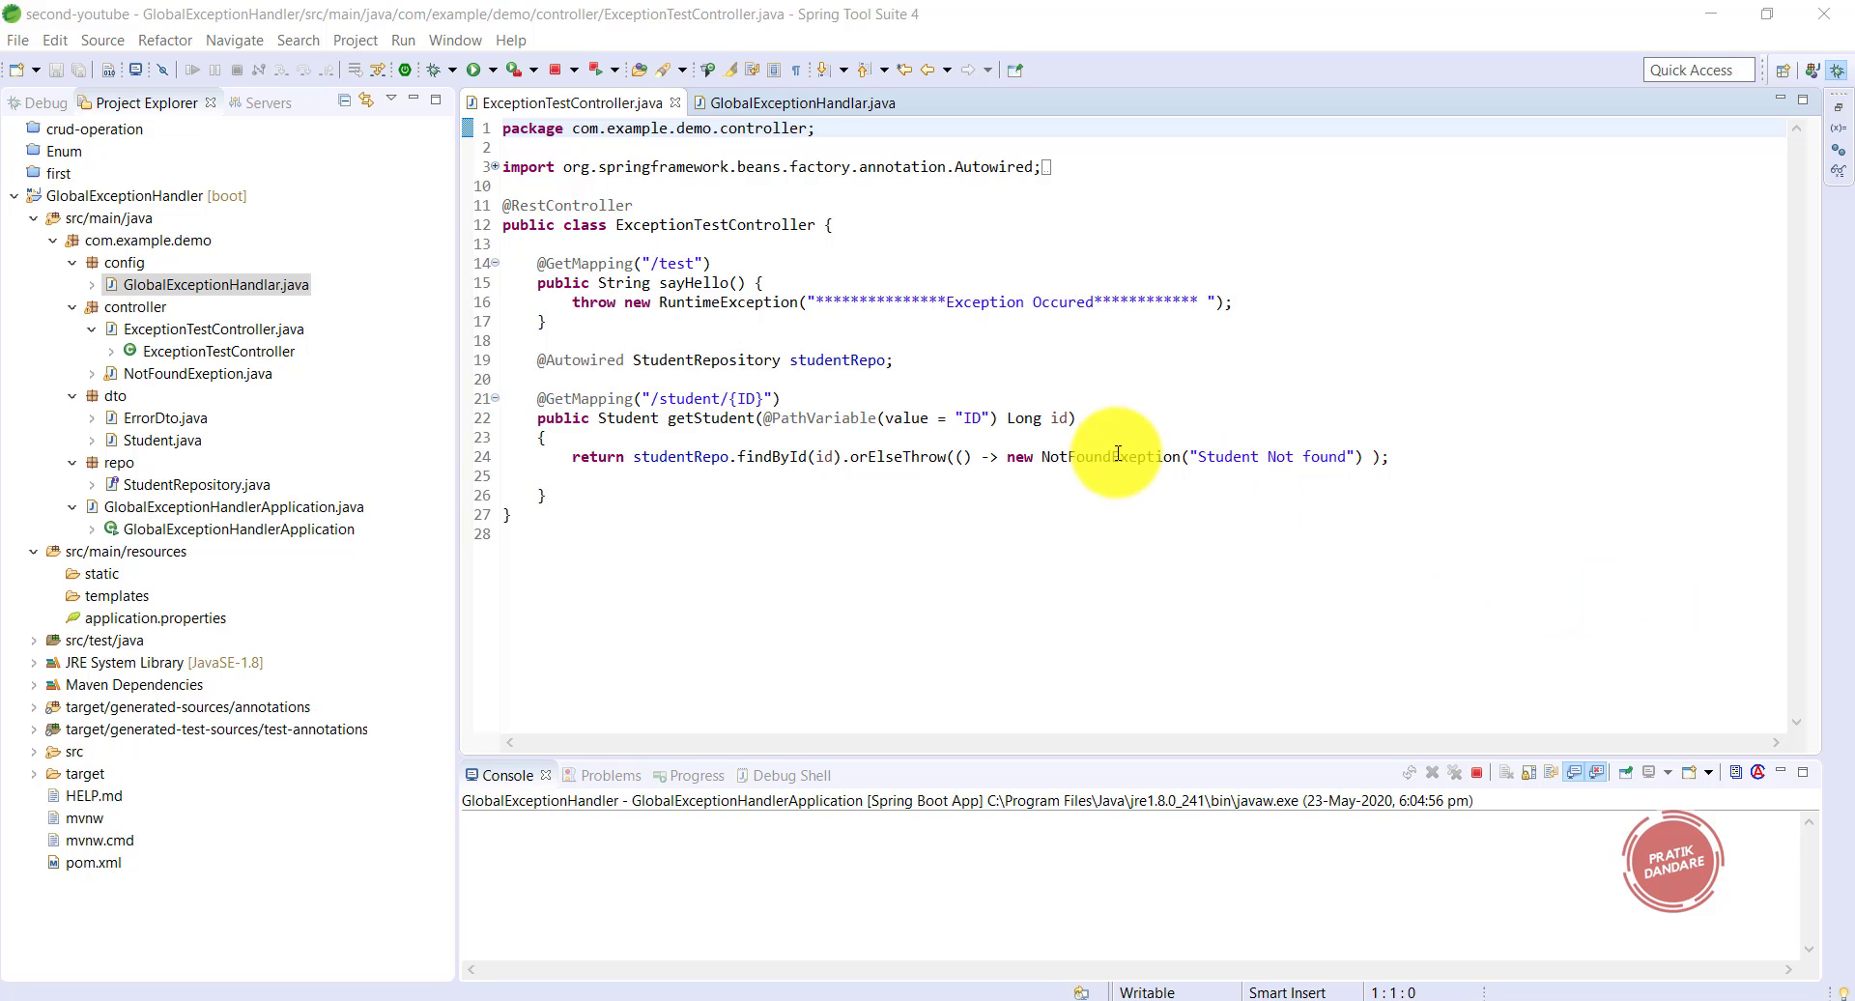
- Replace NotFoundExeption with ResponseStatusException and start an HttpStatus.NOT status argument
double_click(1111, 457)
type("R")
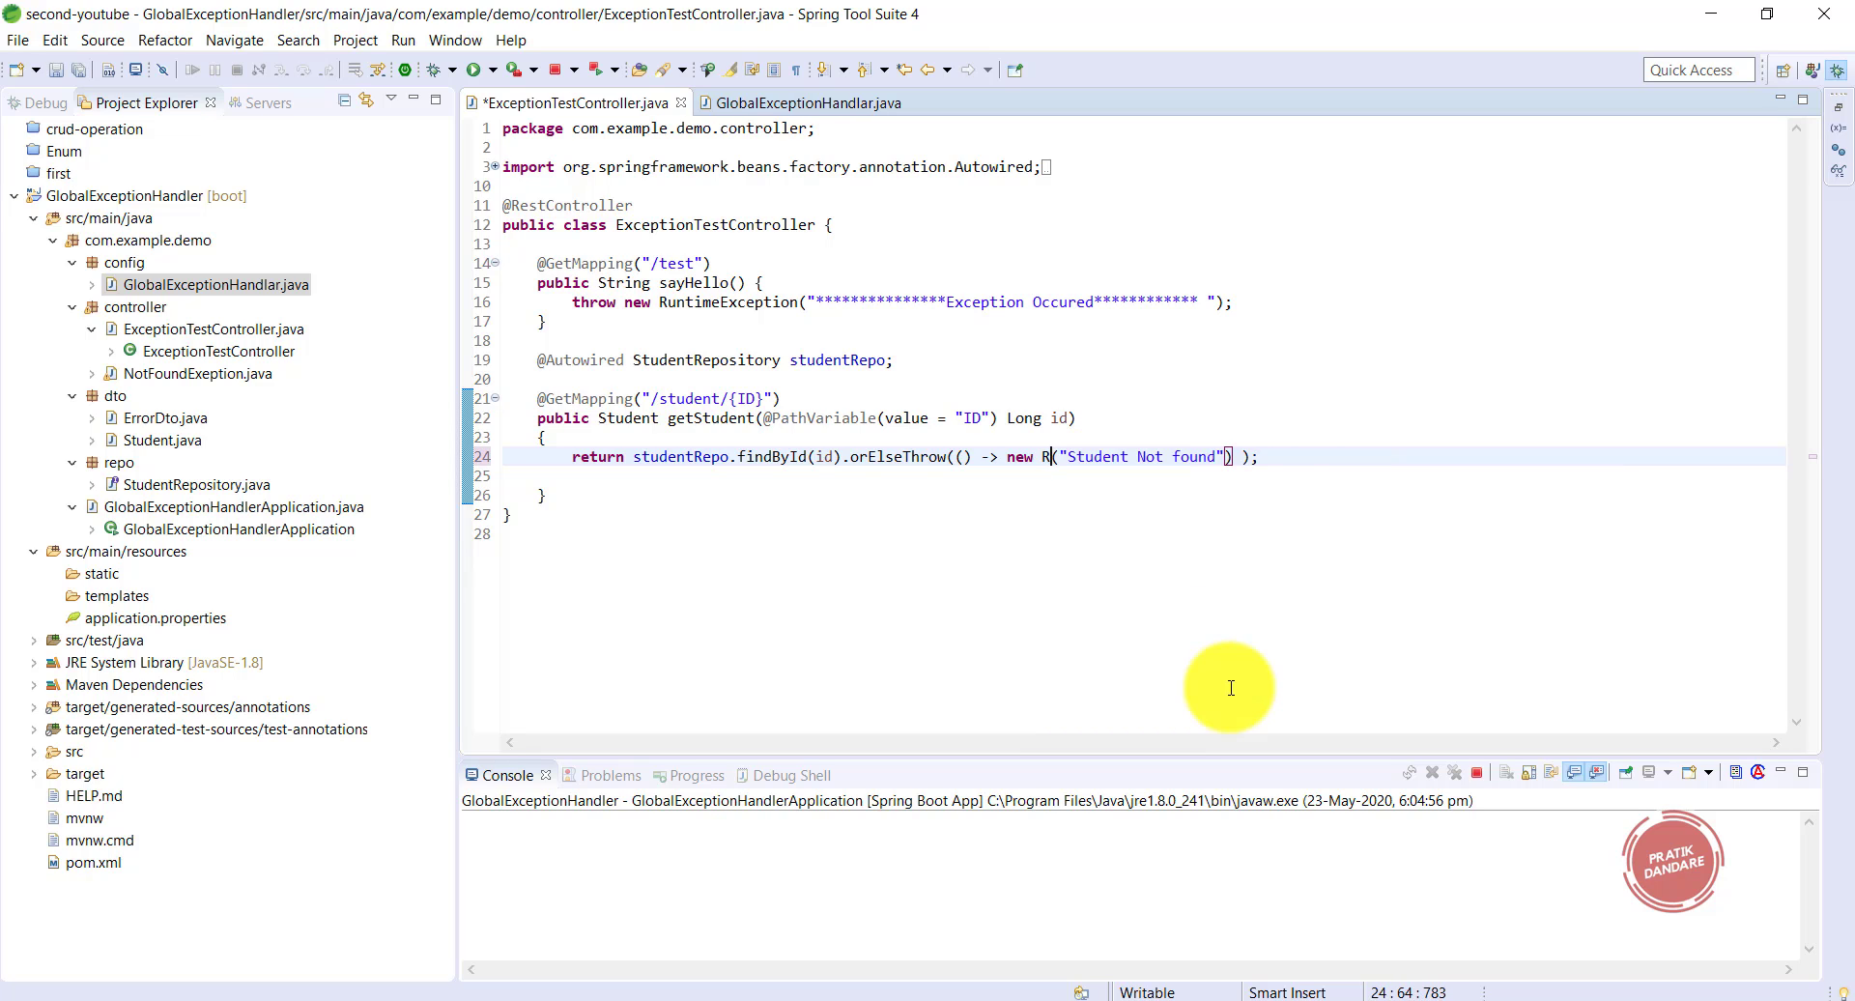
type("esponseStatusException")
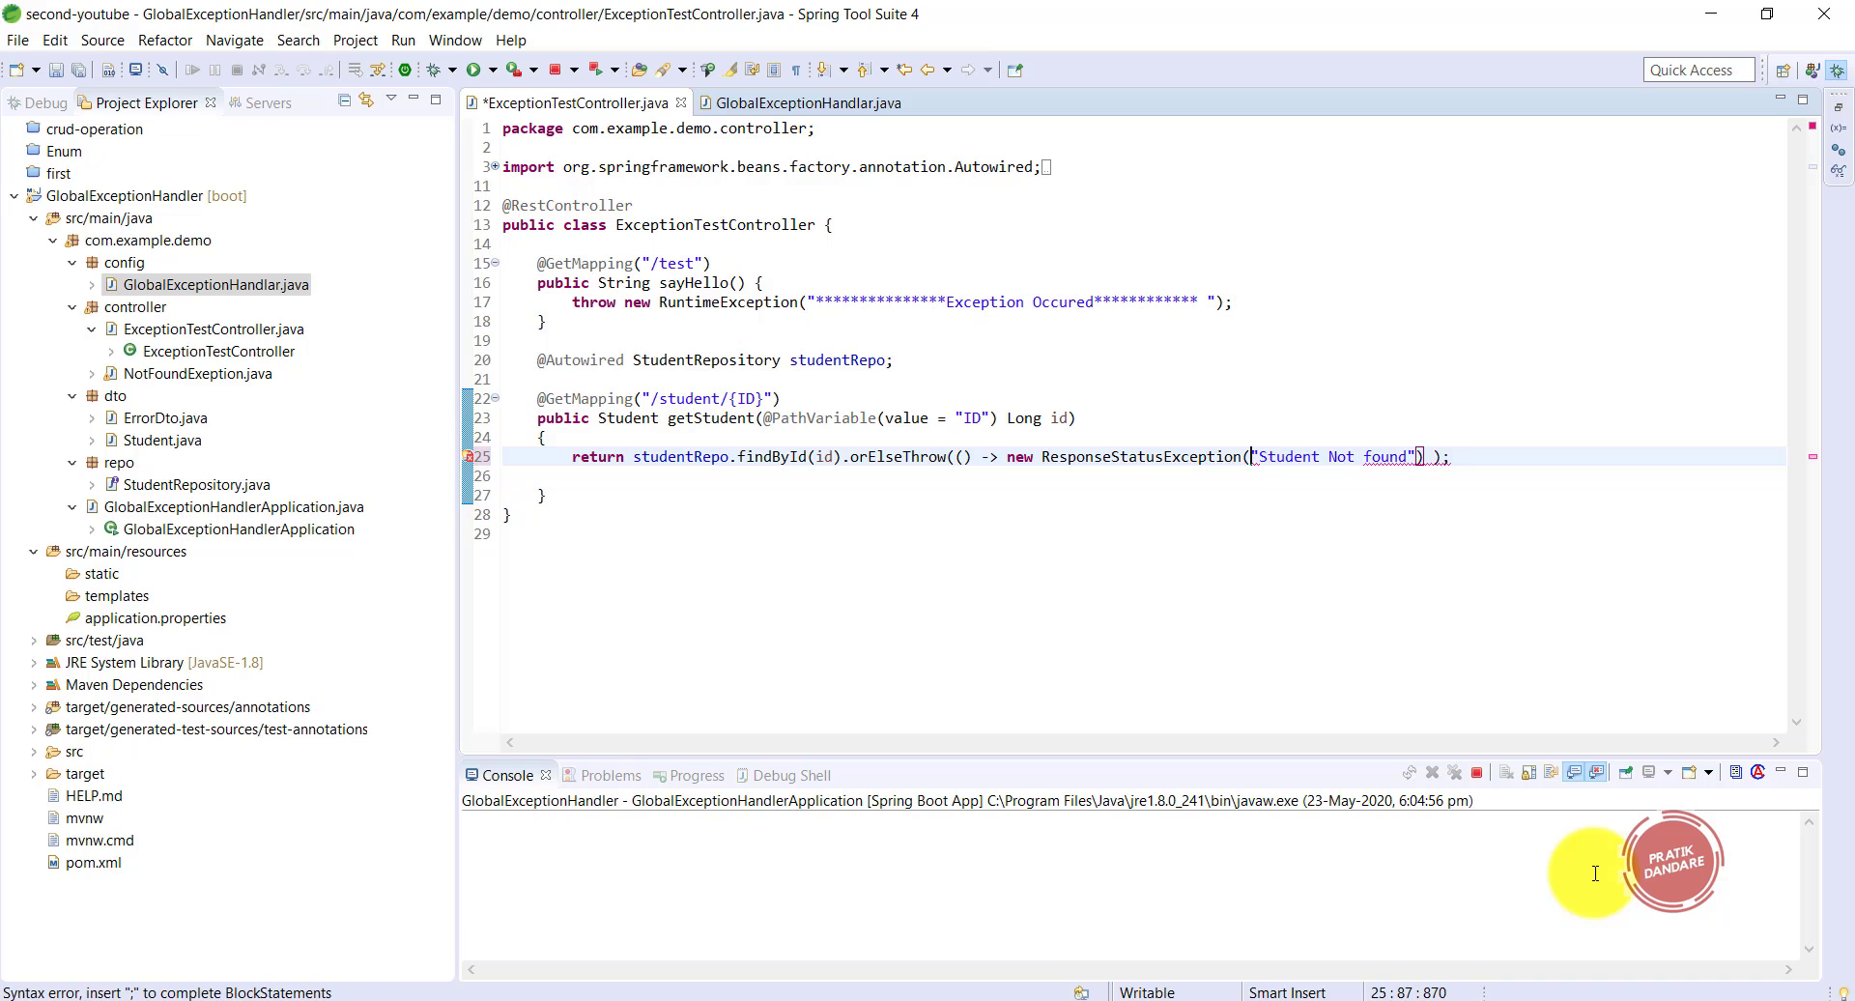
type(",")
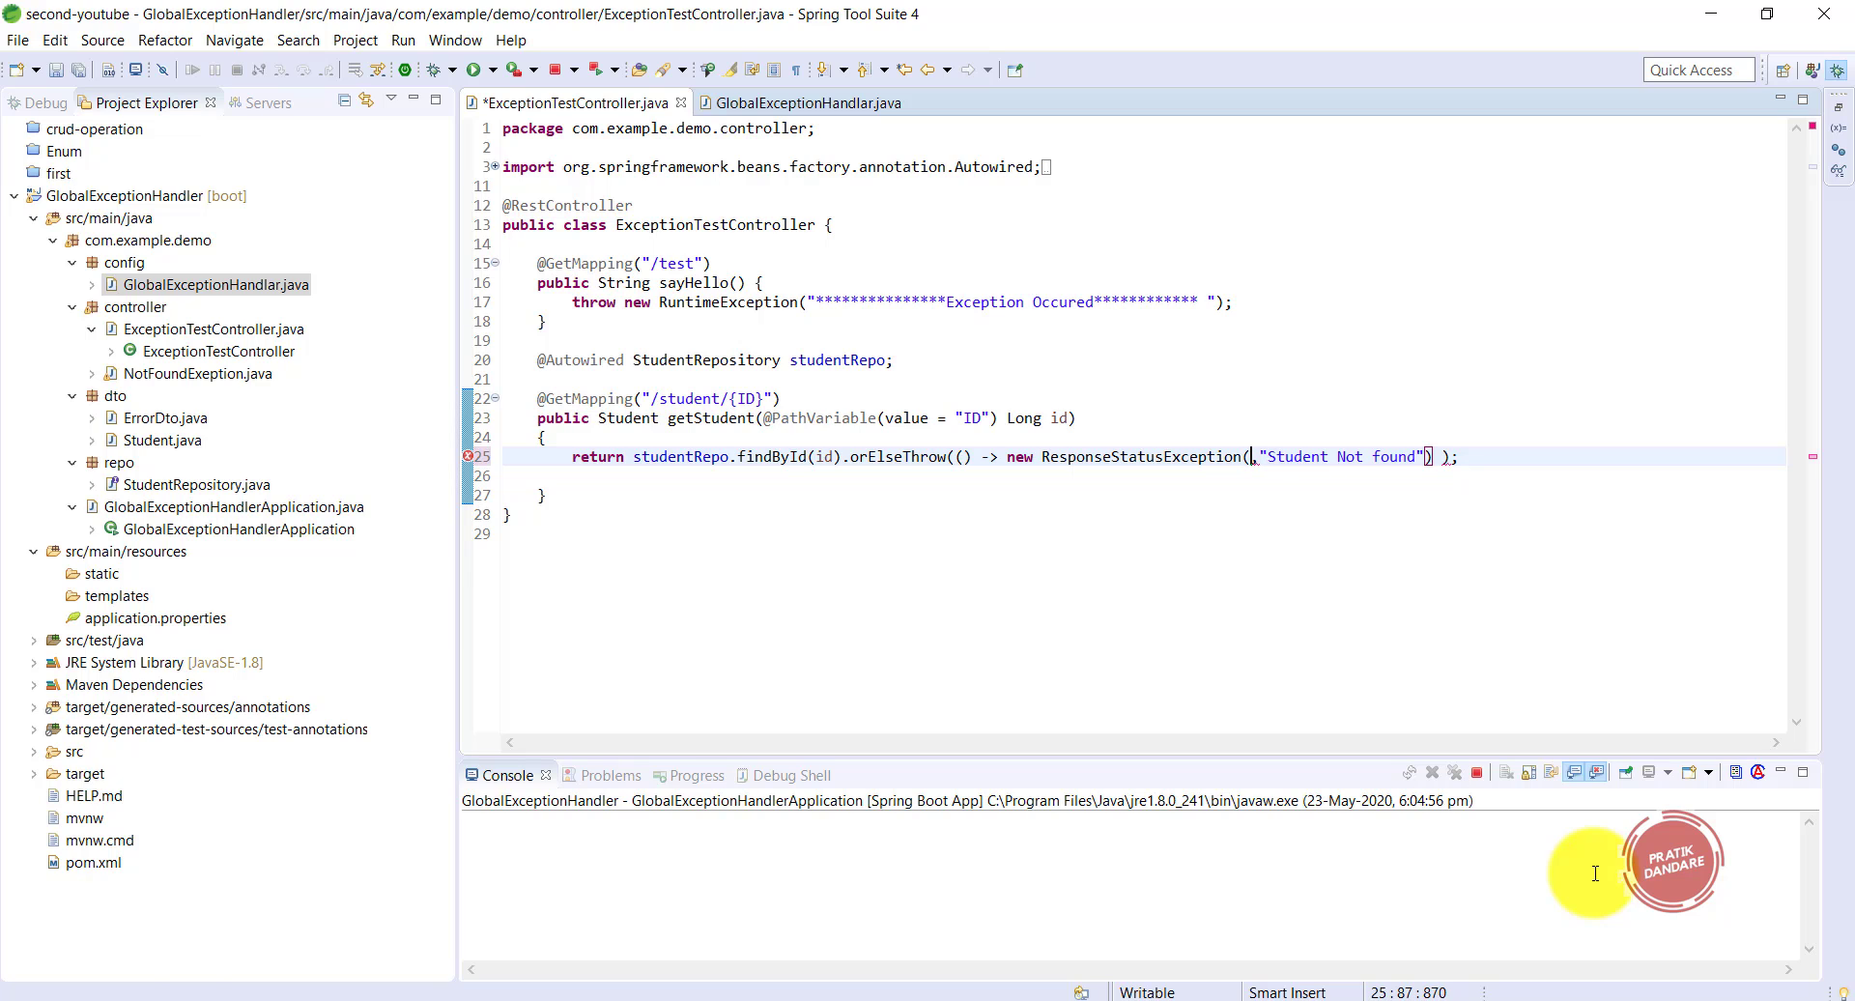
type("HttpStatus.")
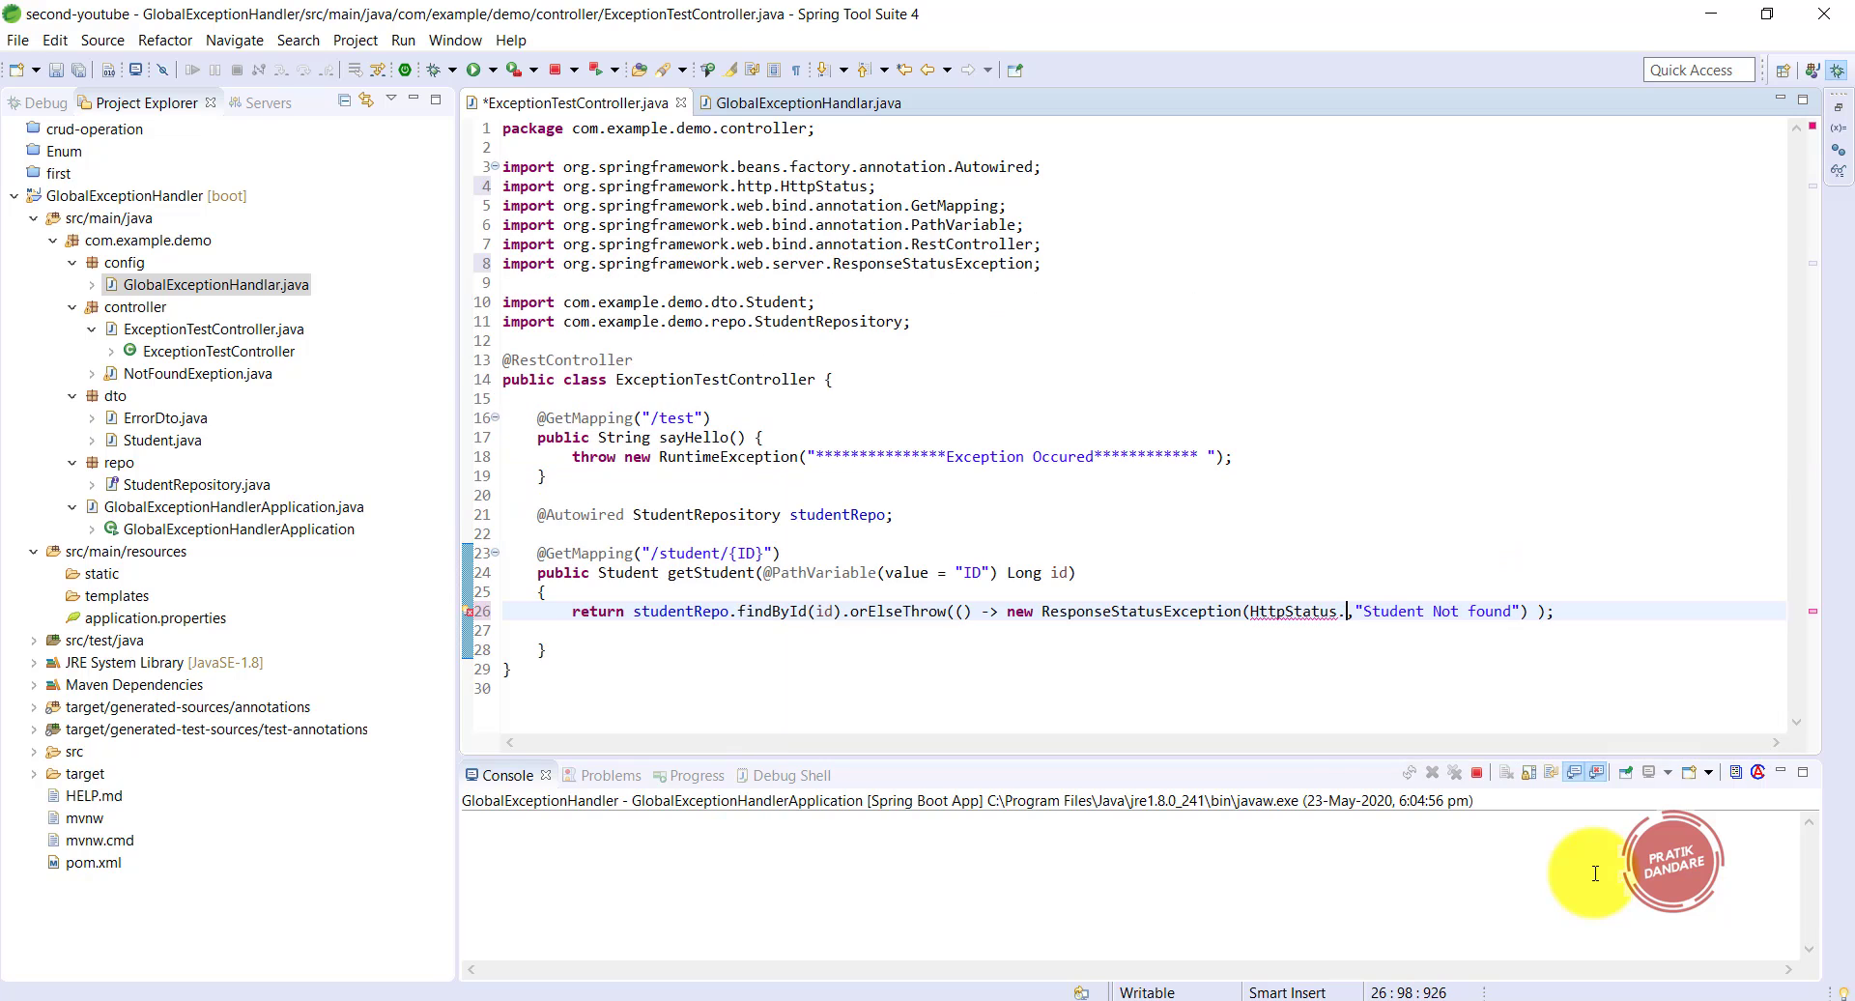
type("NO")
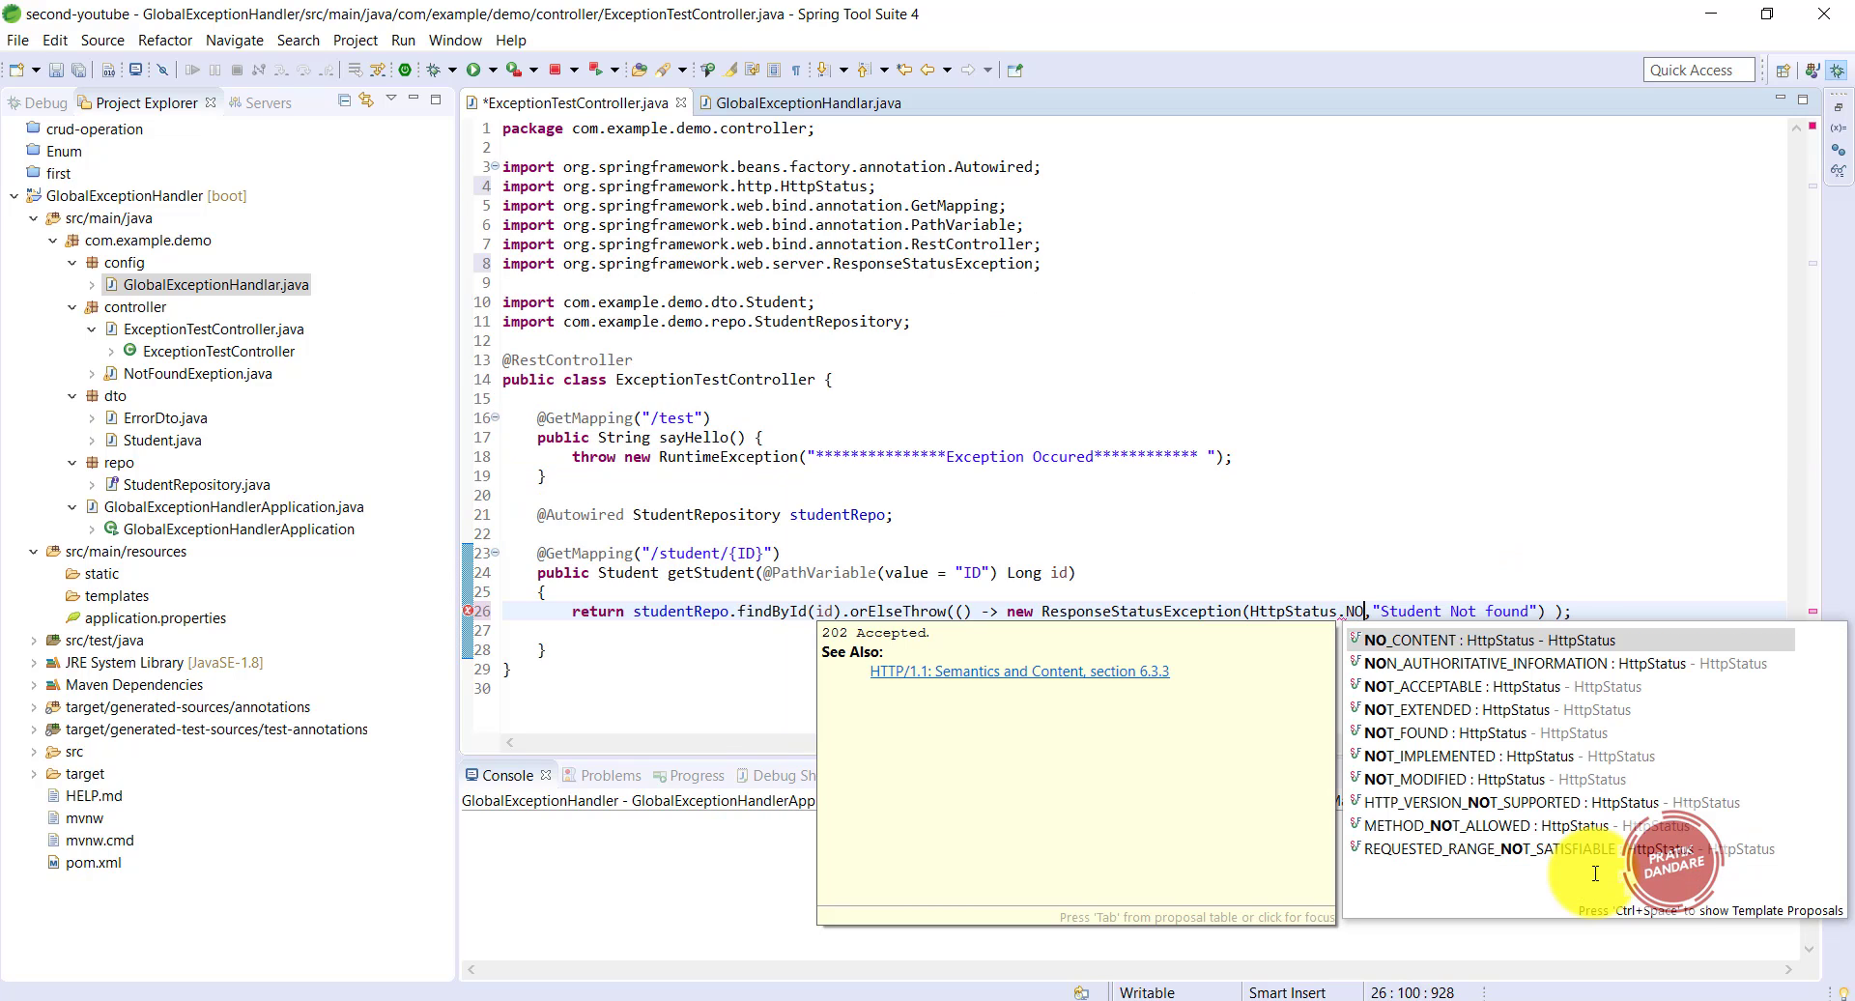
type("T")
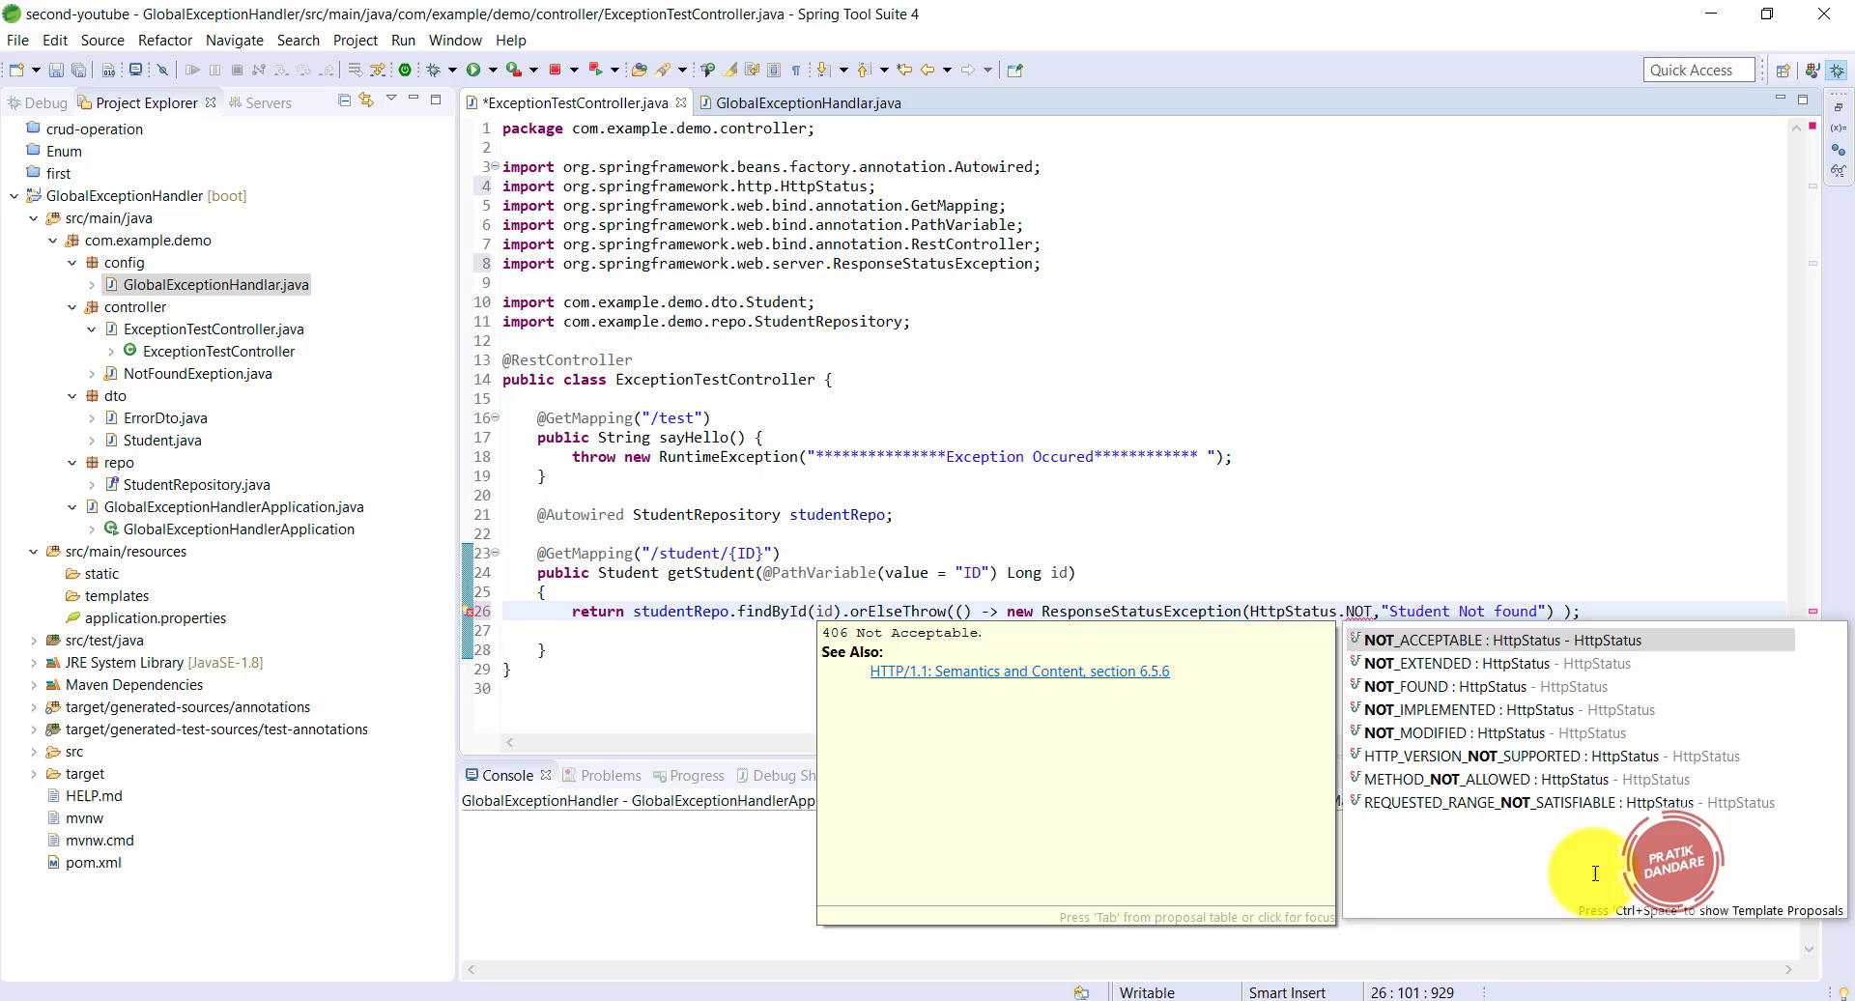
double_click(1451, 686)
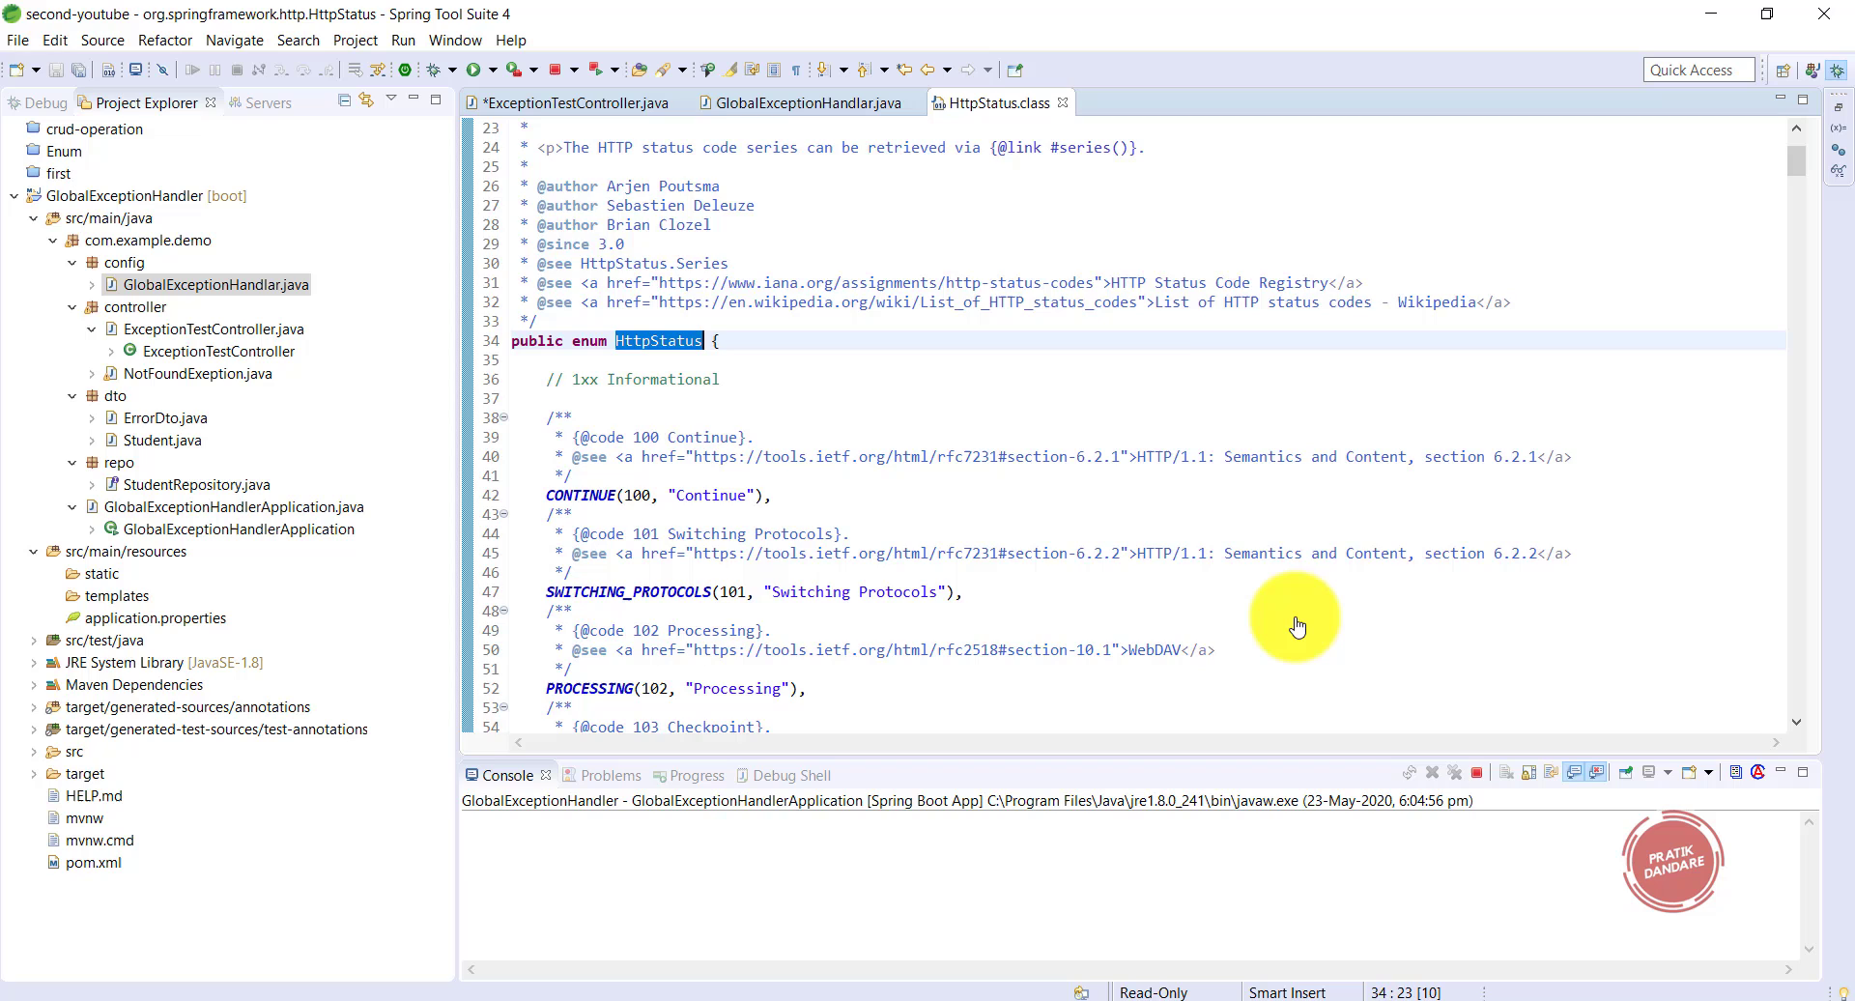
- Scroll through the HttpStatus enum from the 1xx codes down to the 4xx client errors
scroll("down", 3)
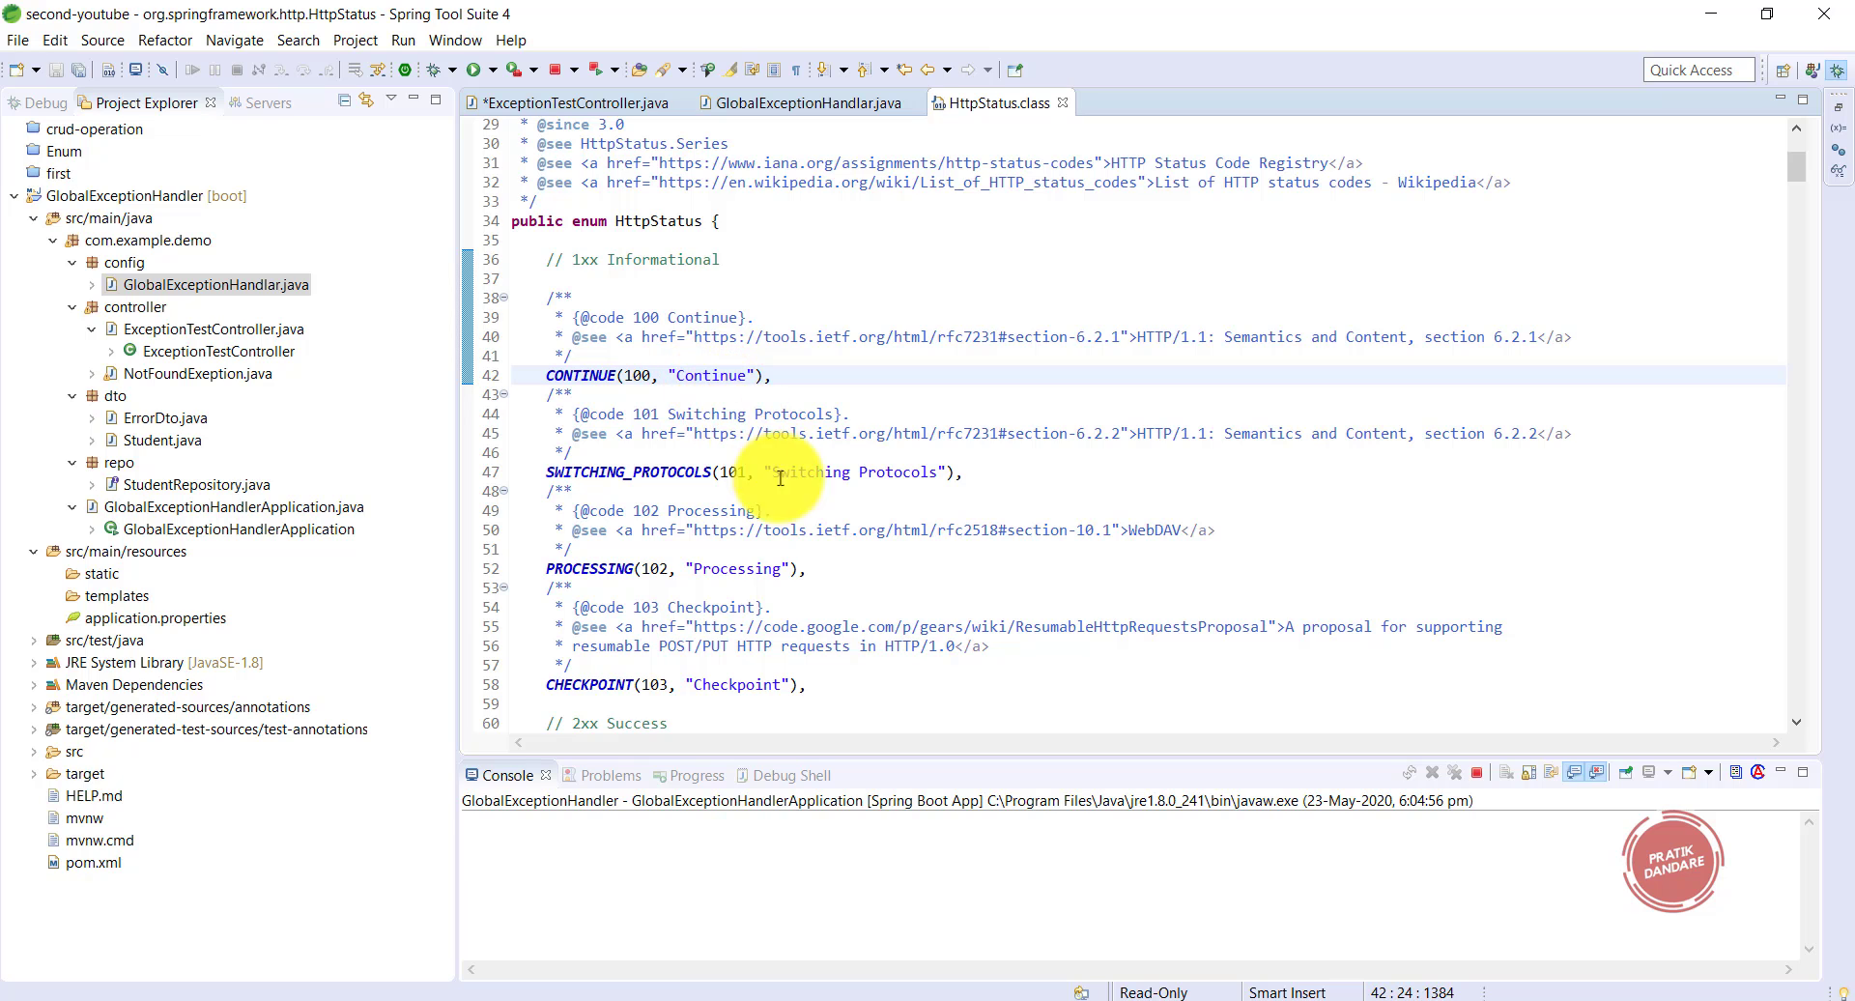
scroll("down", 3)
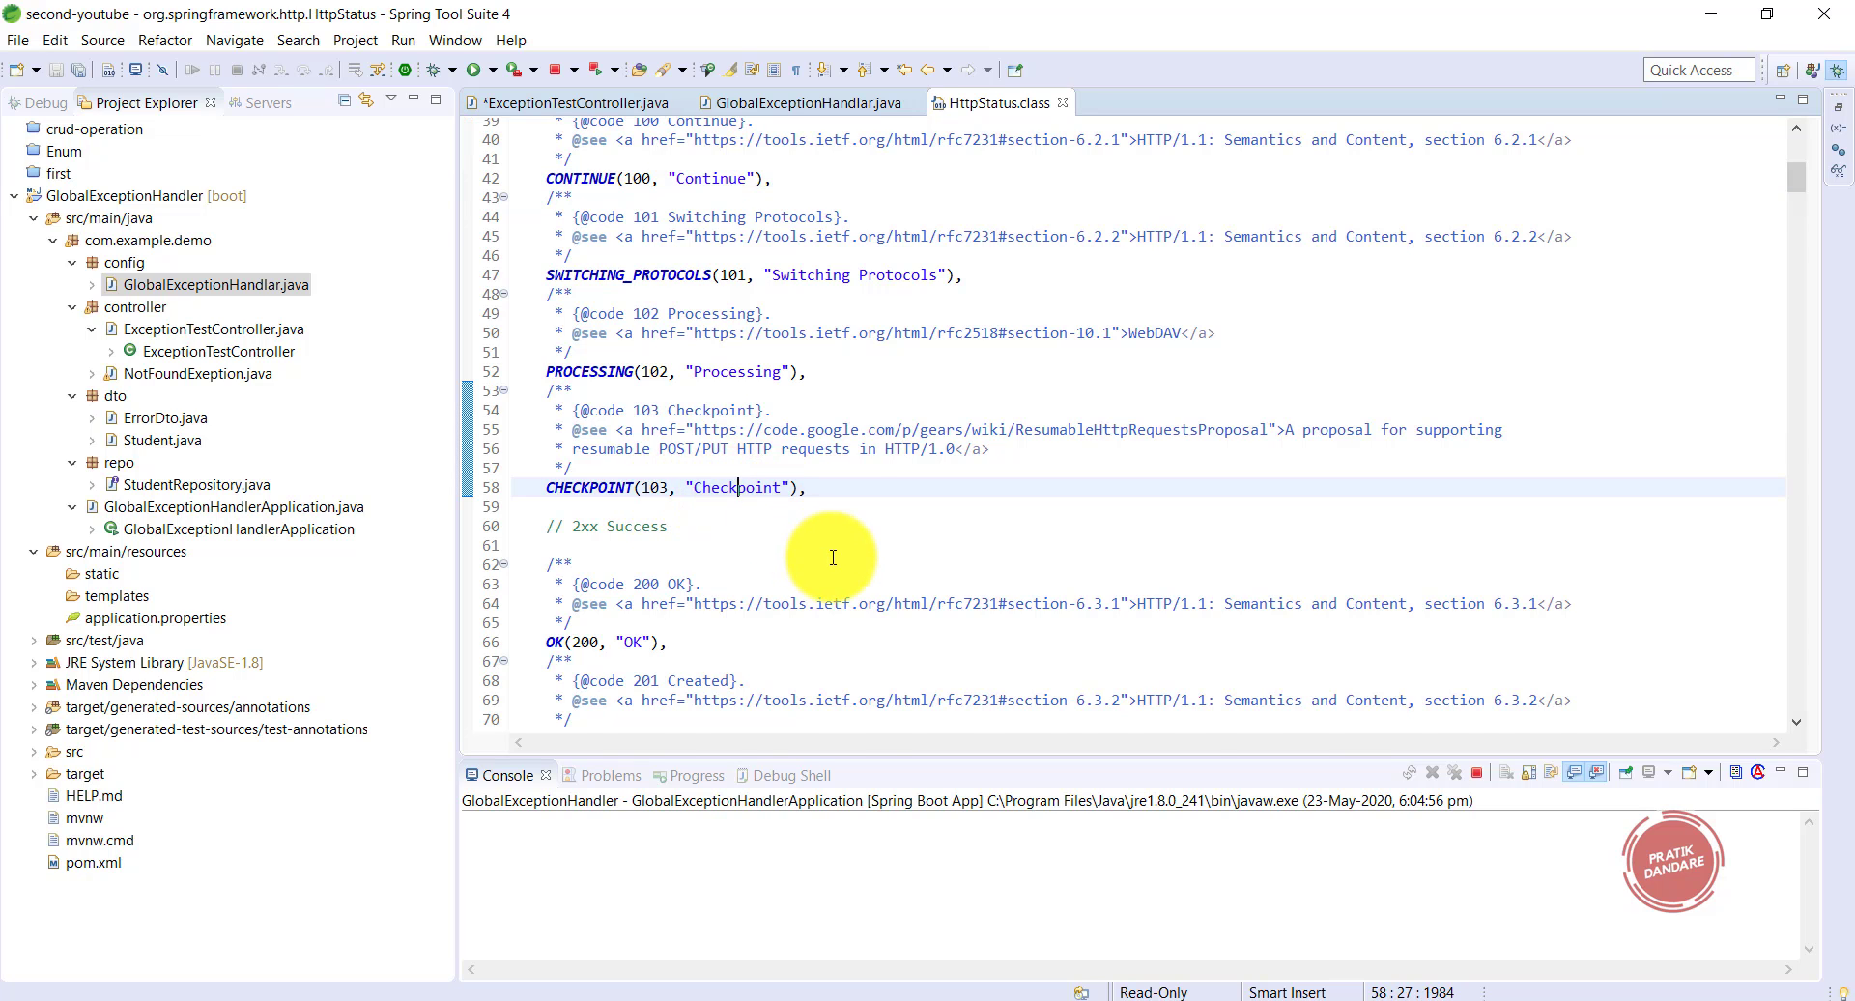
scroll("down", 3)
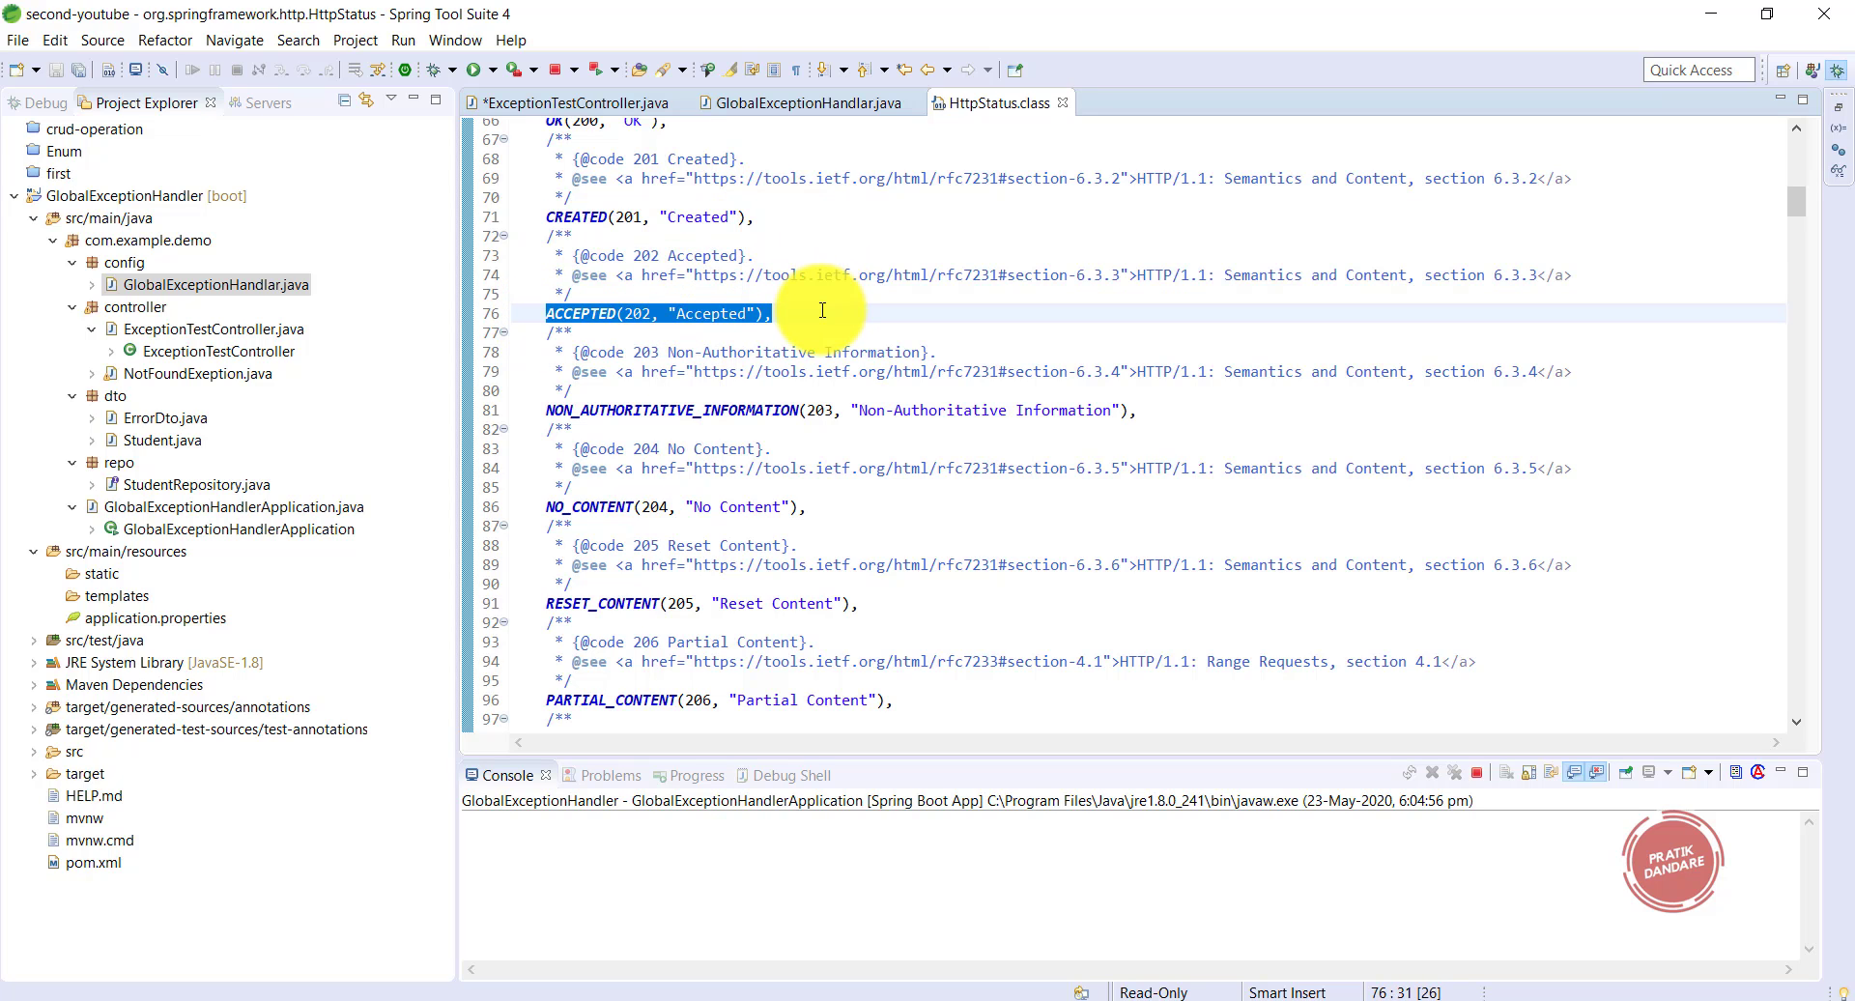
scroll("down", 3)
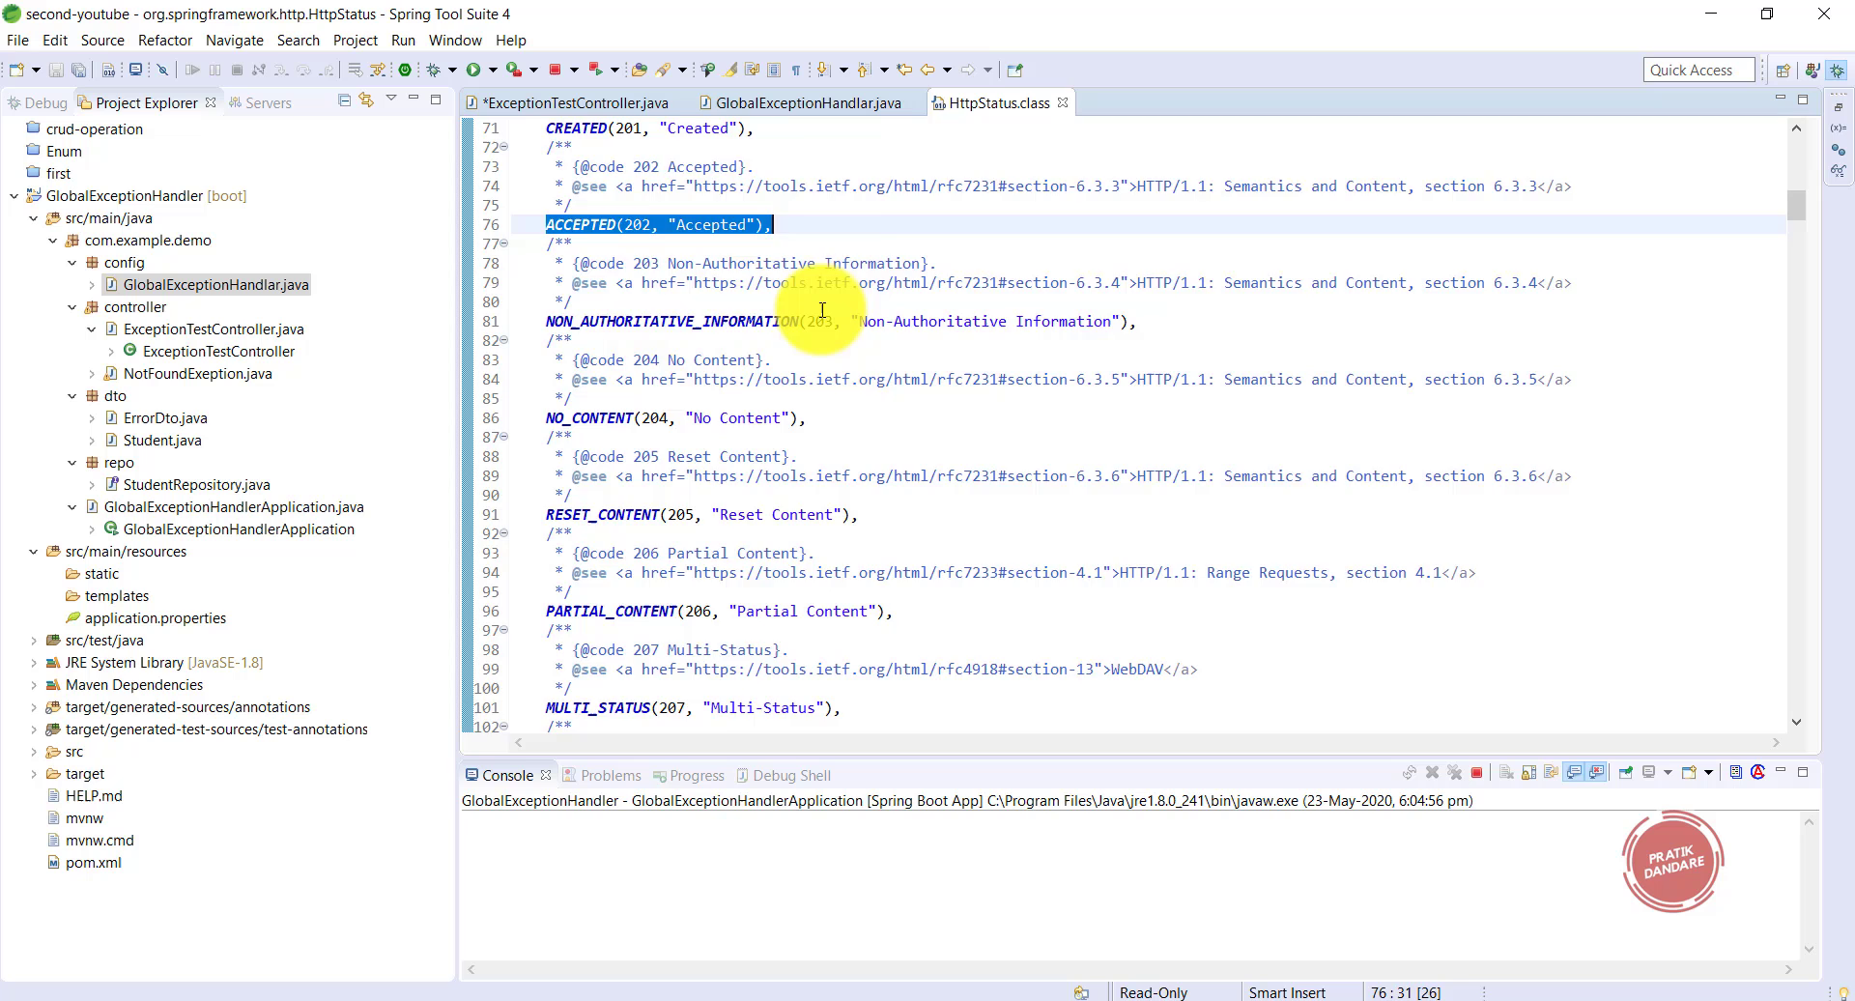
scroll("down", 3)
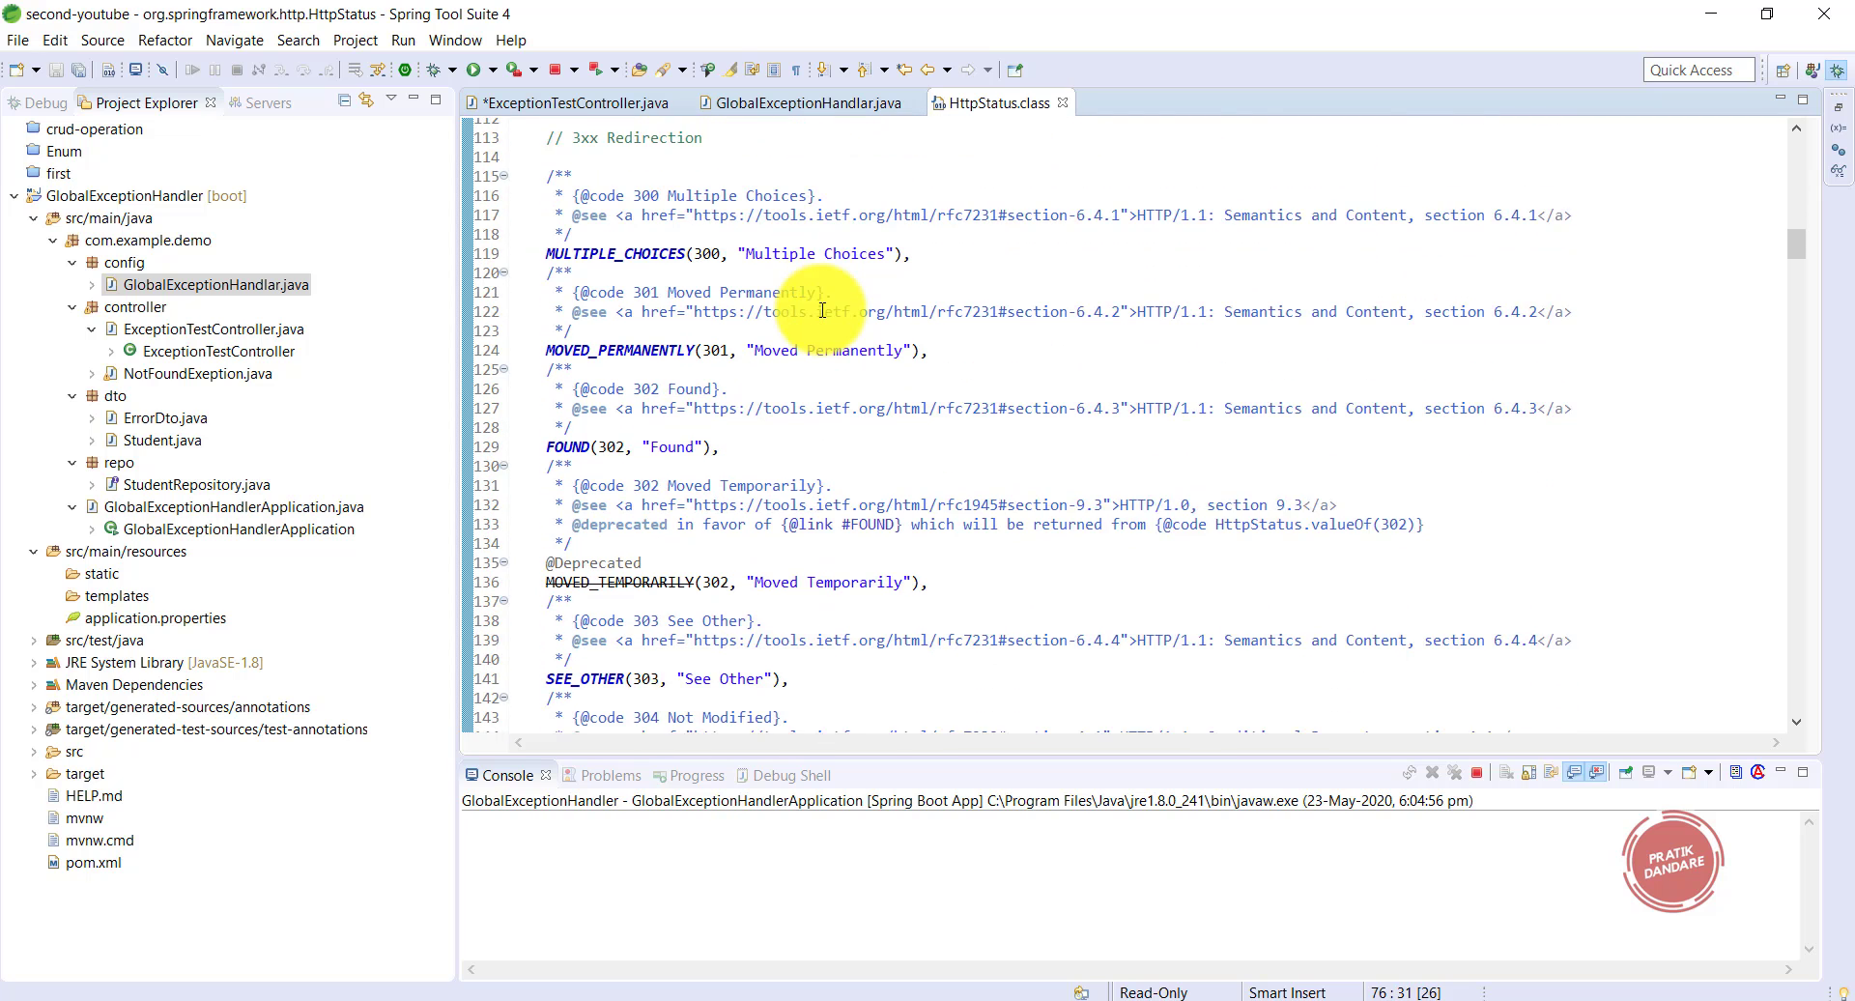
scroll("down", 3)
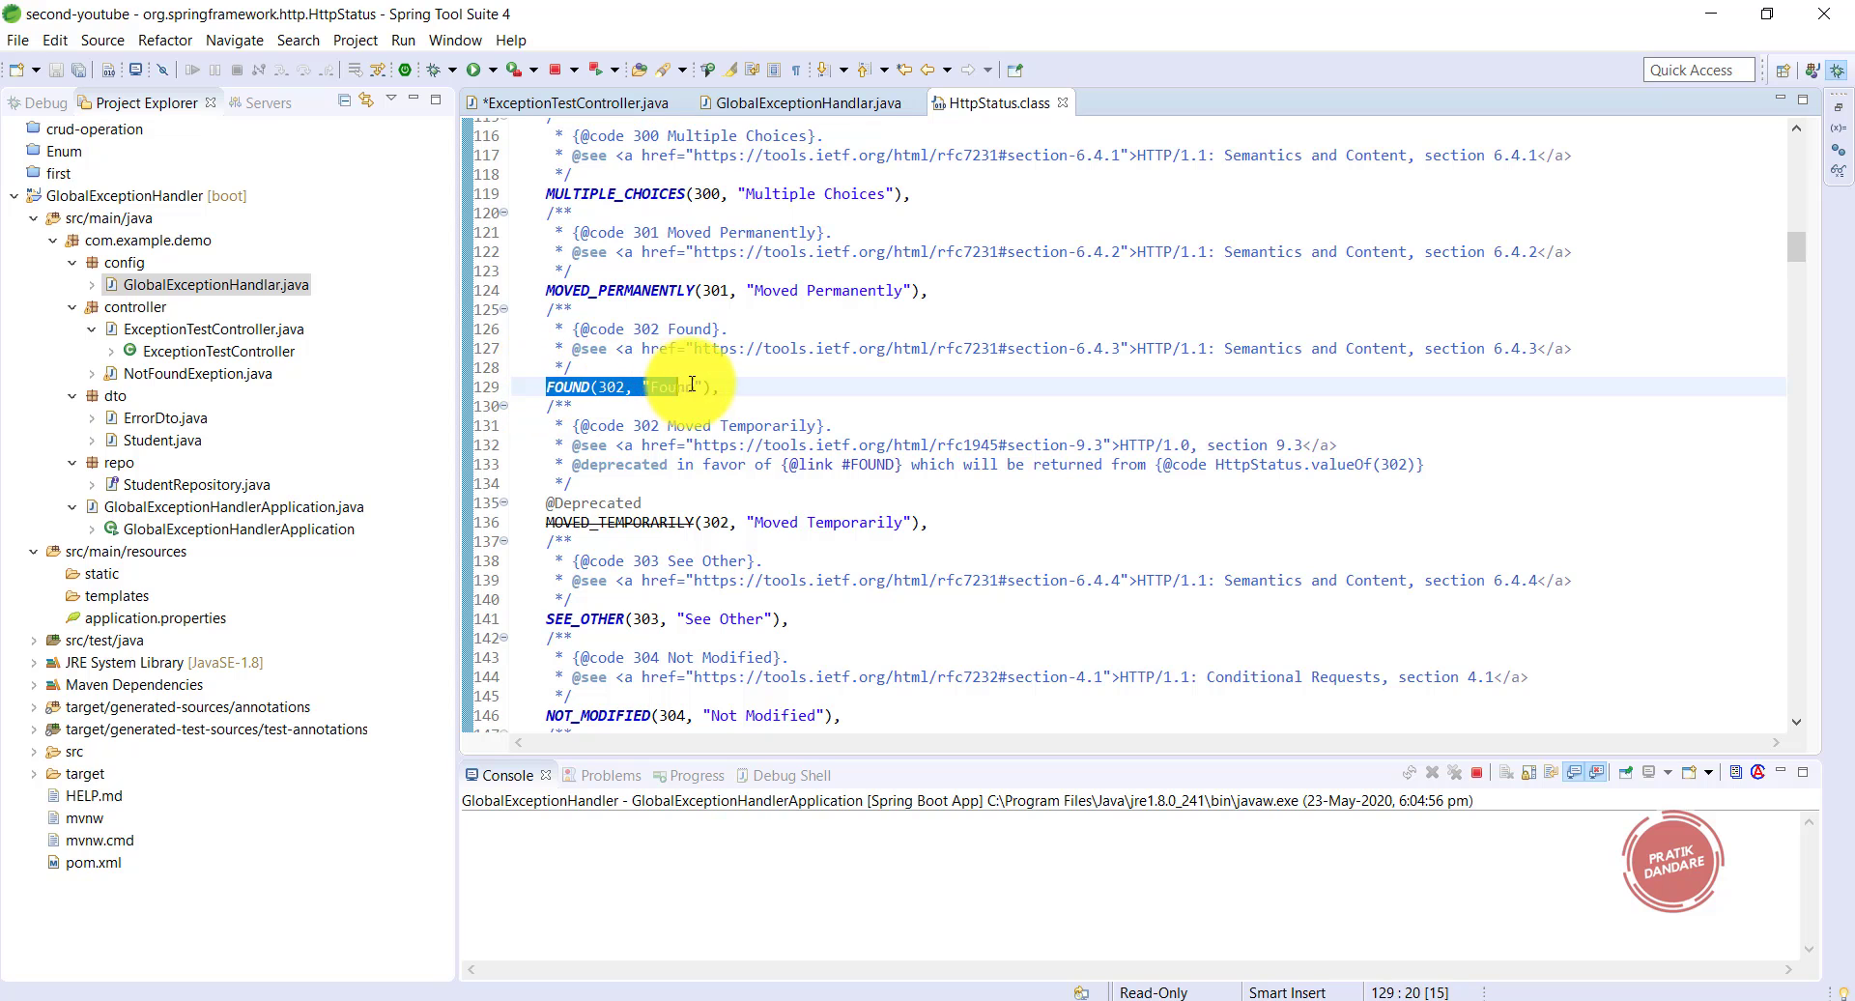
scroll("down", 3)
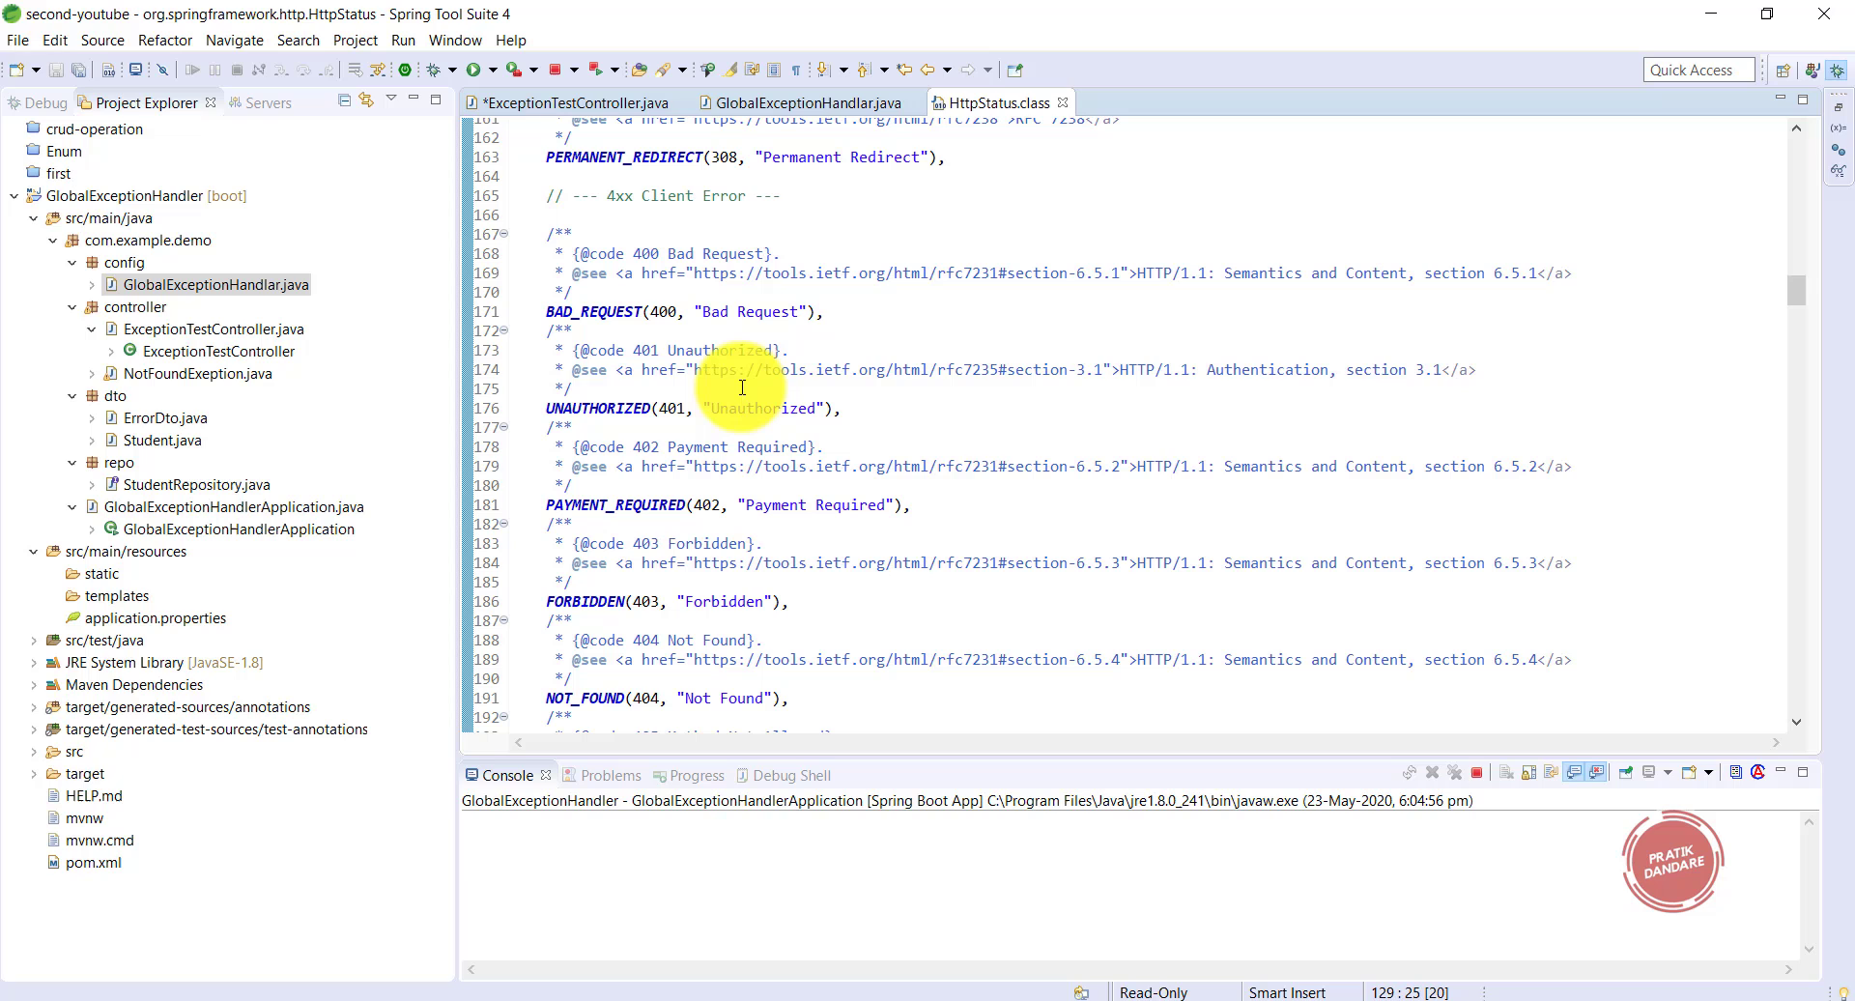
mouse_move(1056, 106)
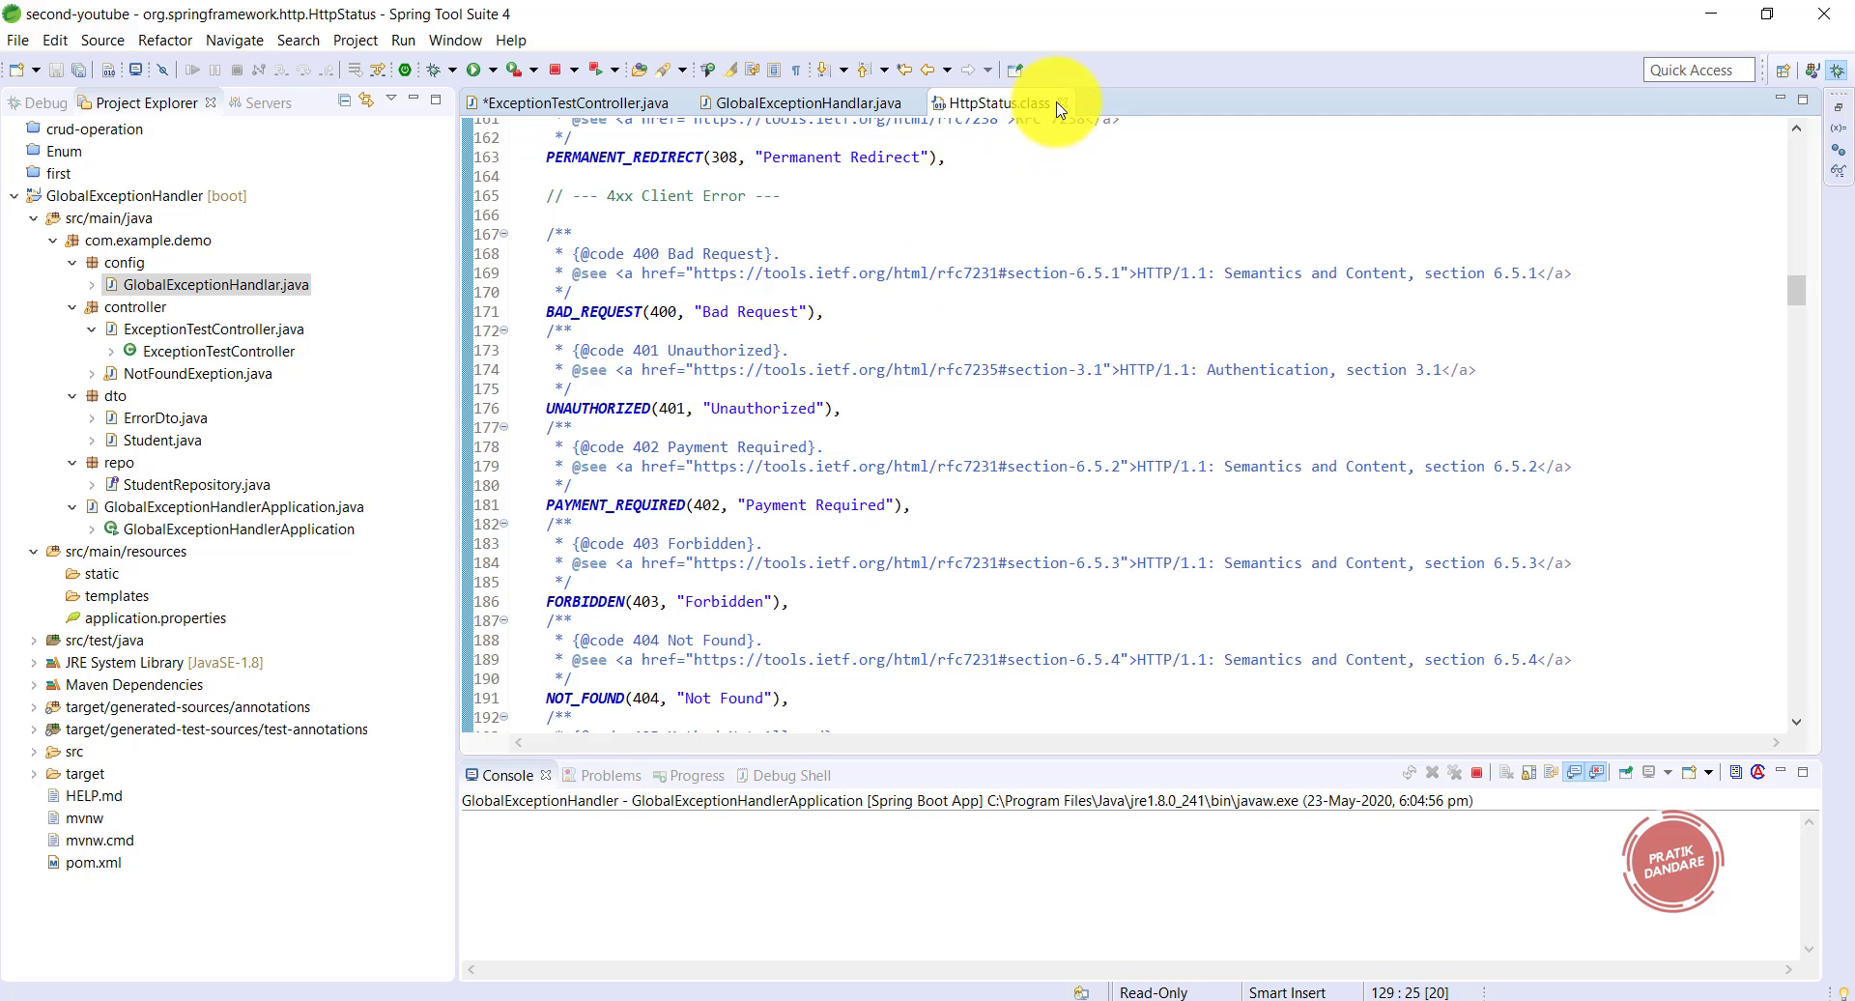
- Close HttpStatus.class, returning to the controller now using HttpStatus.NOT_FOUND
left_click(1063, 103)
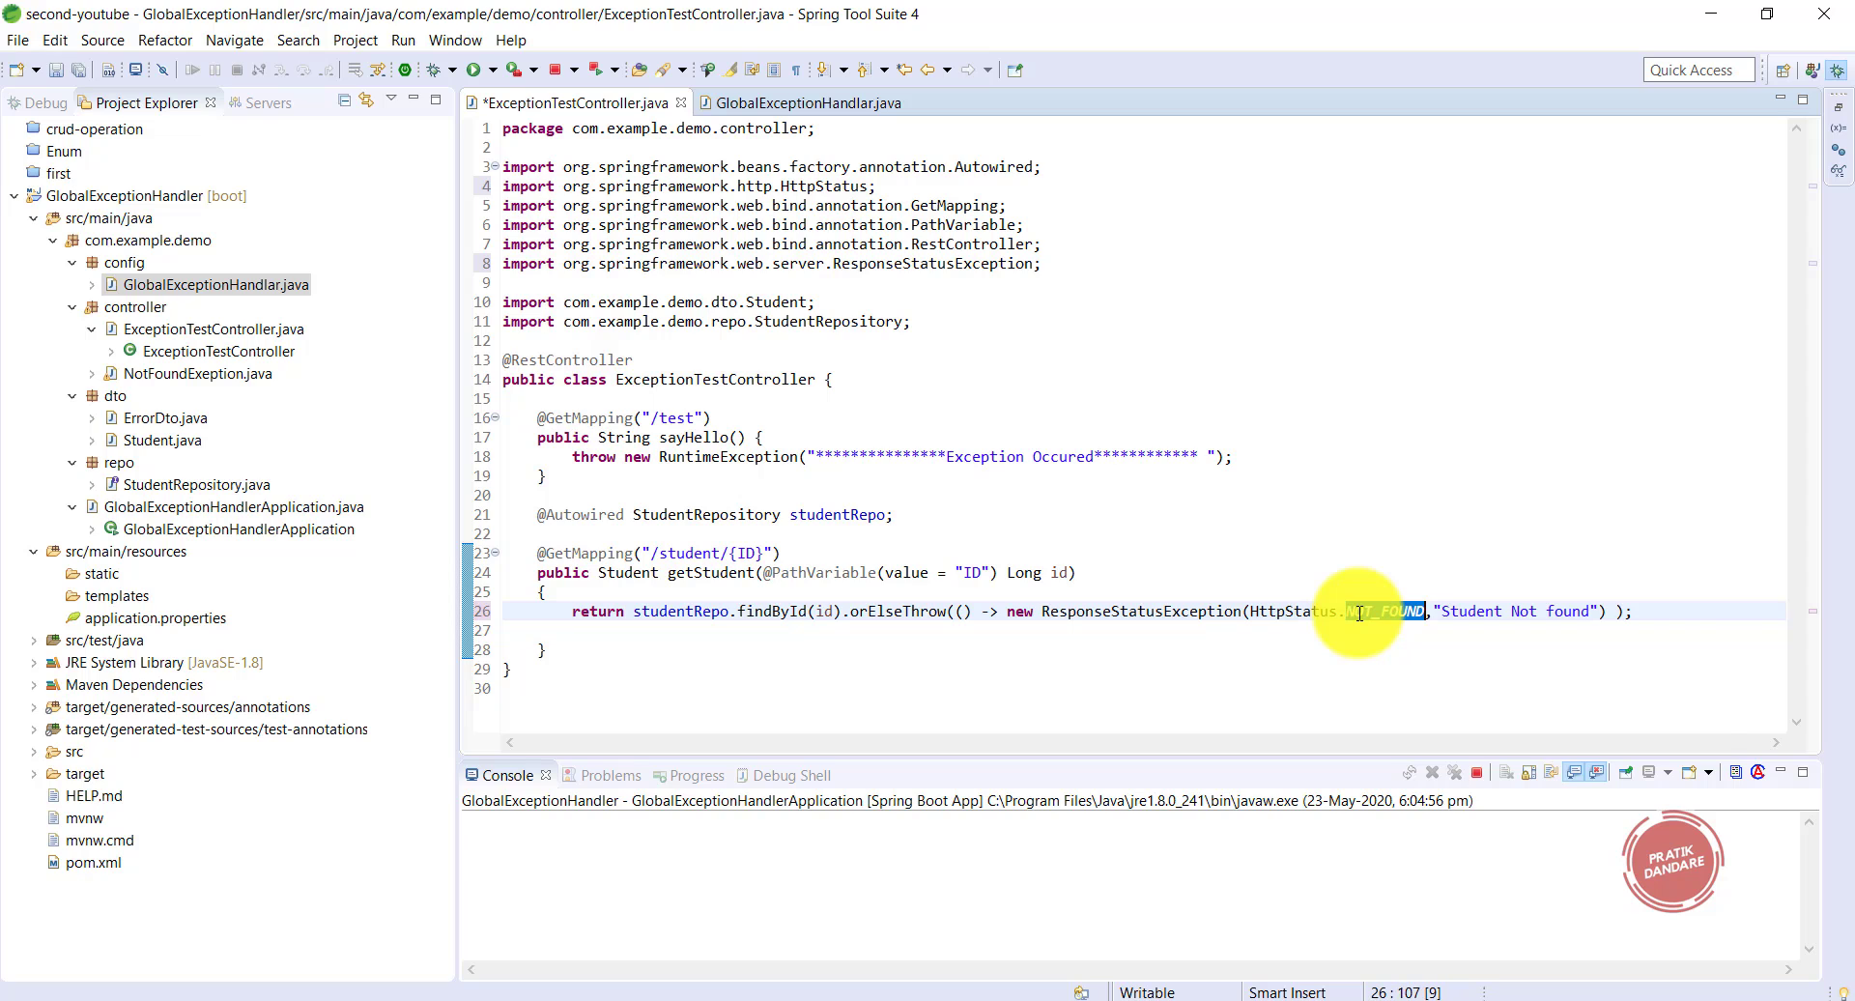
mouse_move(1097, 612)
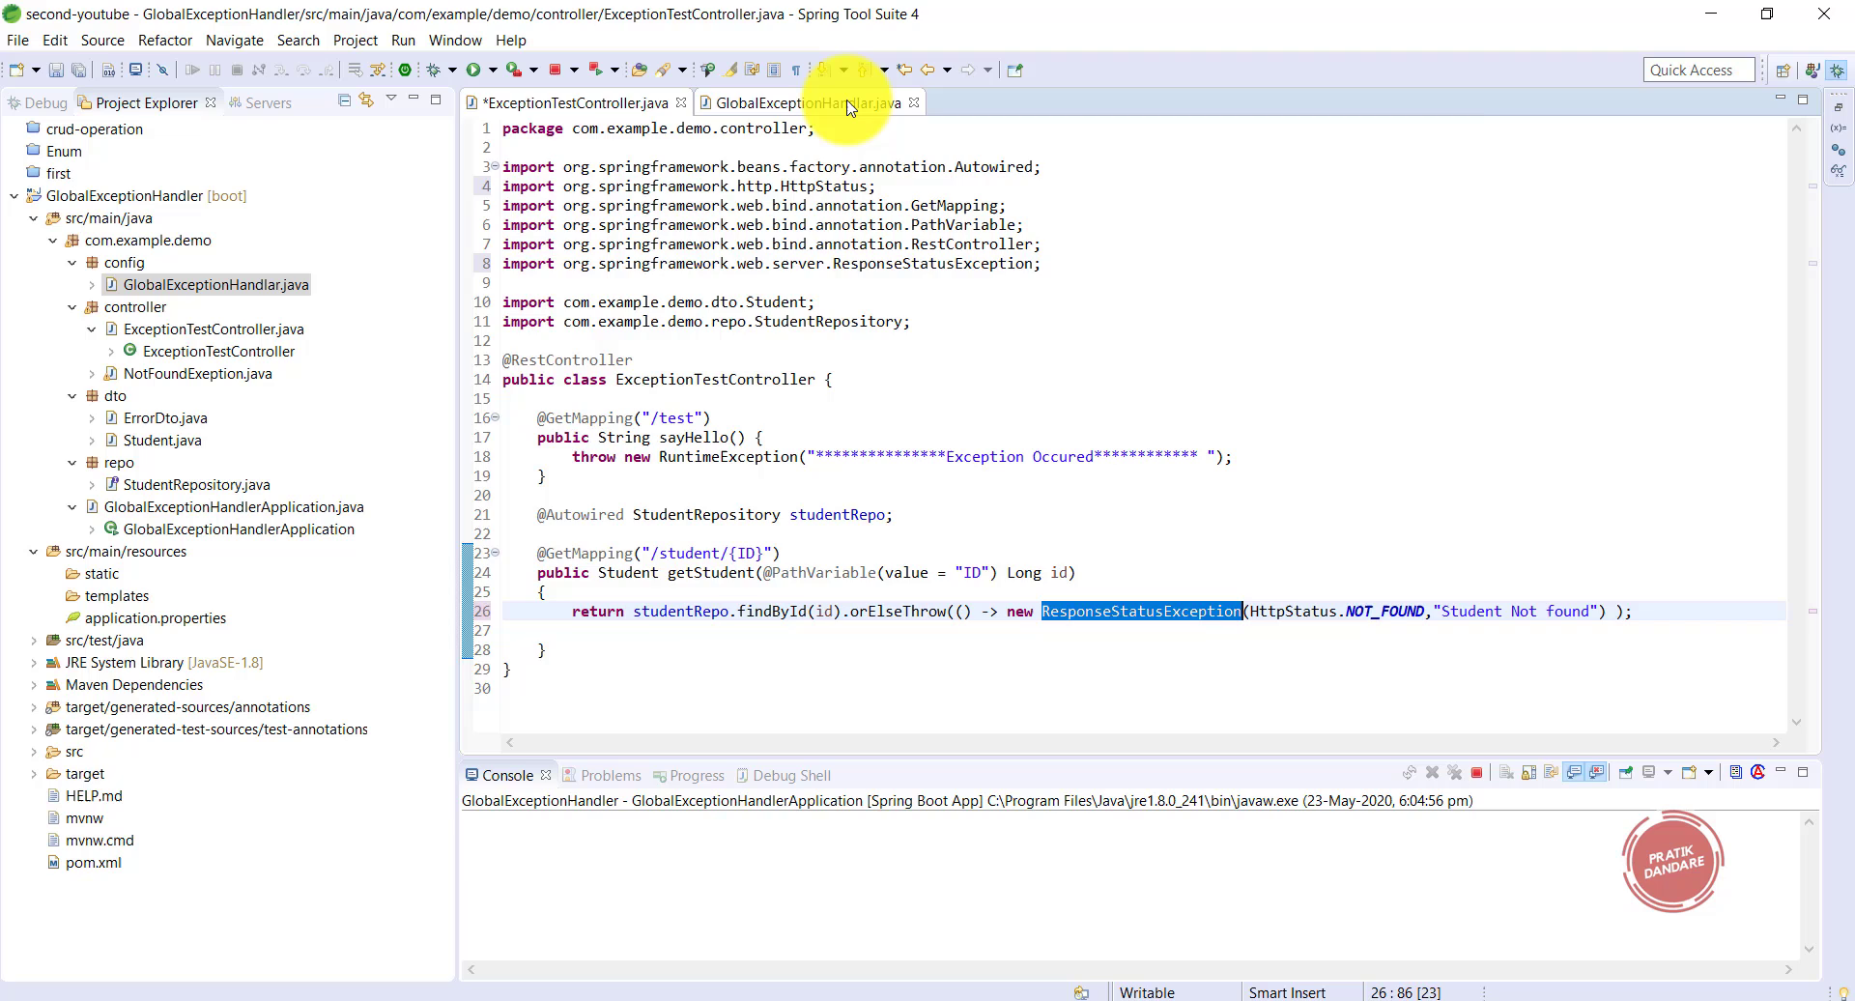
- Make the copied GlobalExceptionHandlar handler catch ResponseStatusException
left_click(808, 103)
type("//")
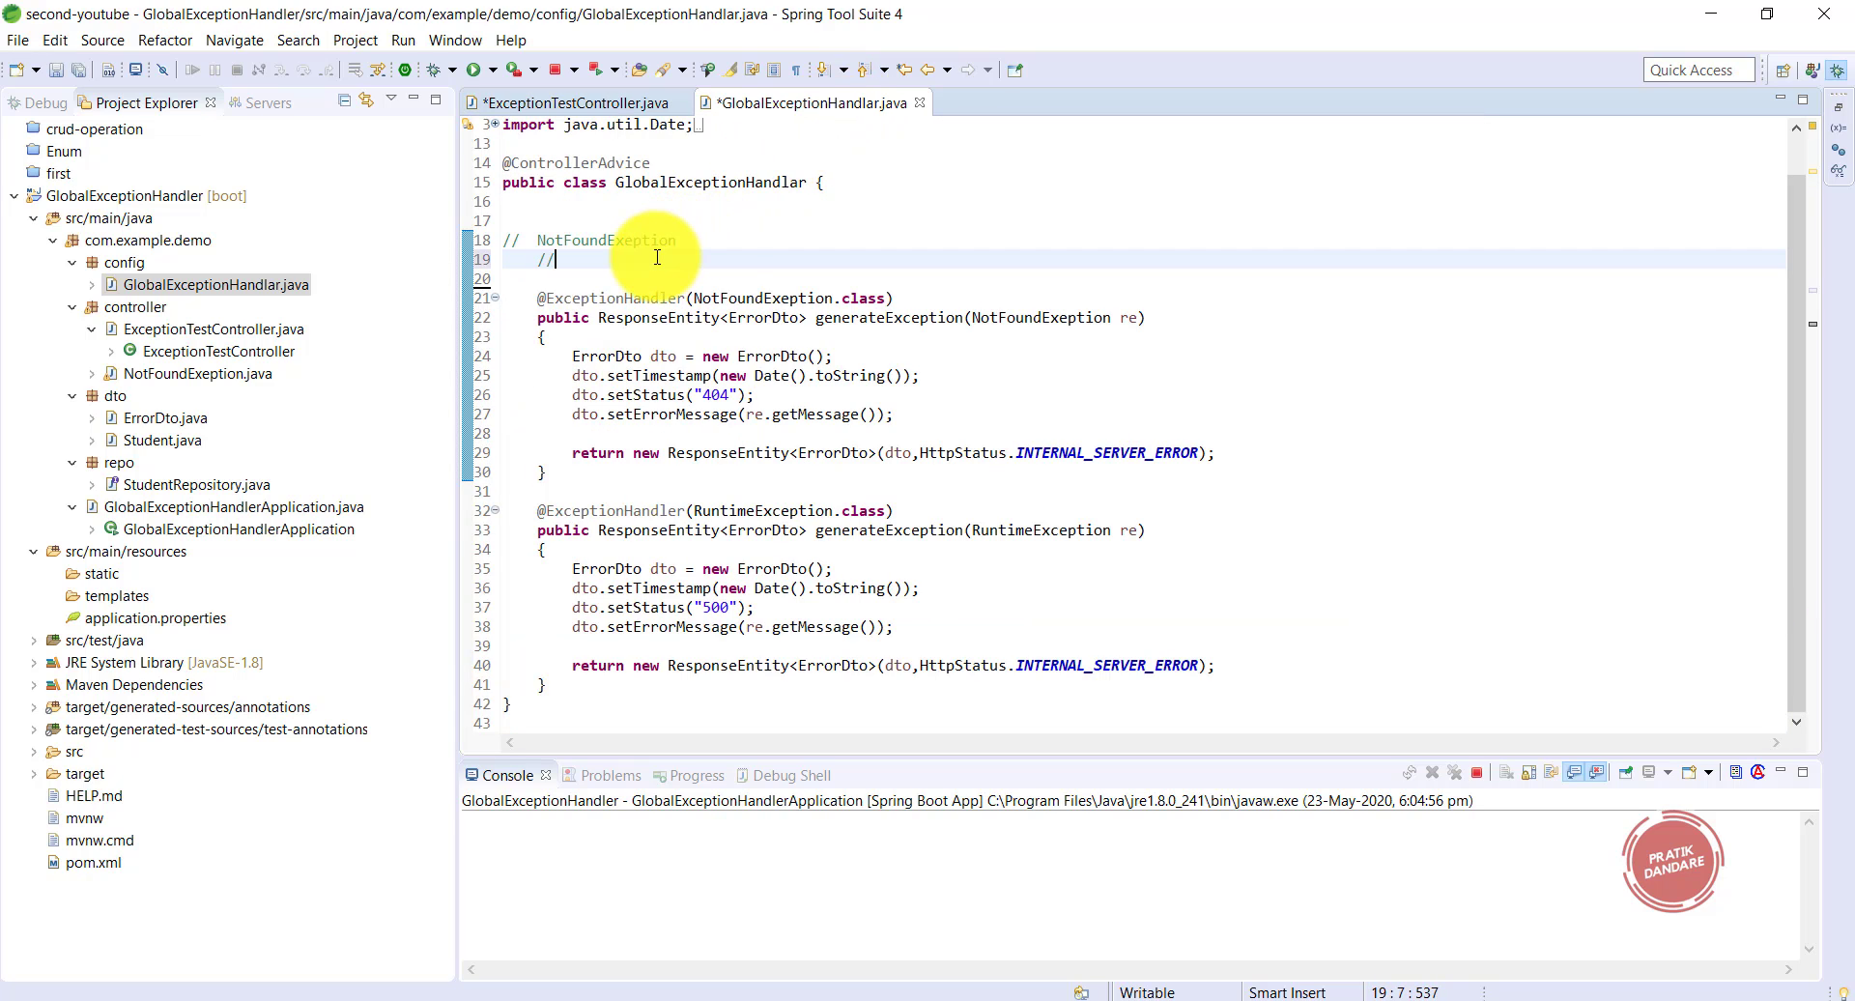
type("ResponseStatusException")
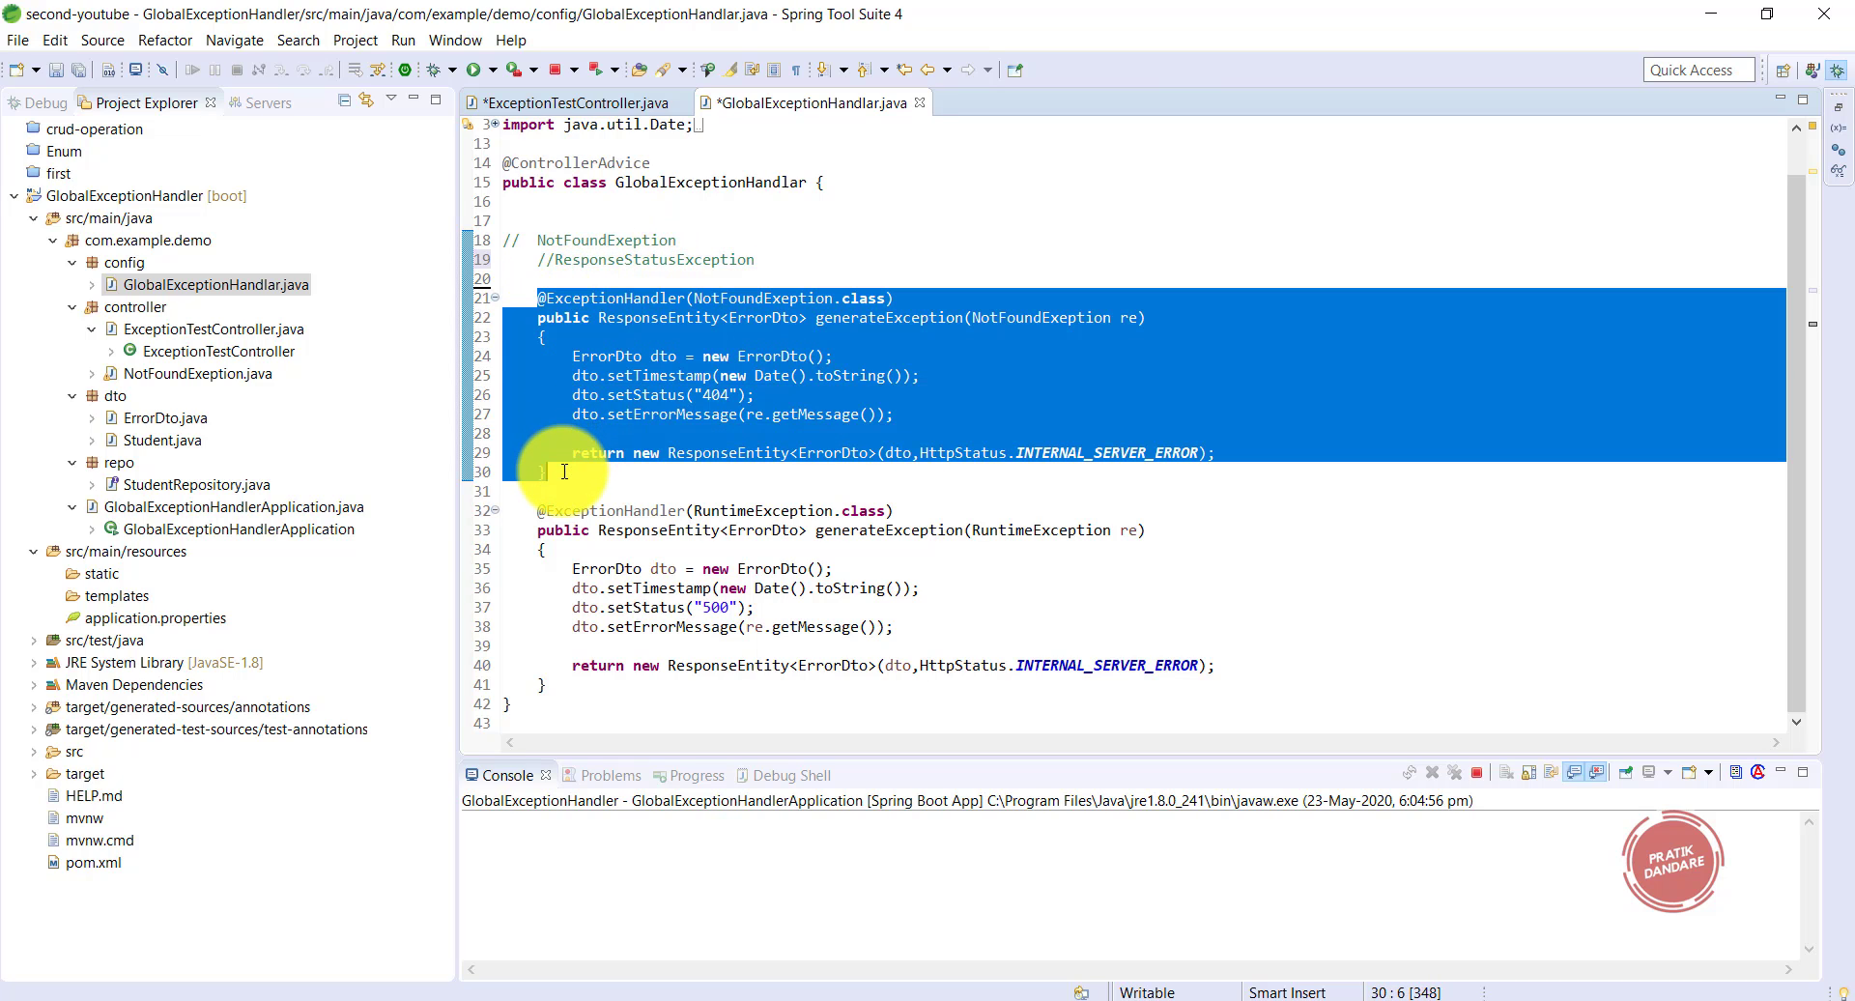
mouse_move(796, 273)
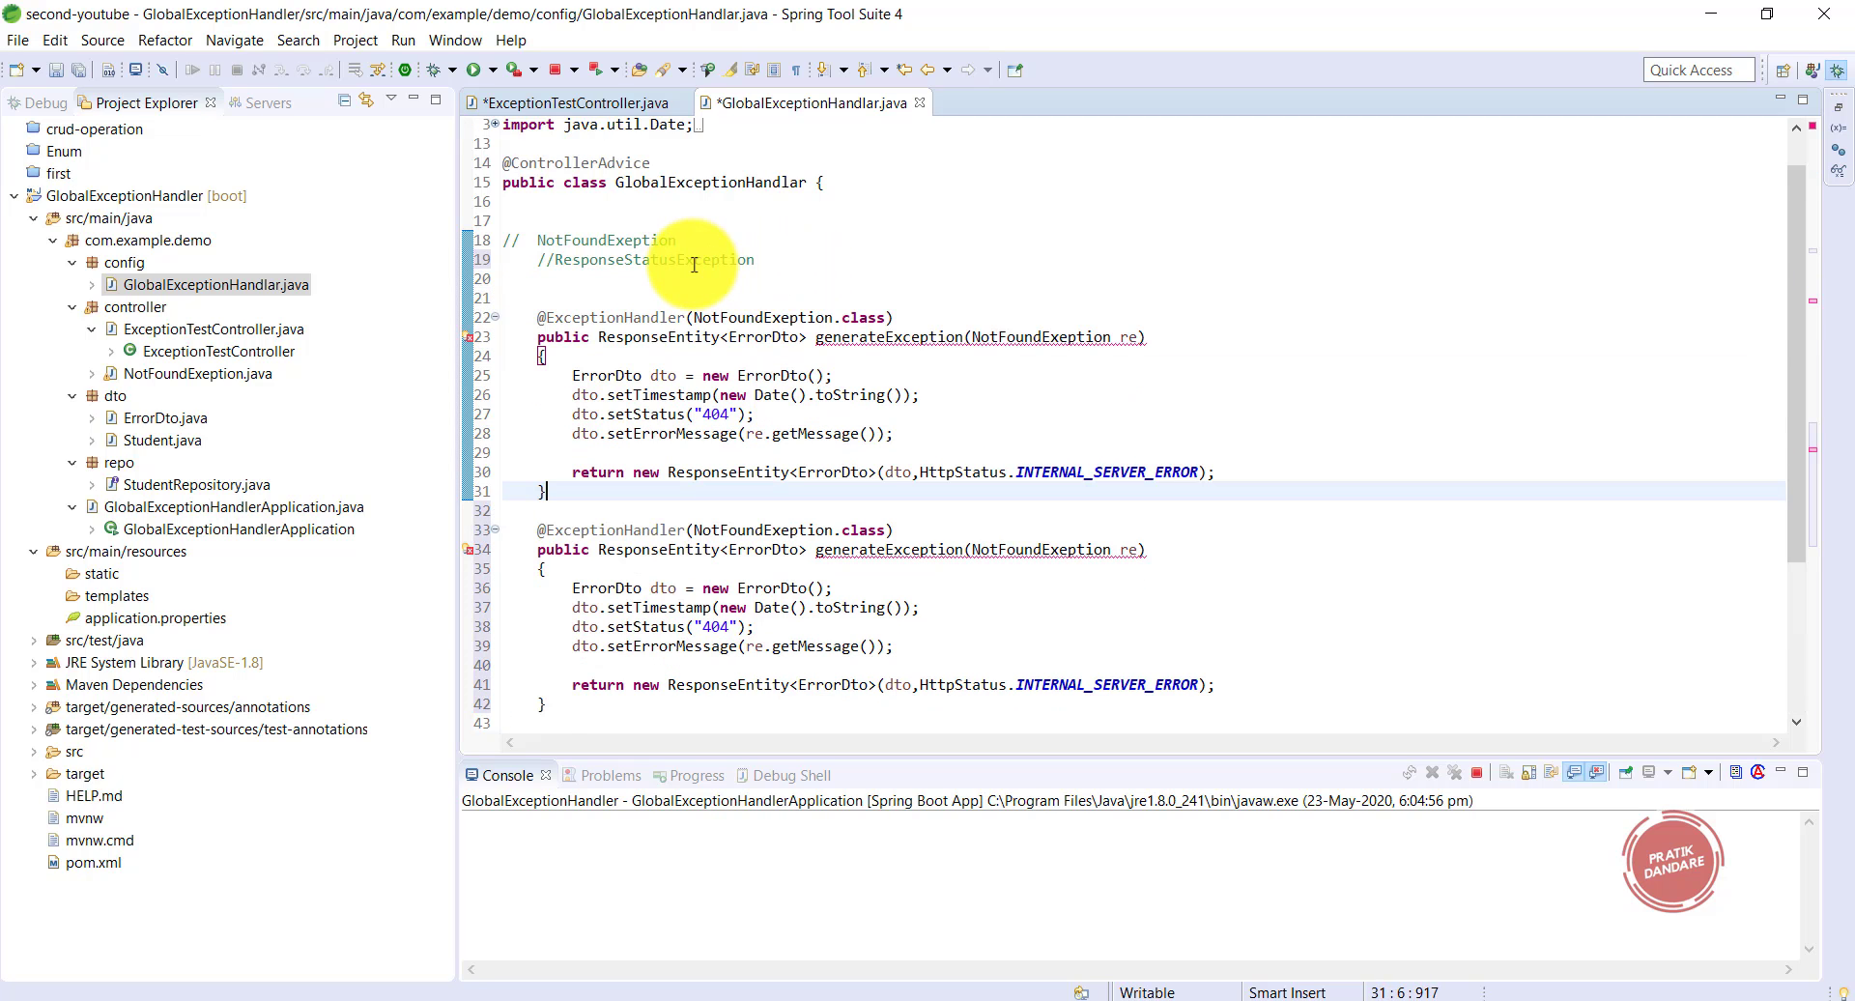
double_click(652, 260)
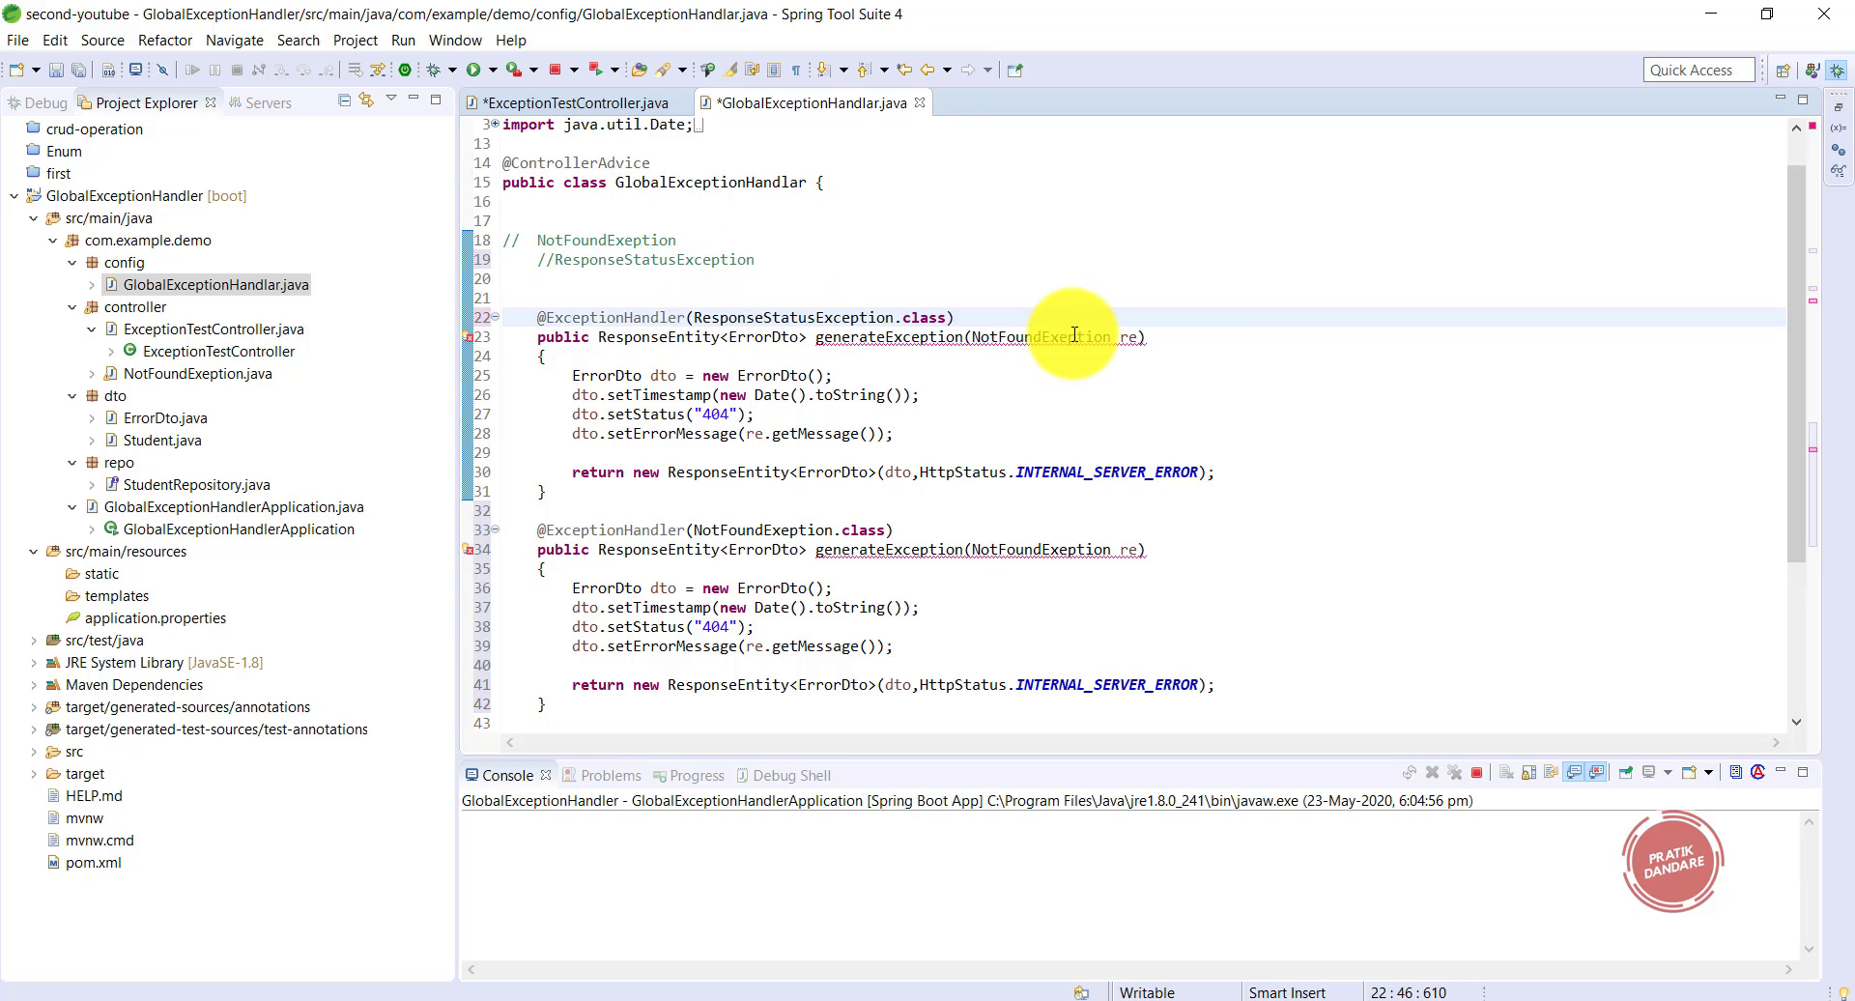
type("ResponseStatusException")
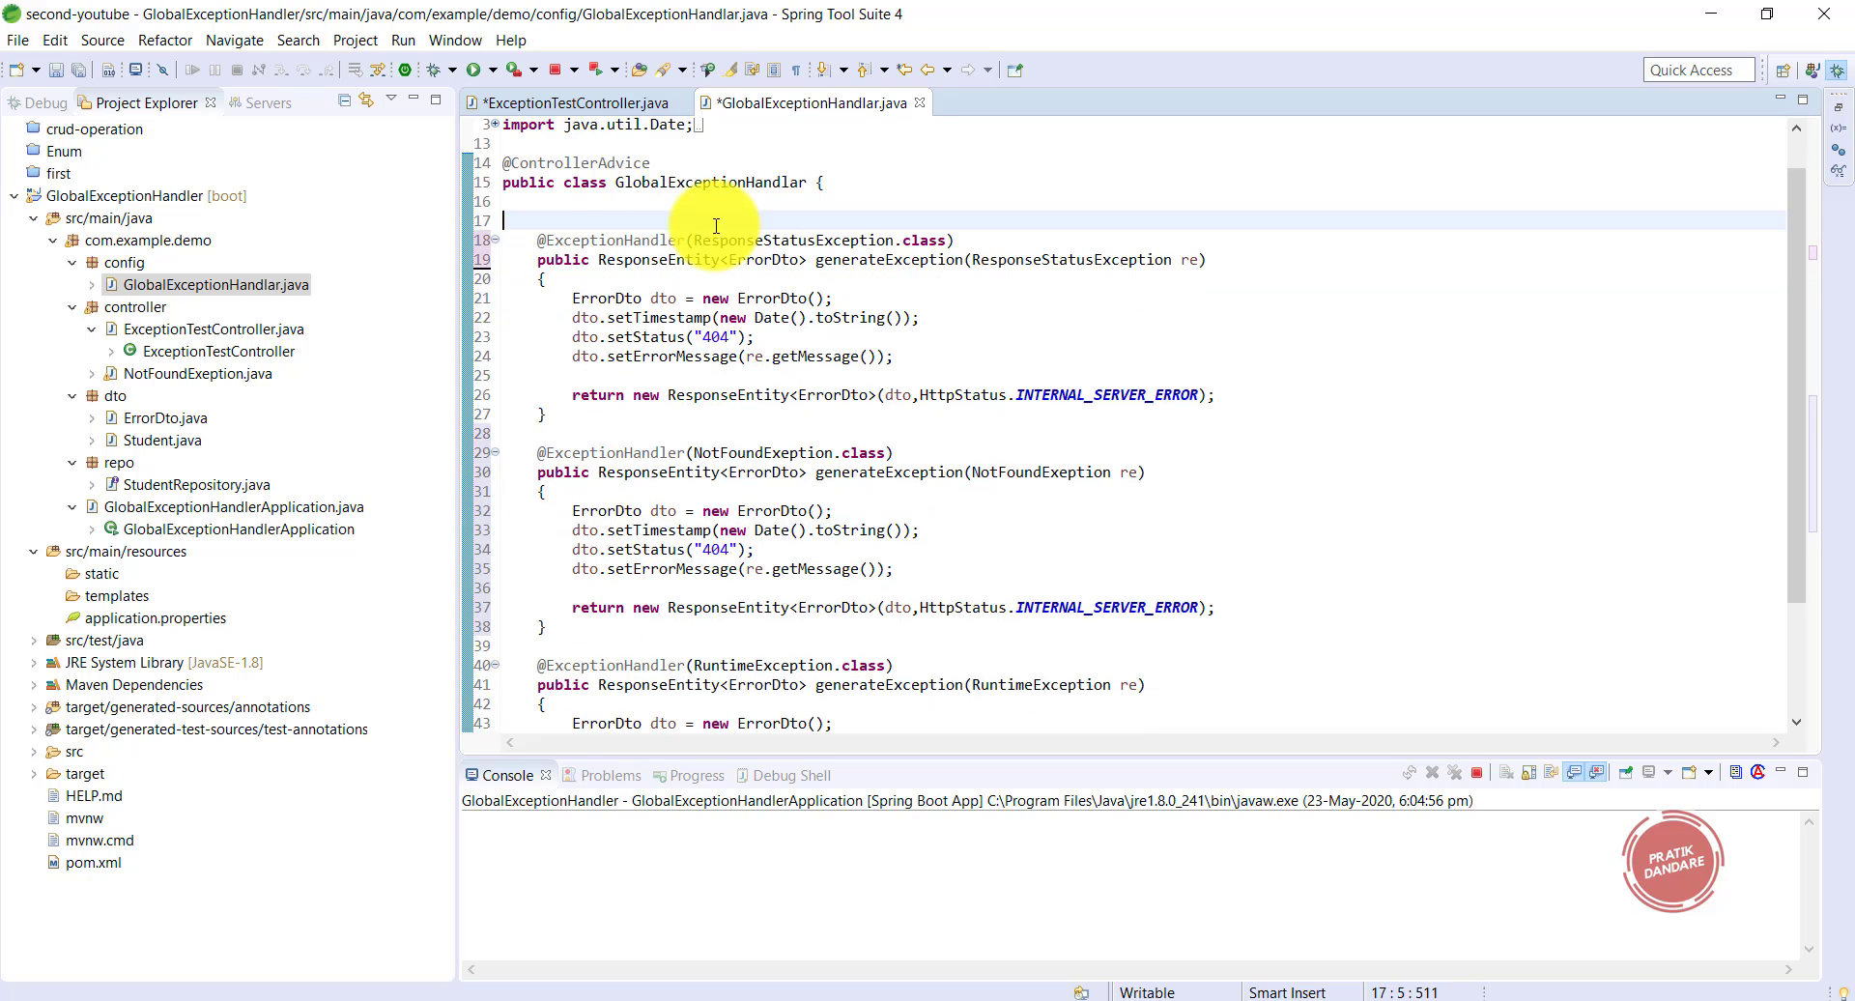
mouse_move(1133, 248)
type("re.")
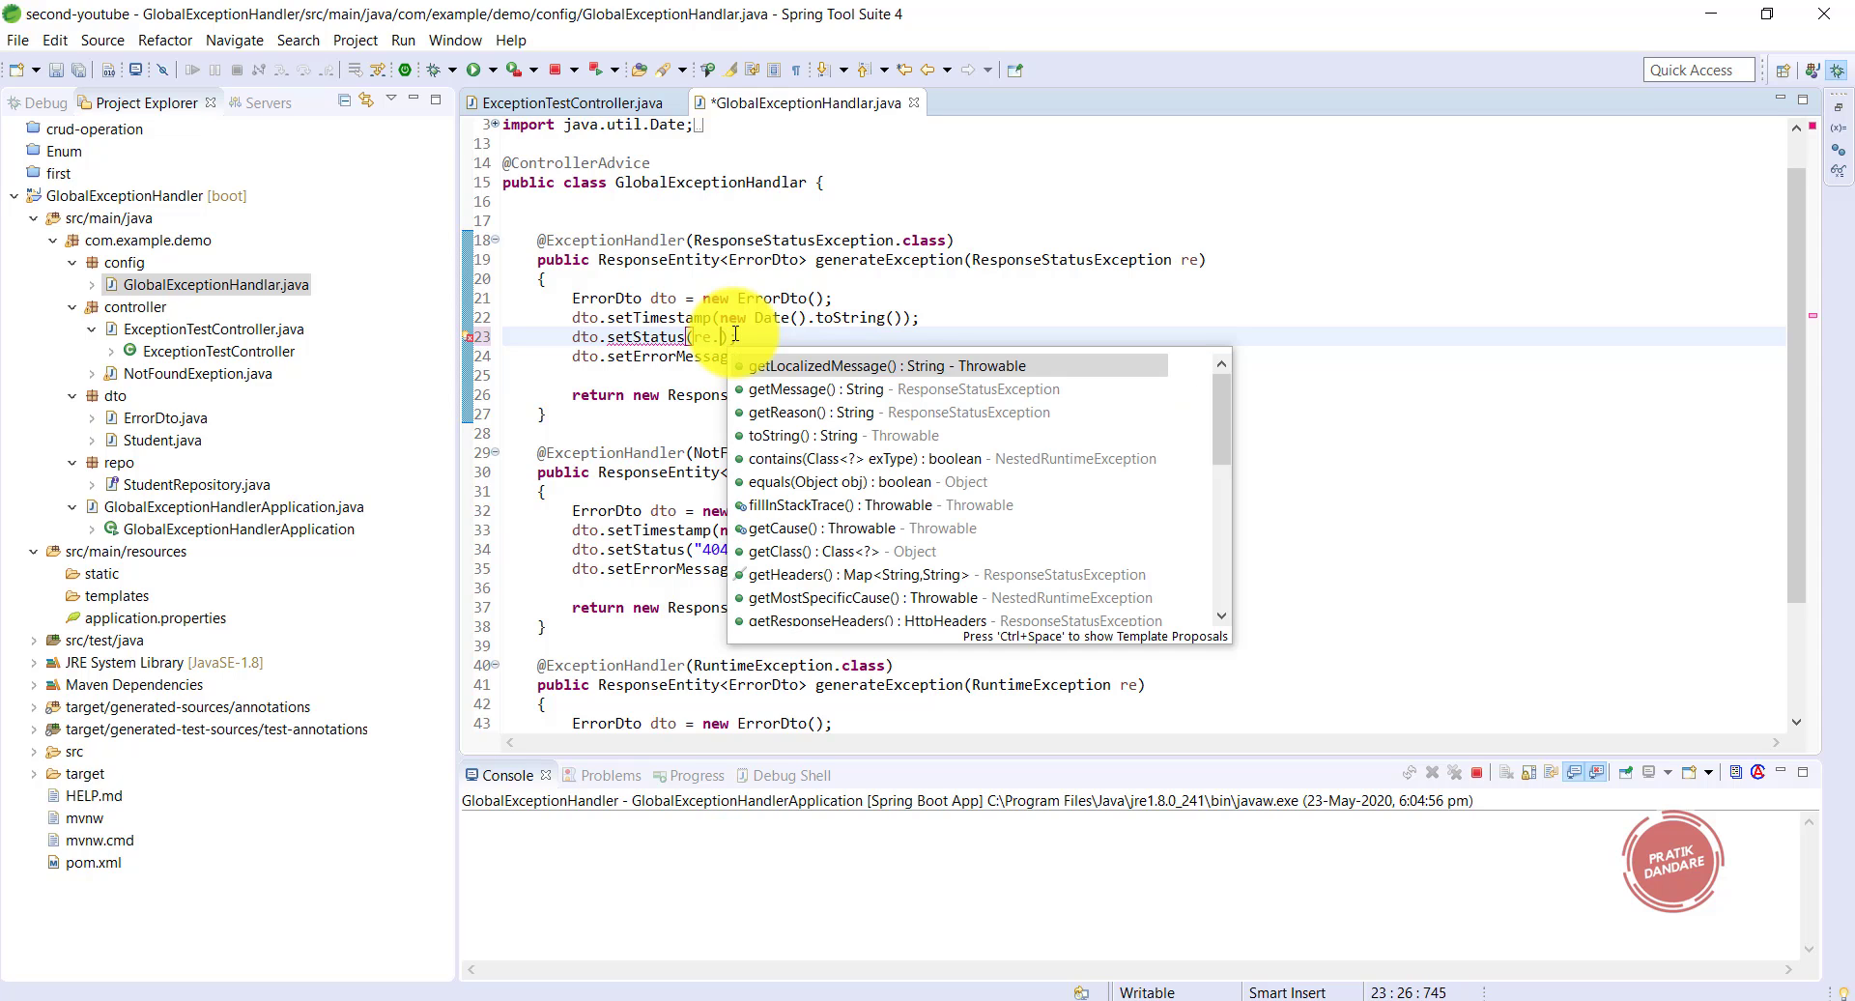
- Replace the hard-coded 404 in dto.setStatus with String.valueOf(re.getStatus().value())
type("getStatus().")
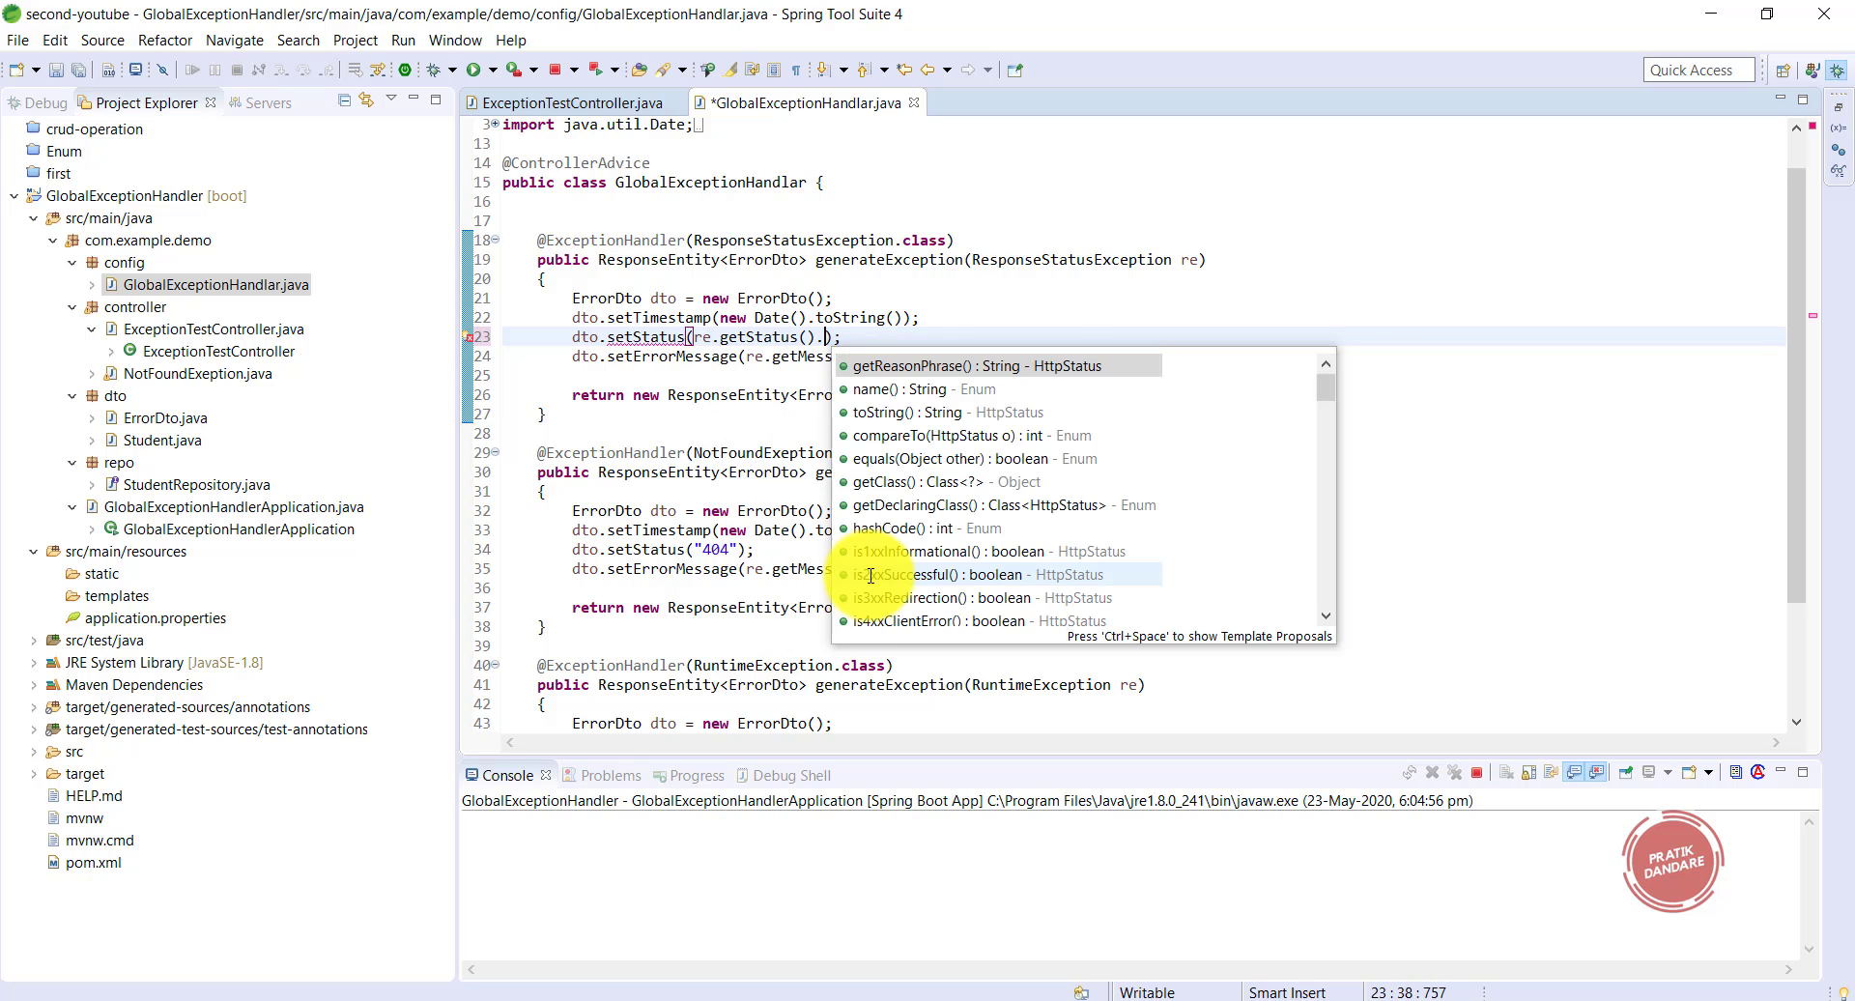
type("ge")
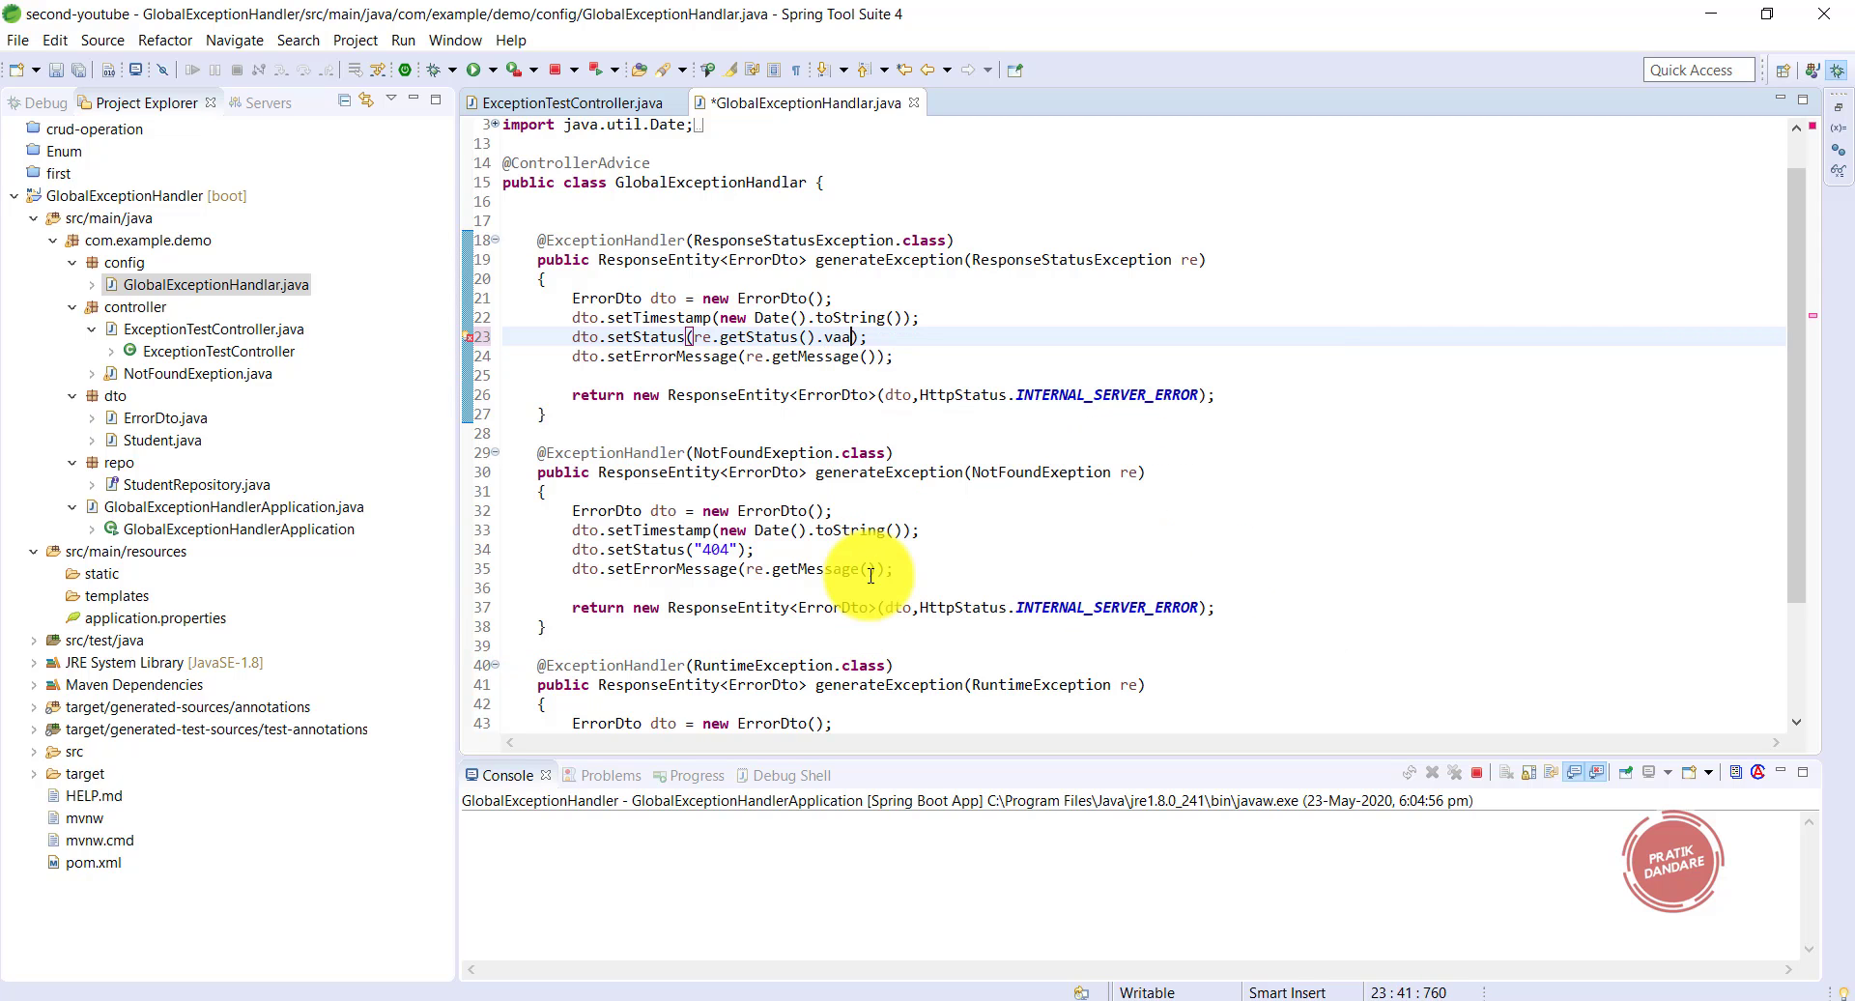
key("BackSpace")
type("lue(")
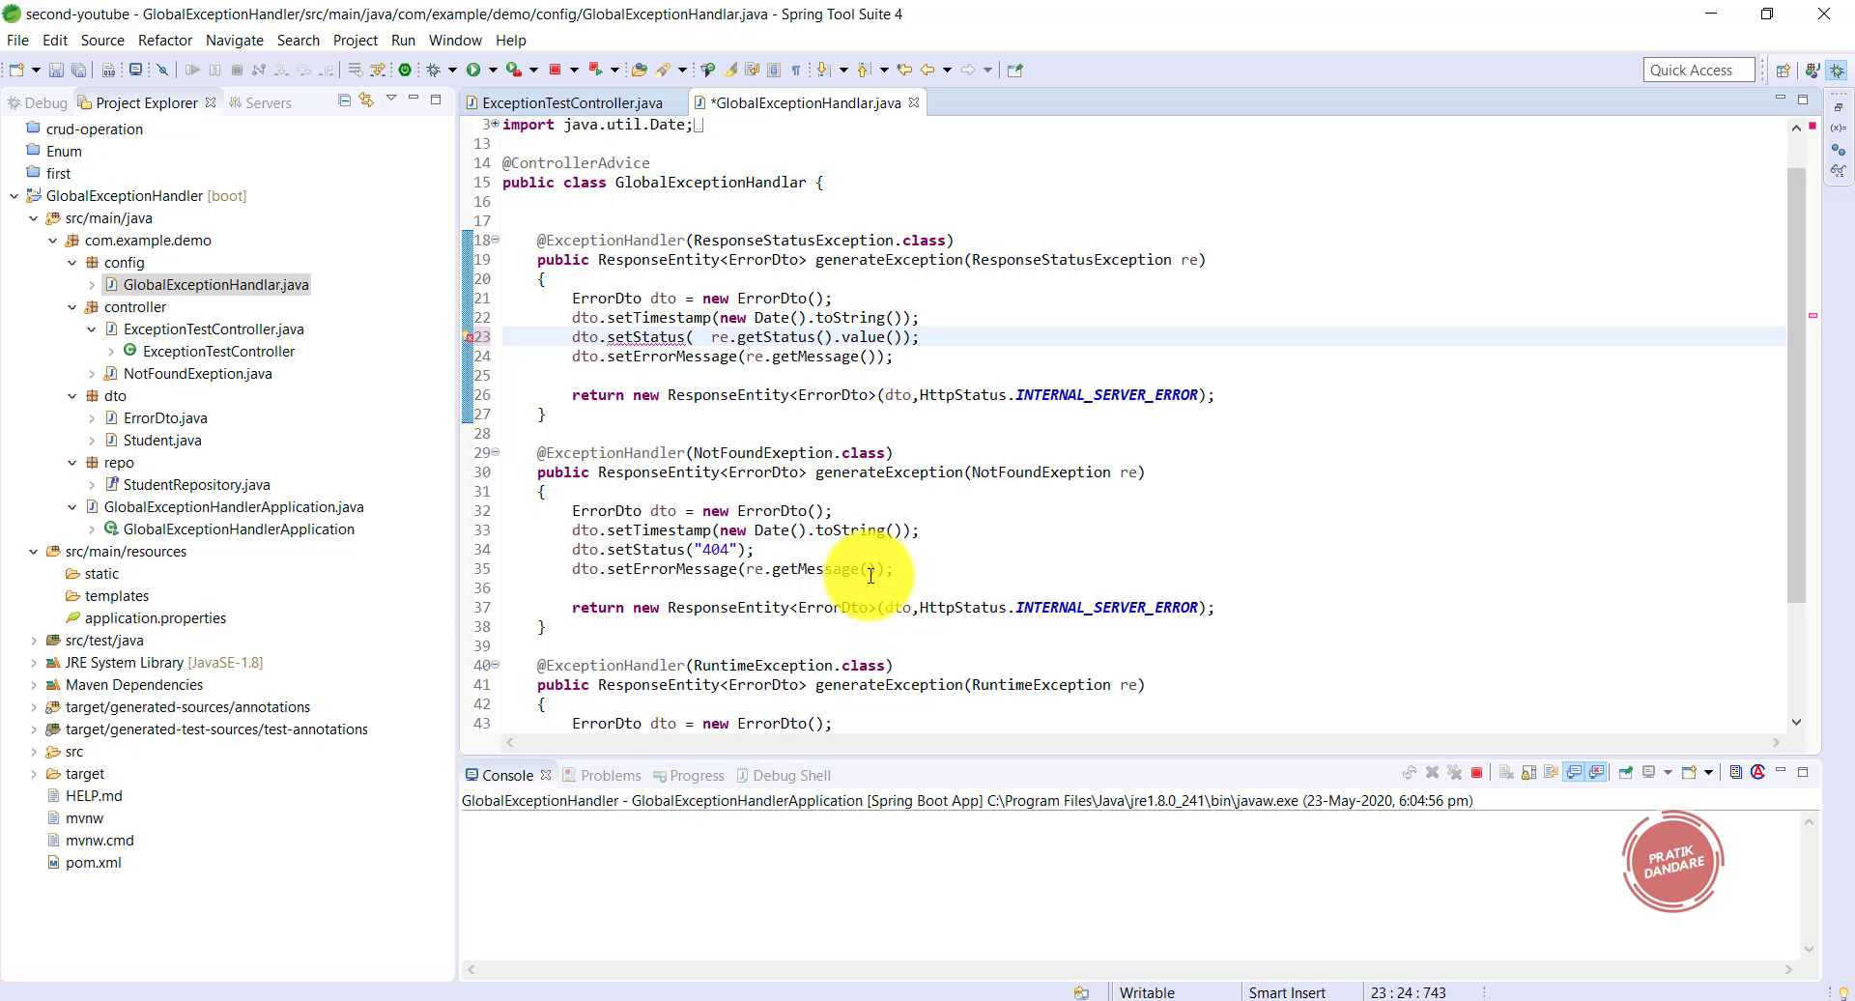
type("String")
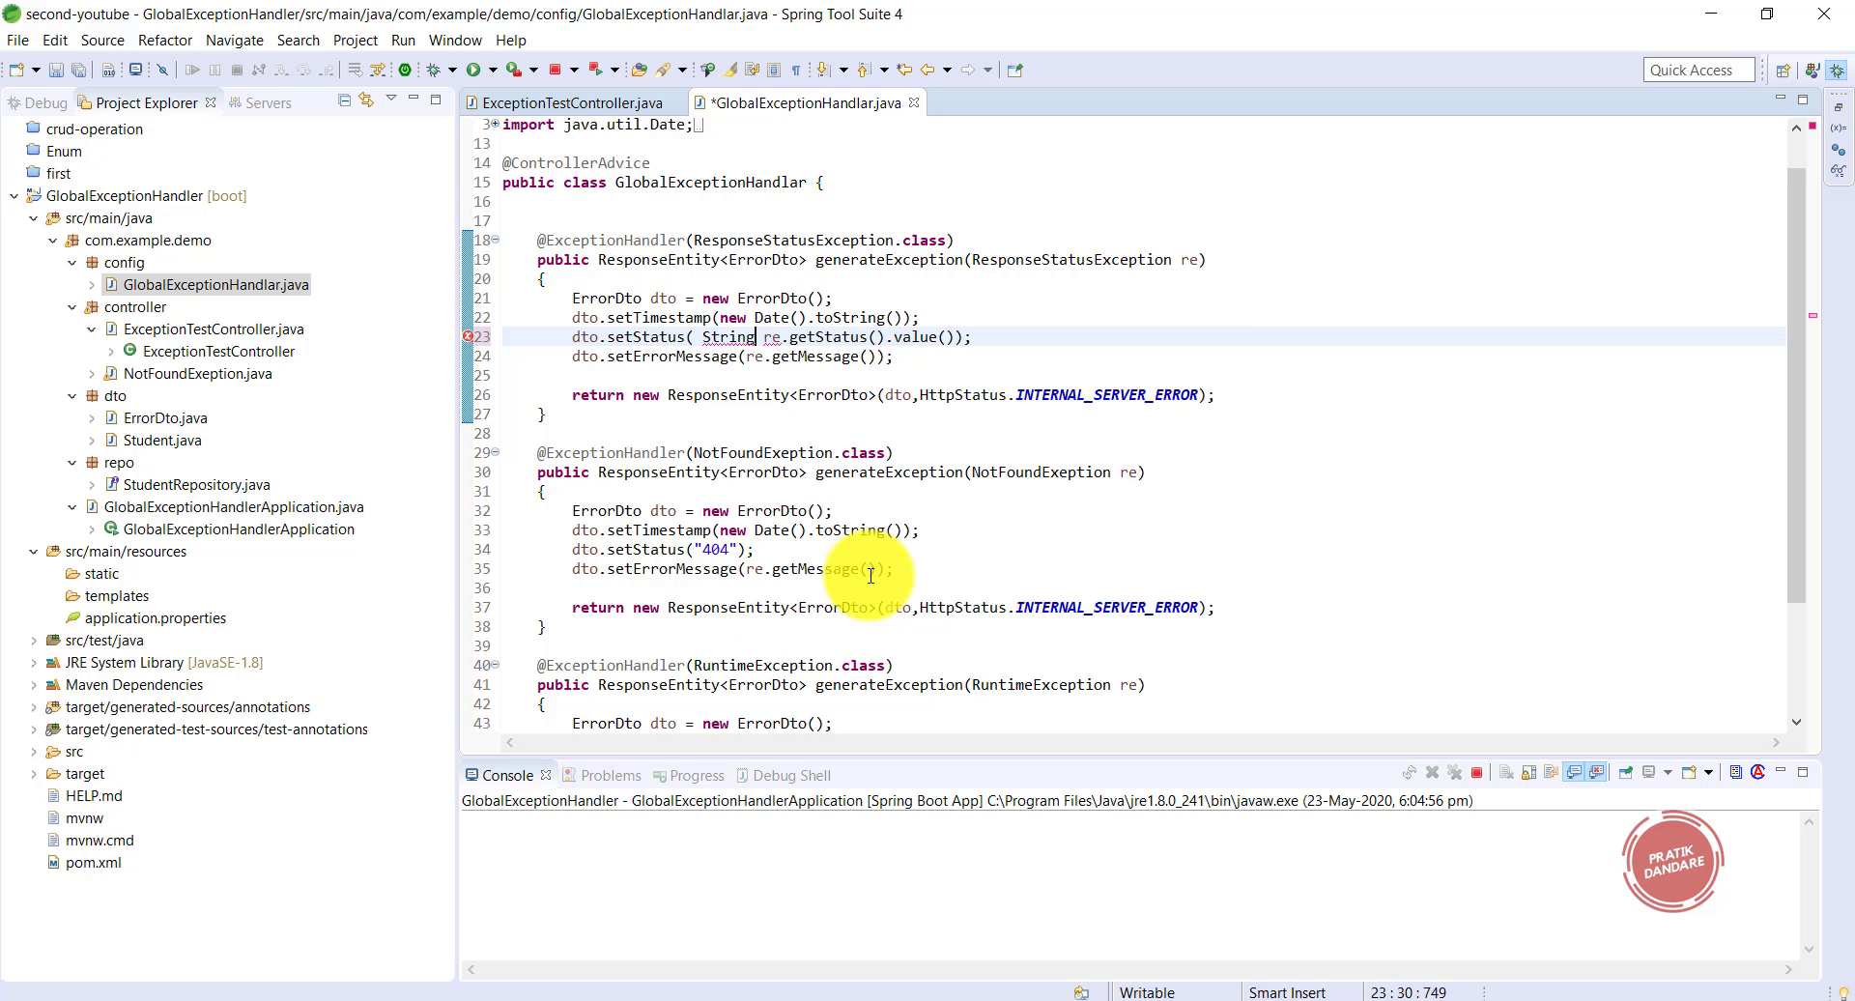
type(".valueOf(")
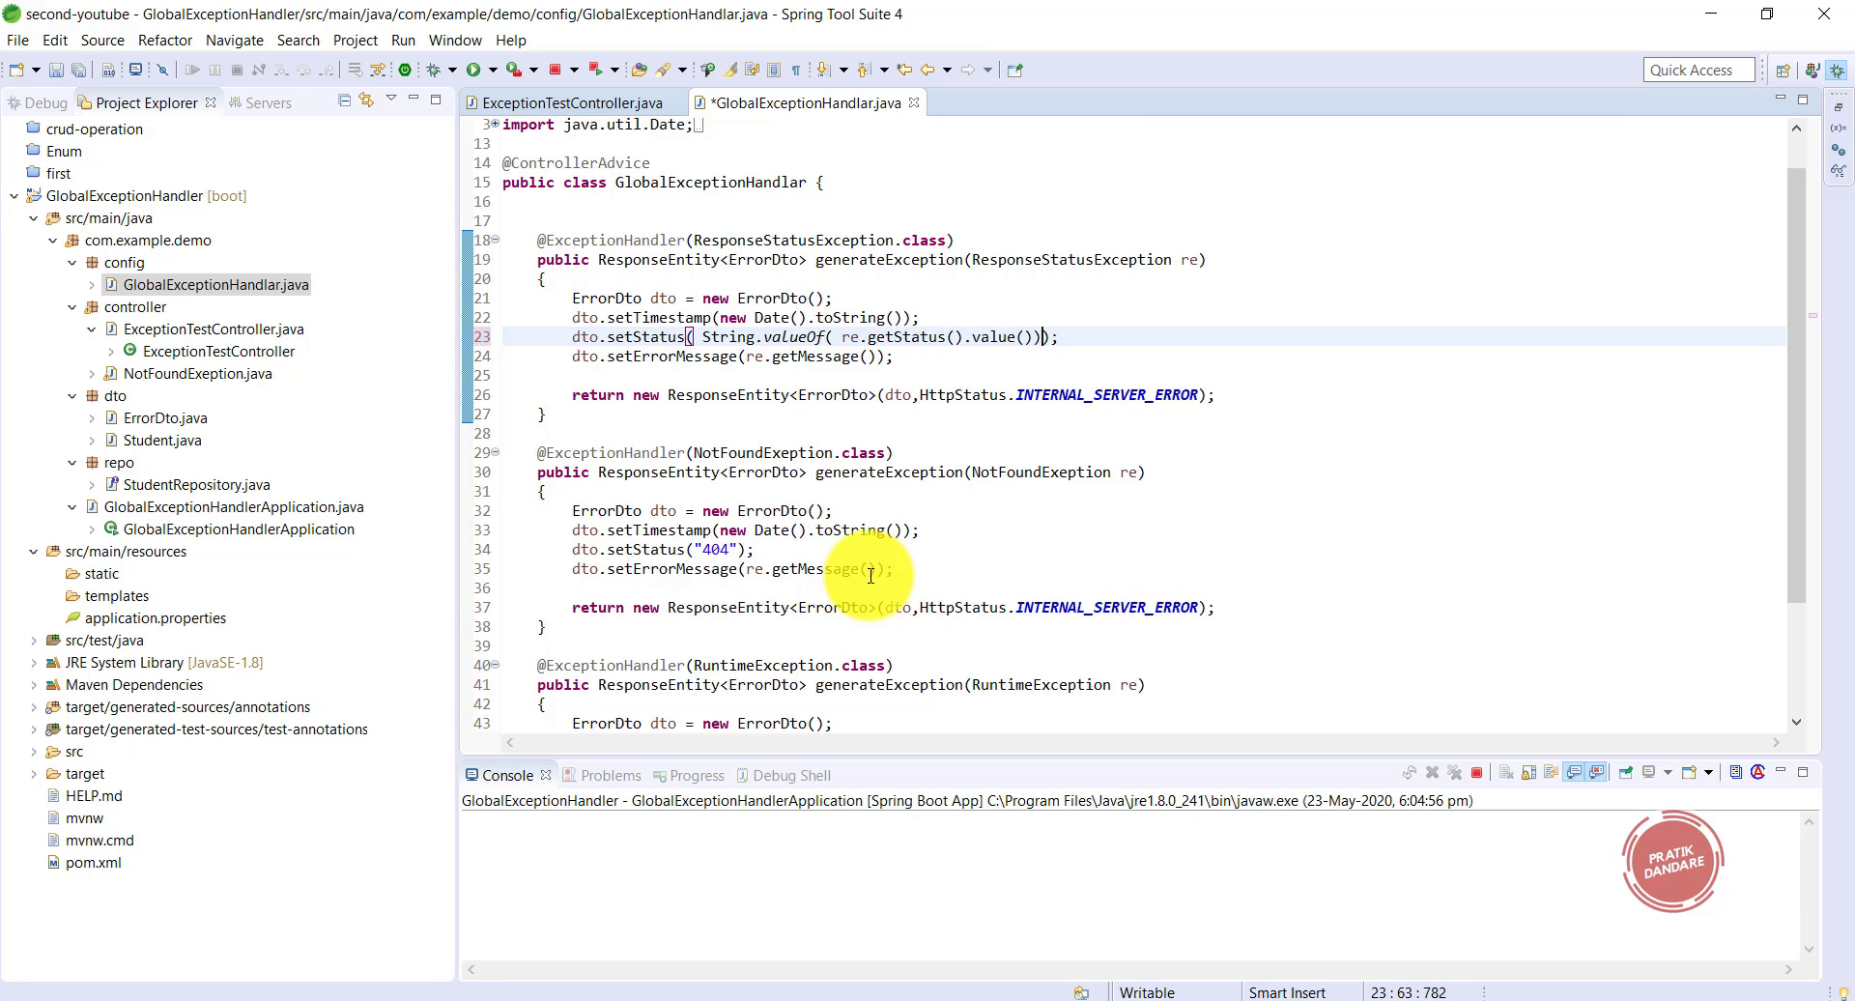
mouse_move(1050, 393)
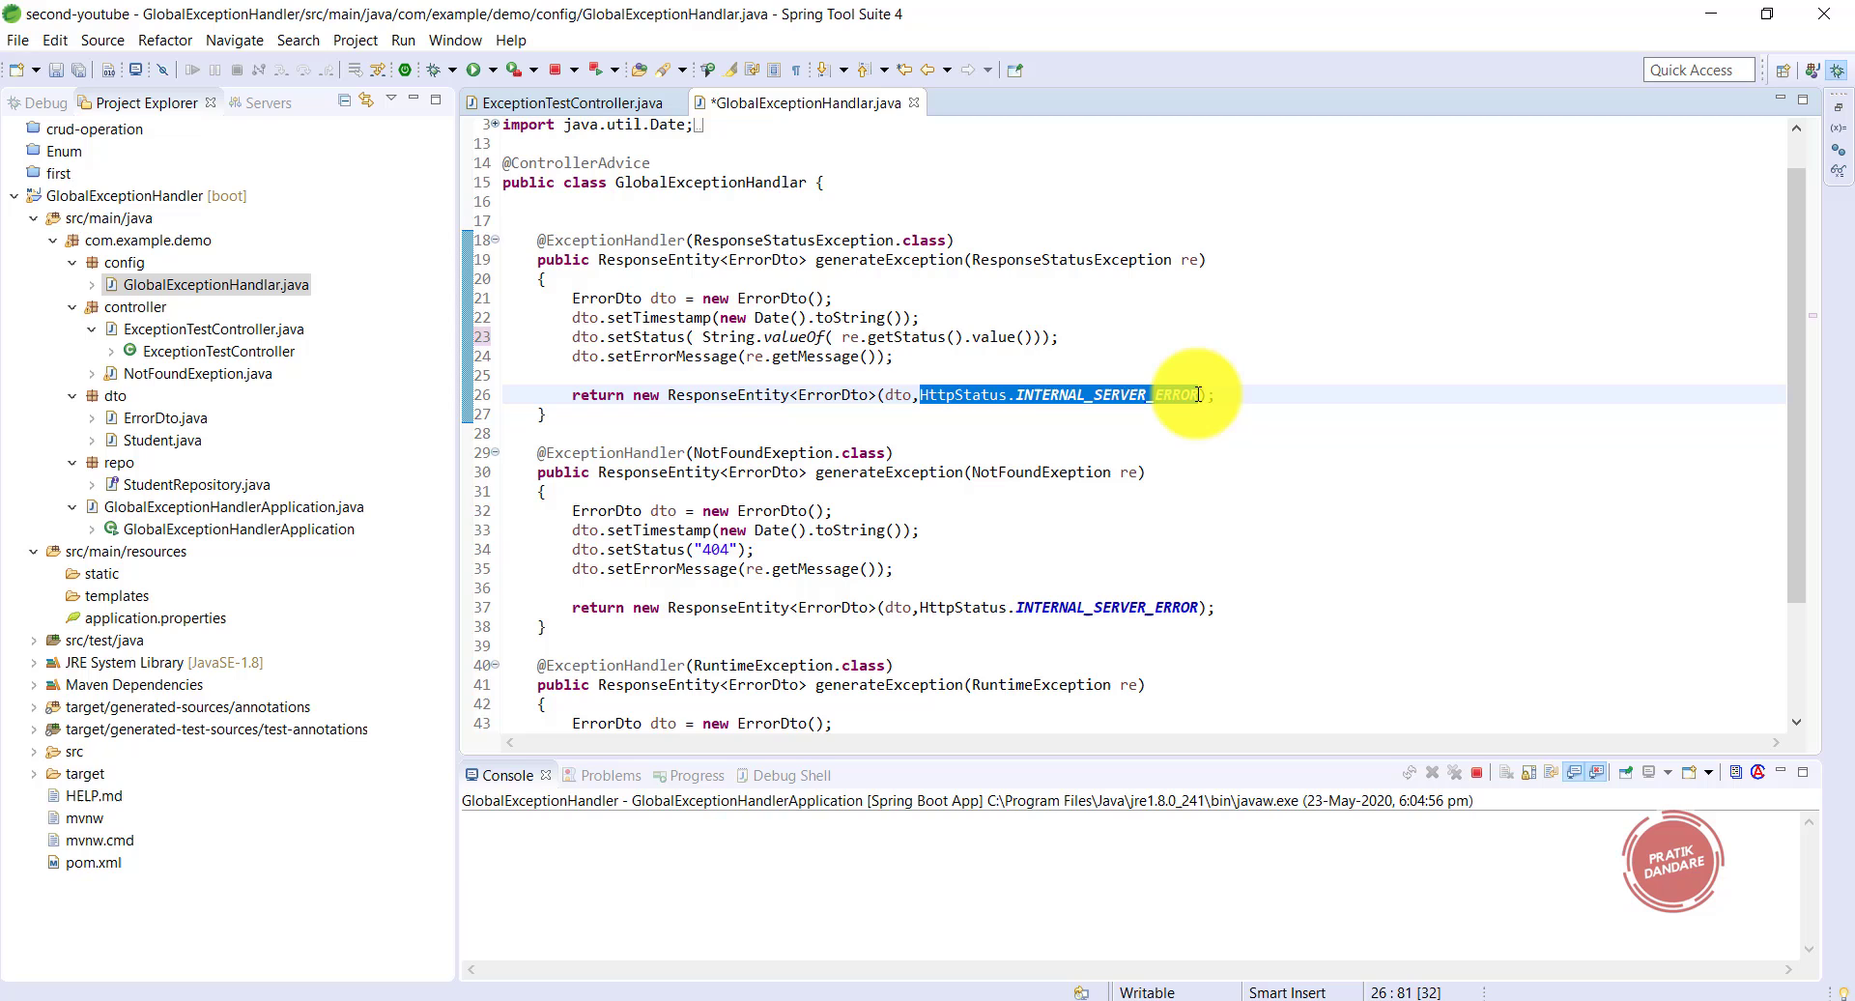
- Return re.getStatus() as the response status, save the handler, and relaunch the app
type("re.")
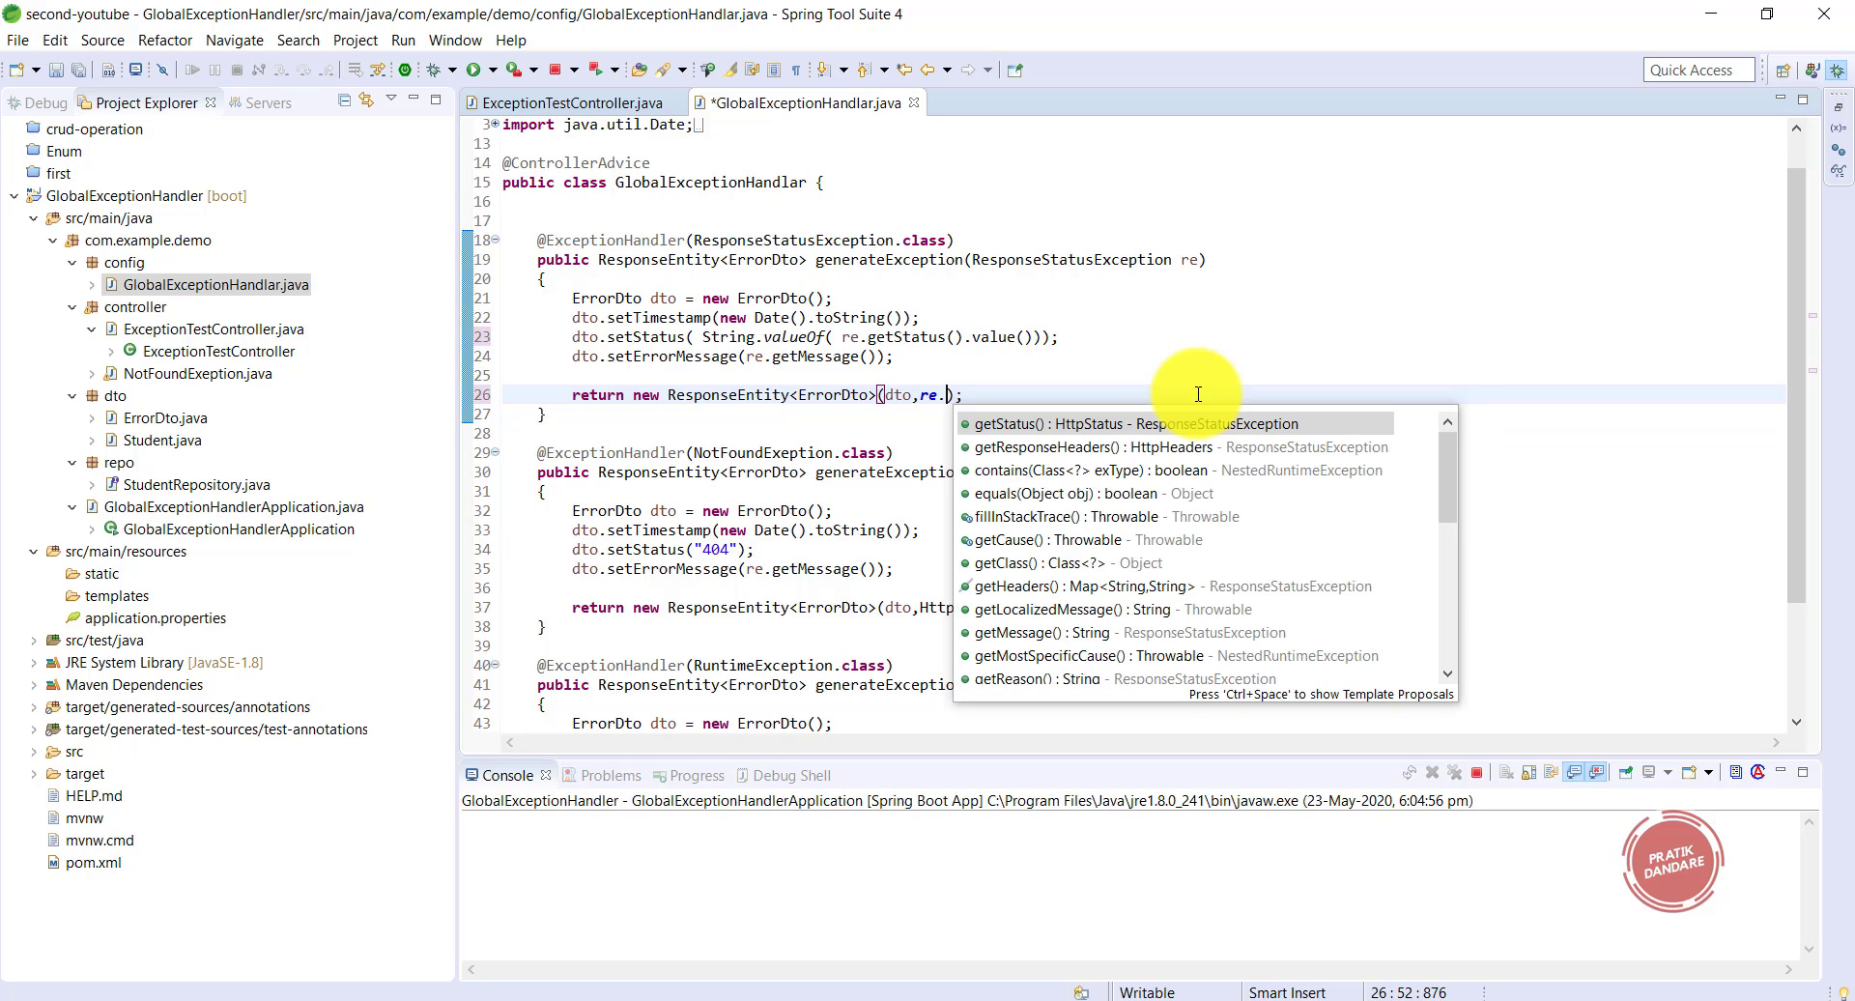
type("get")
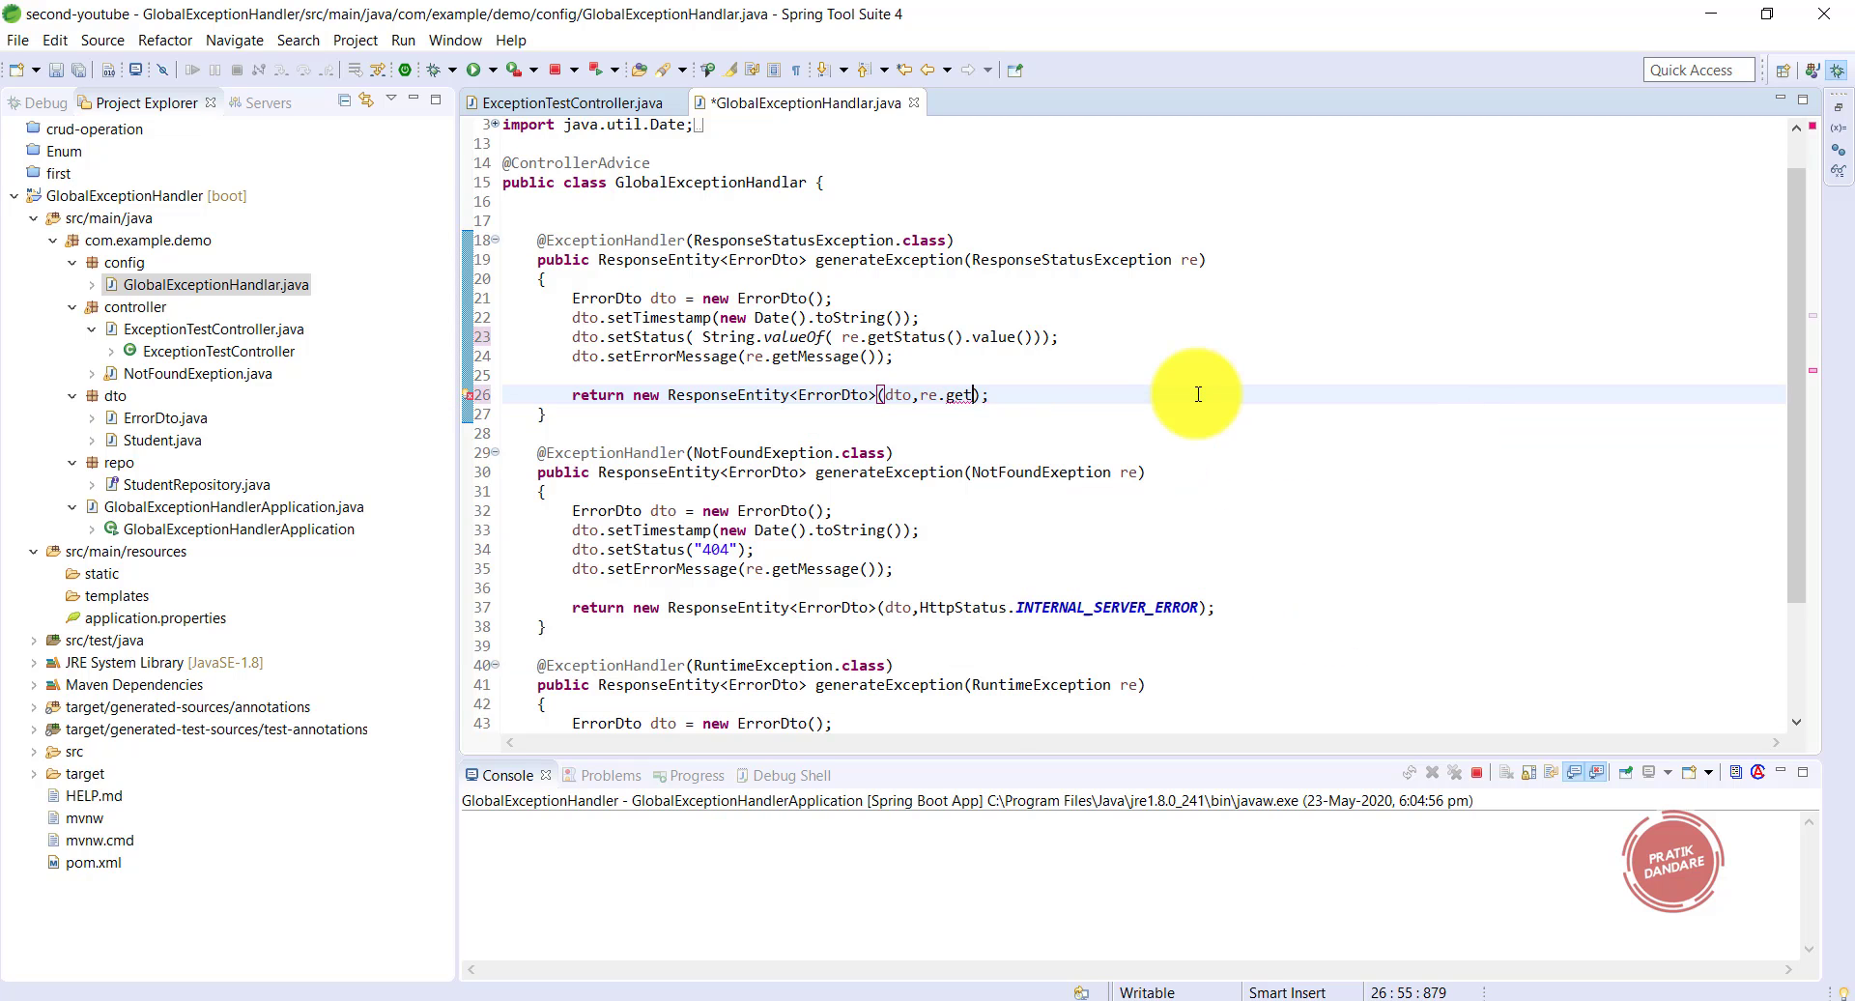
type("Status()")
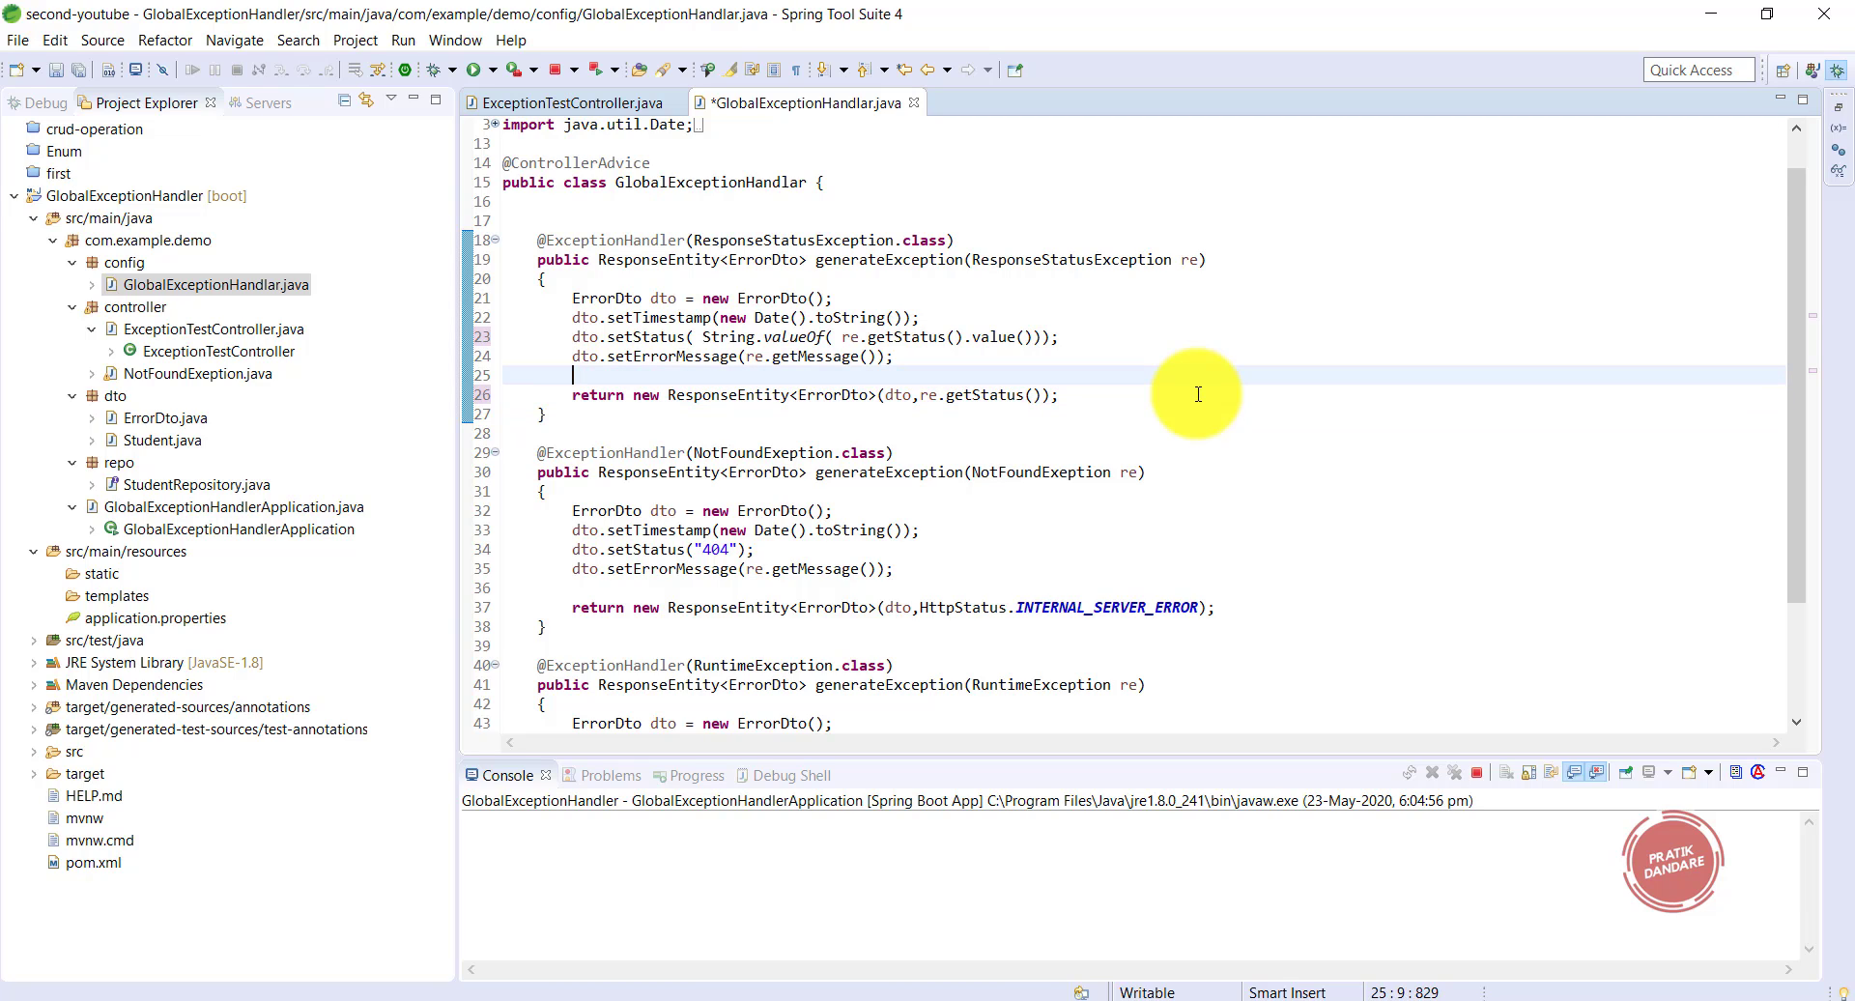
key("ctrl+s")
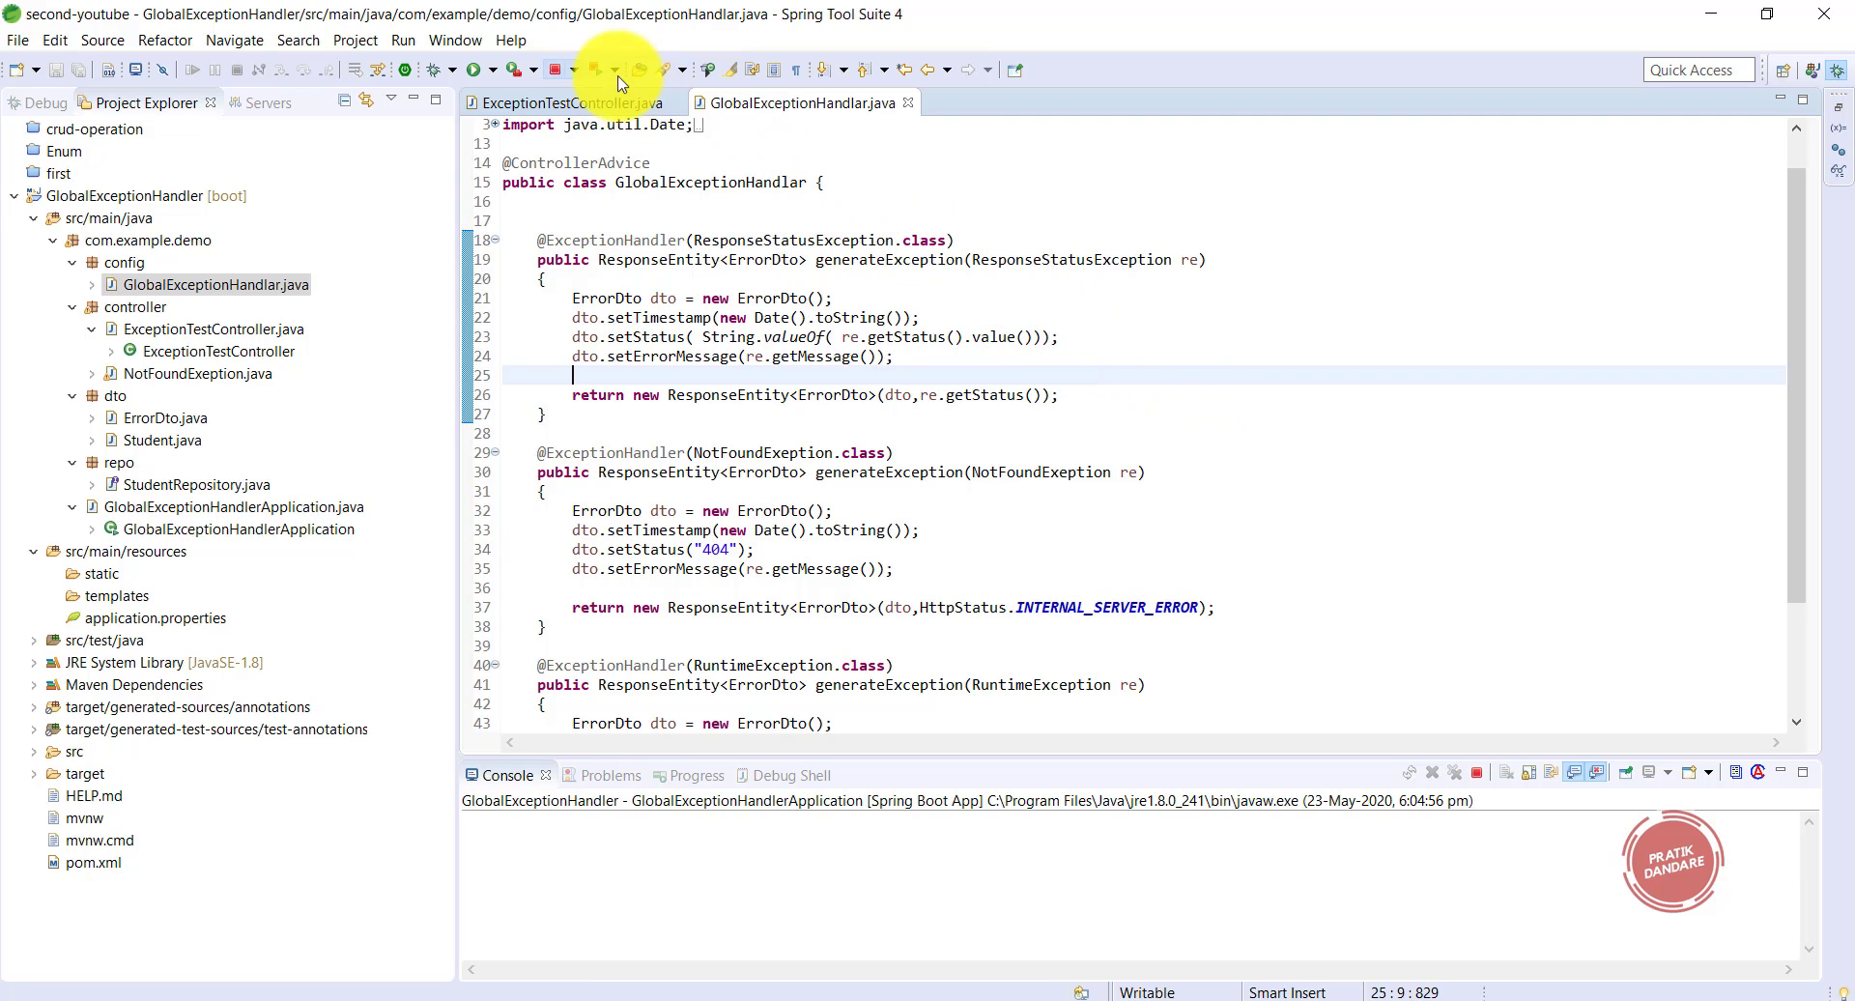
left_click(602, 68)
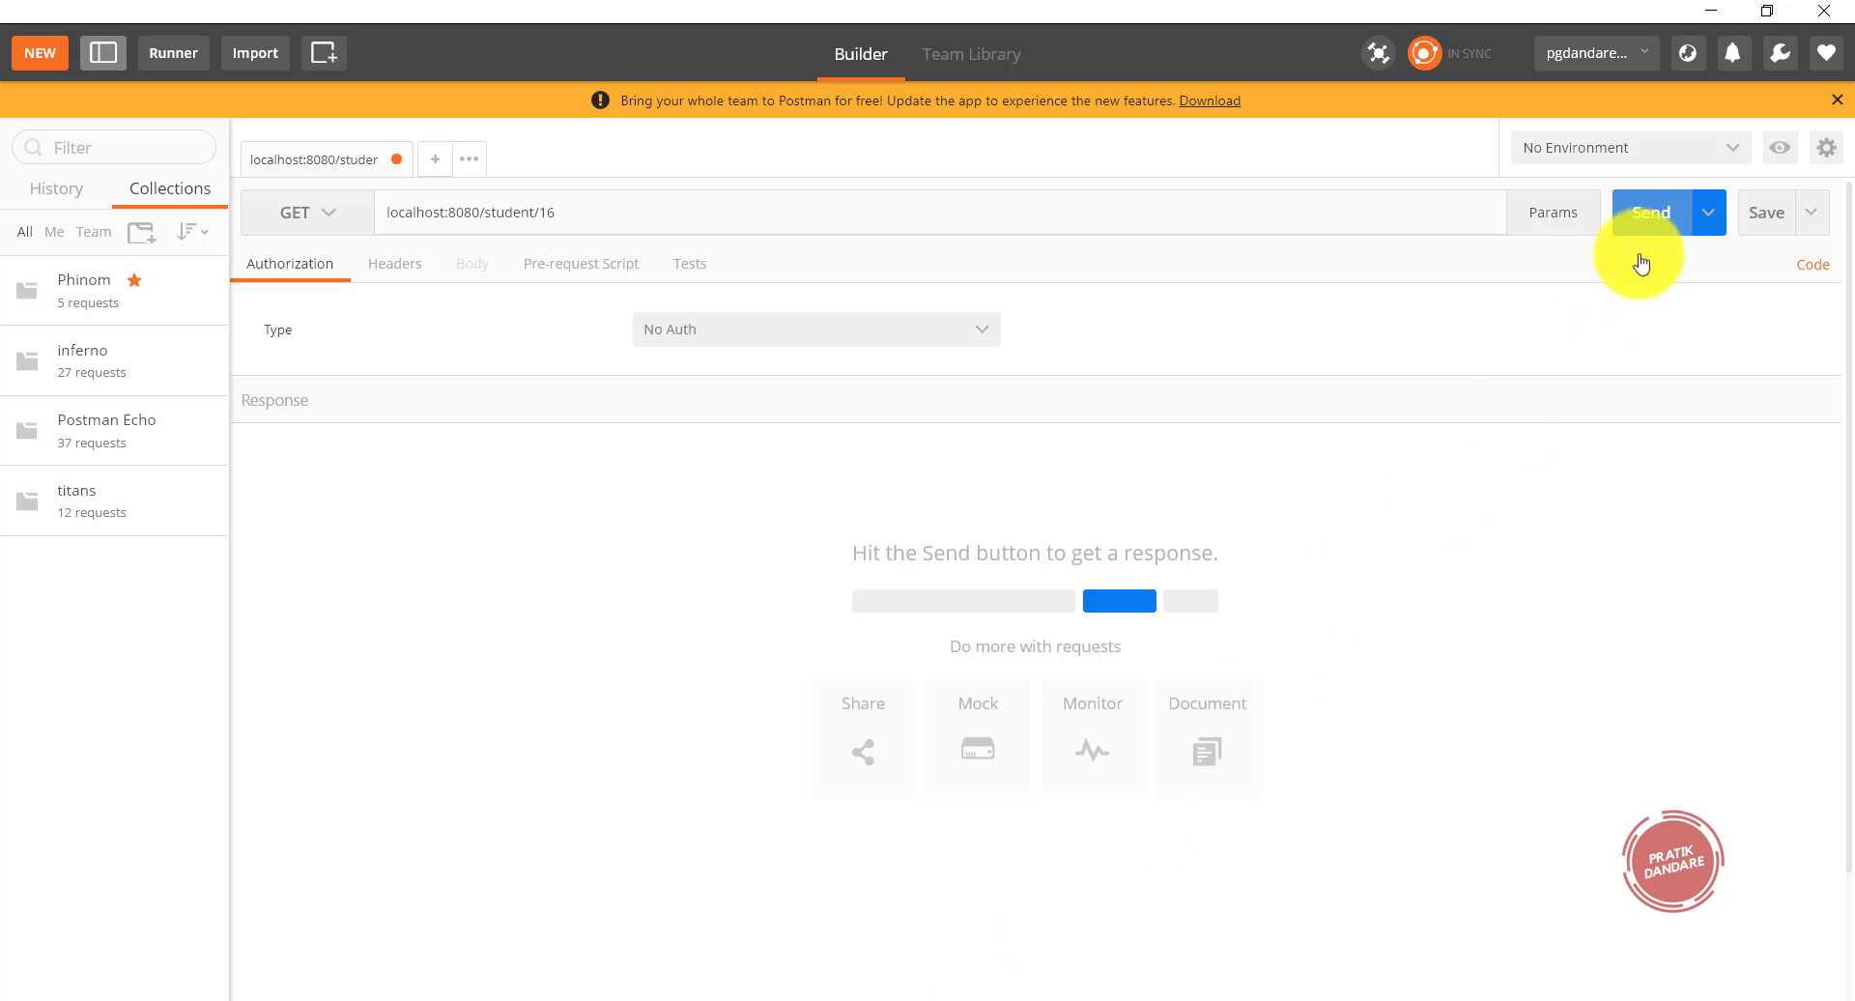
- Send GET localhost:8080/student/16 and see 404 with the 'Student Not found' message
left_click(1650, 212)
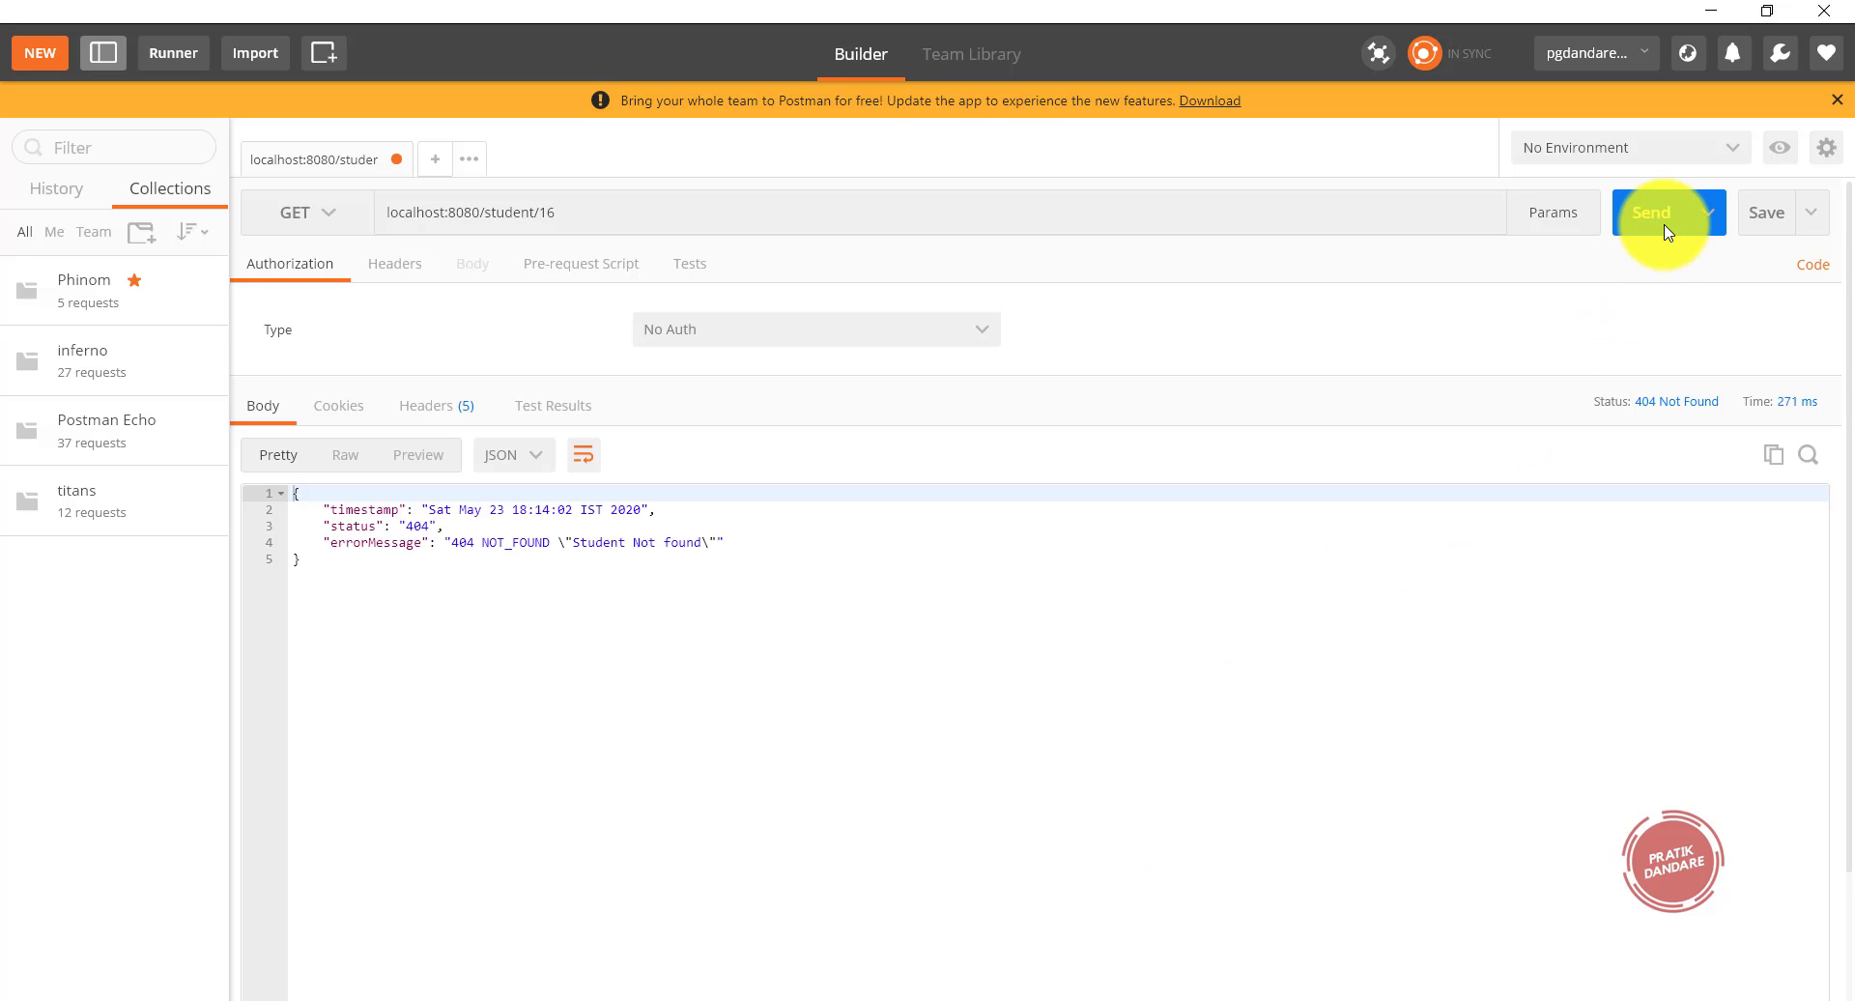
mouse_move(761, 555)
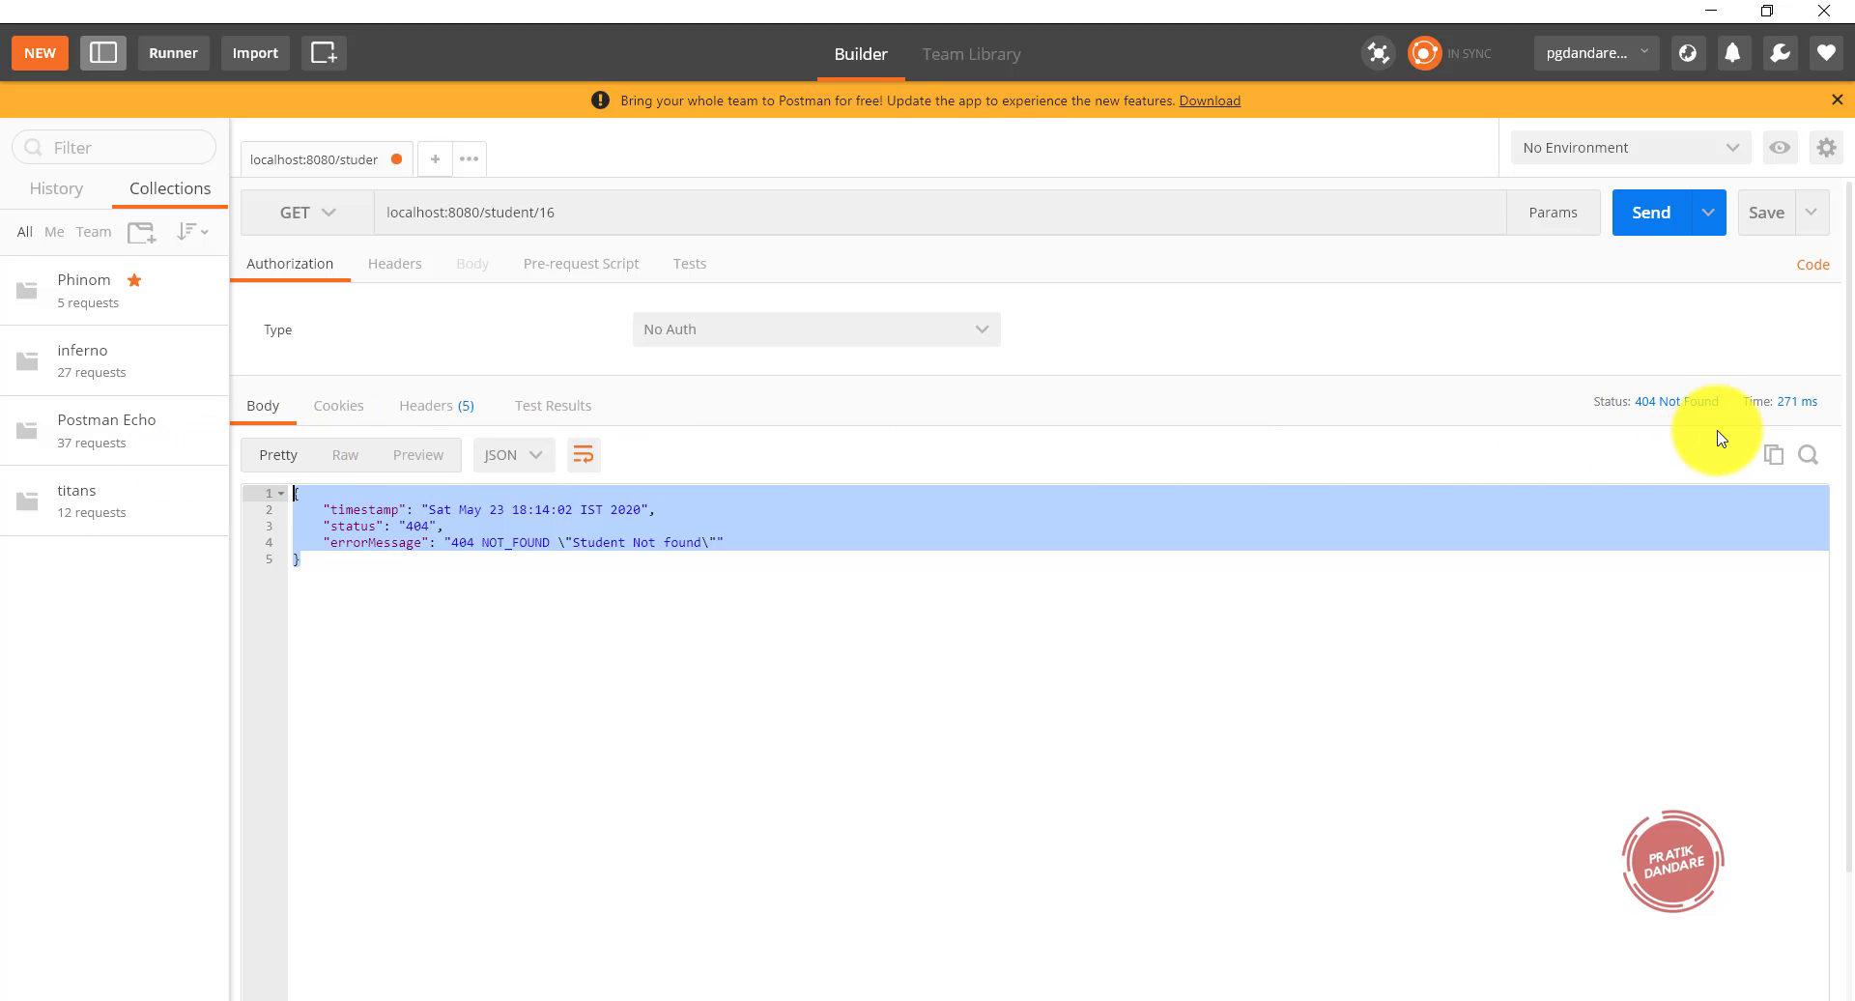
mouse_move(1033, 753)
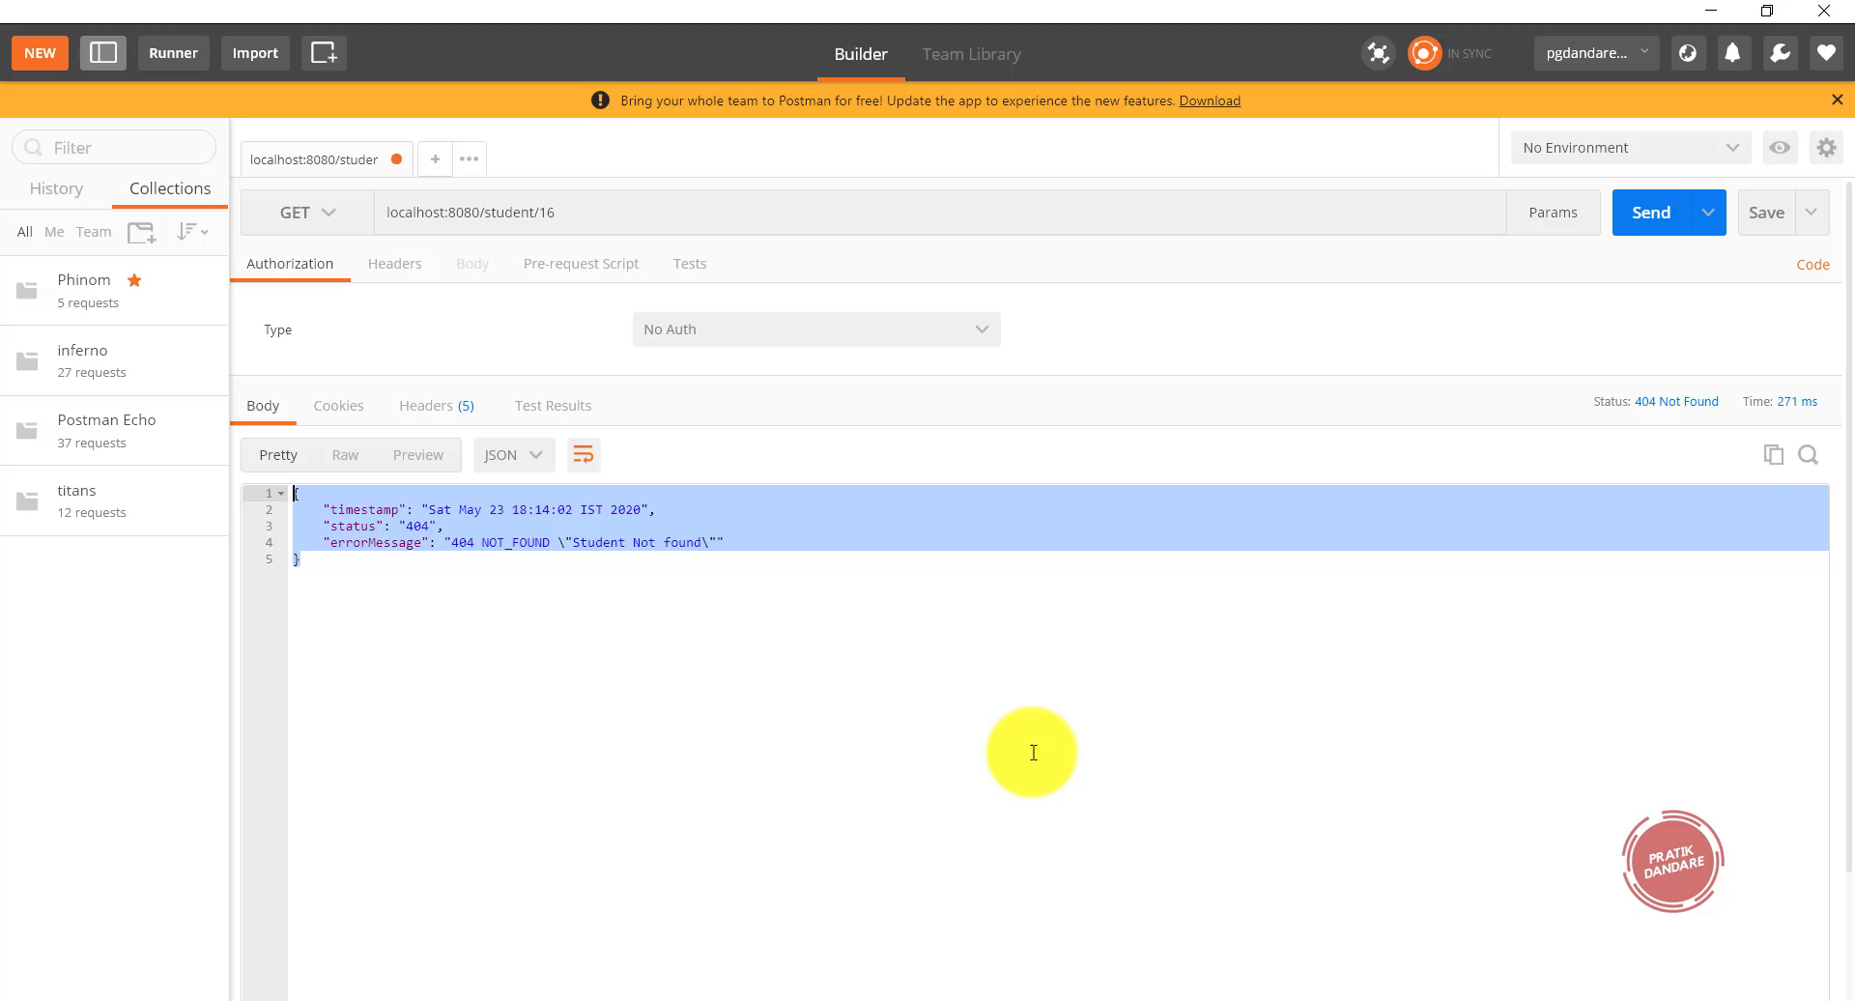
left_click(557, 212)
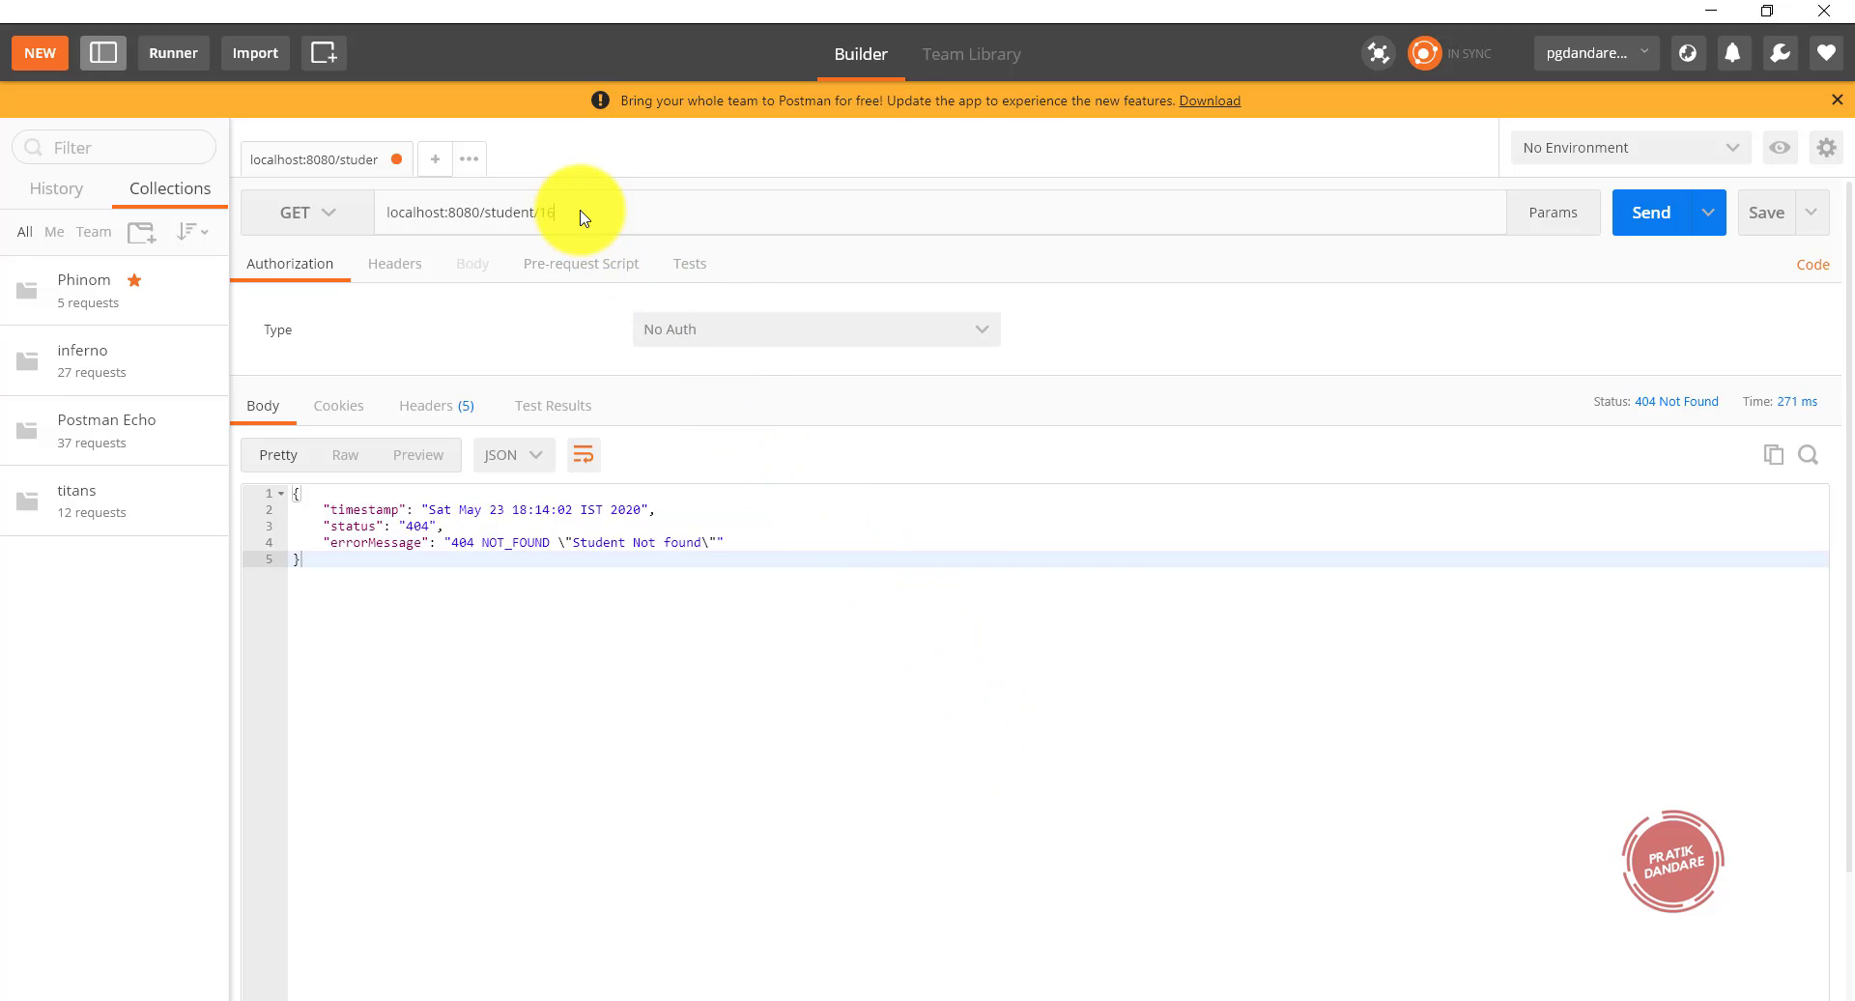
- Change the request to /student/2 and send it, getting 200 OK with student details
key("Backspace")
type("2")
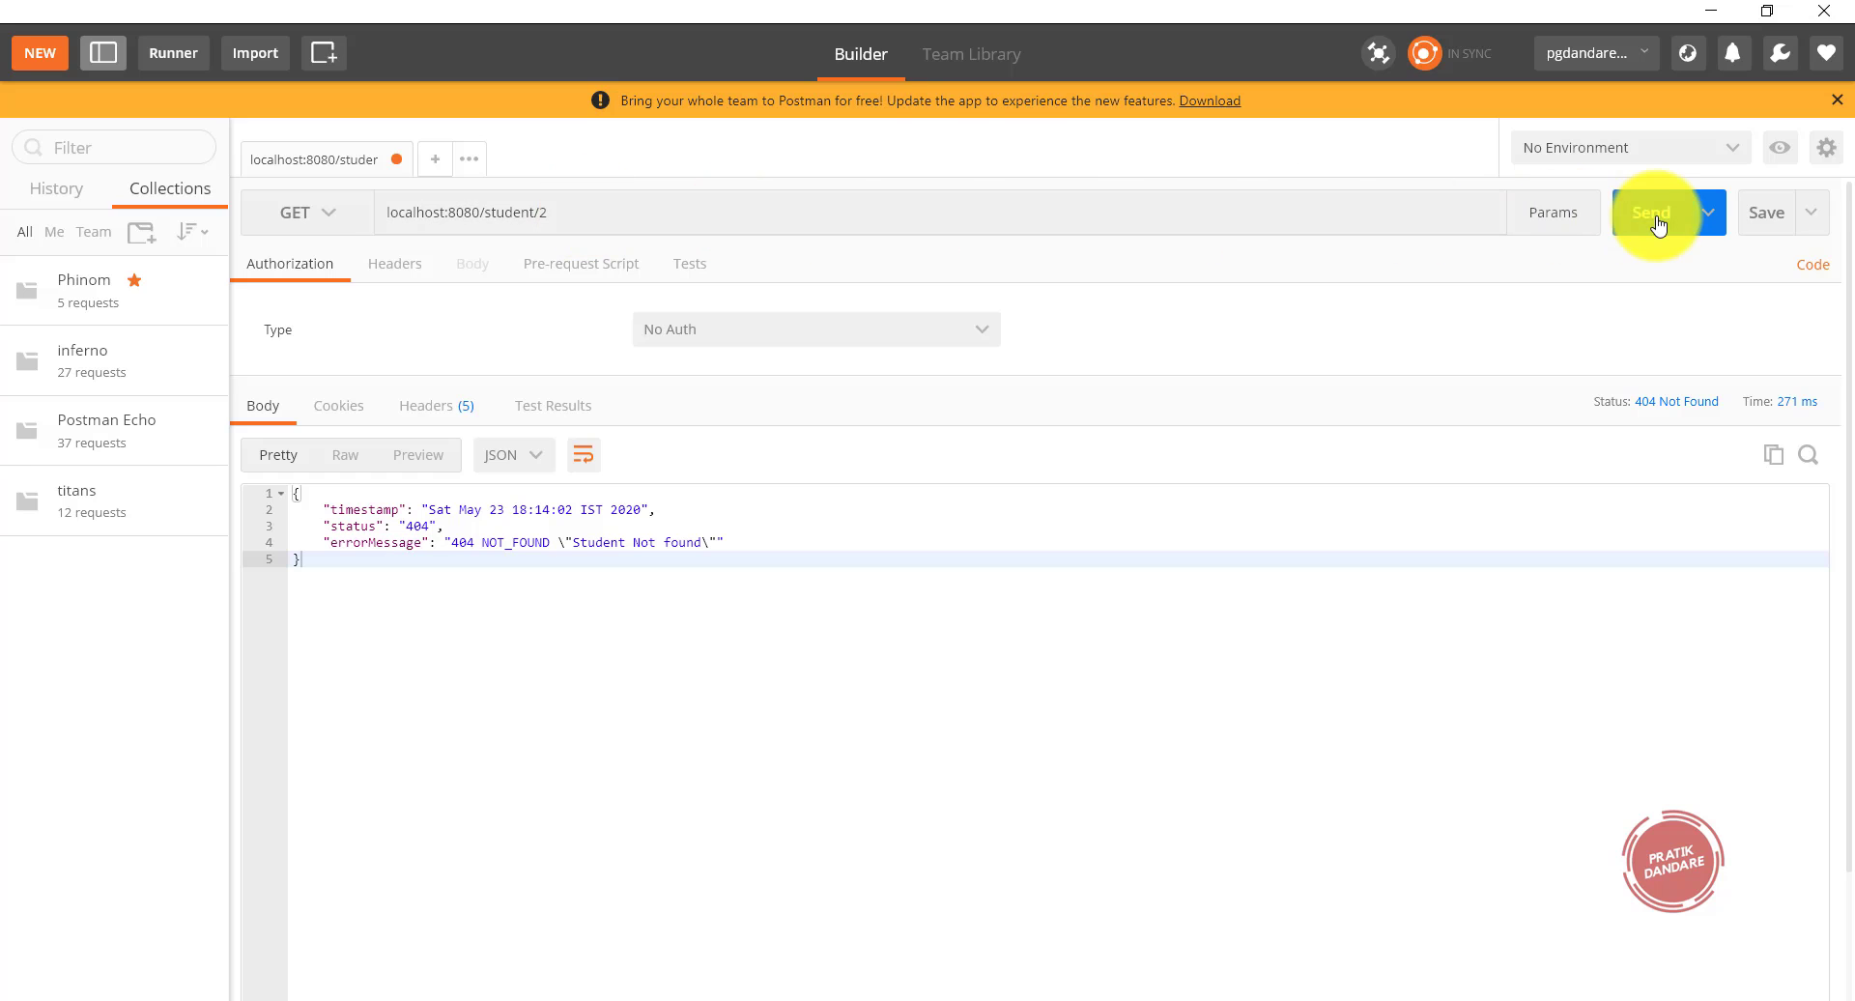
left_click(1651, 212)
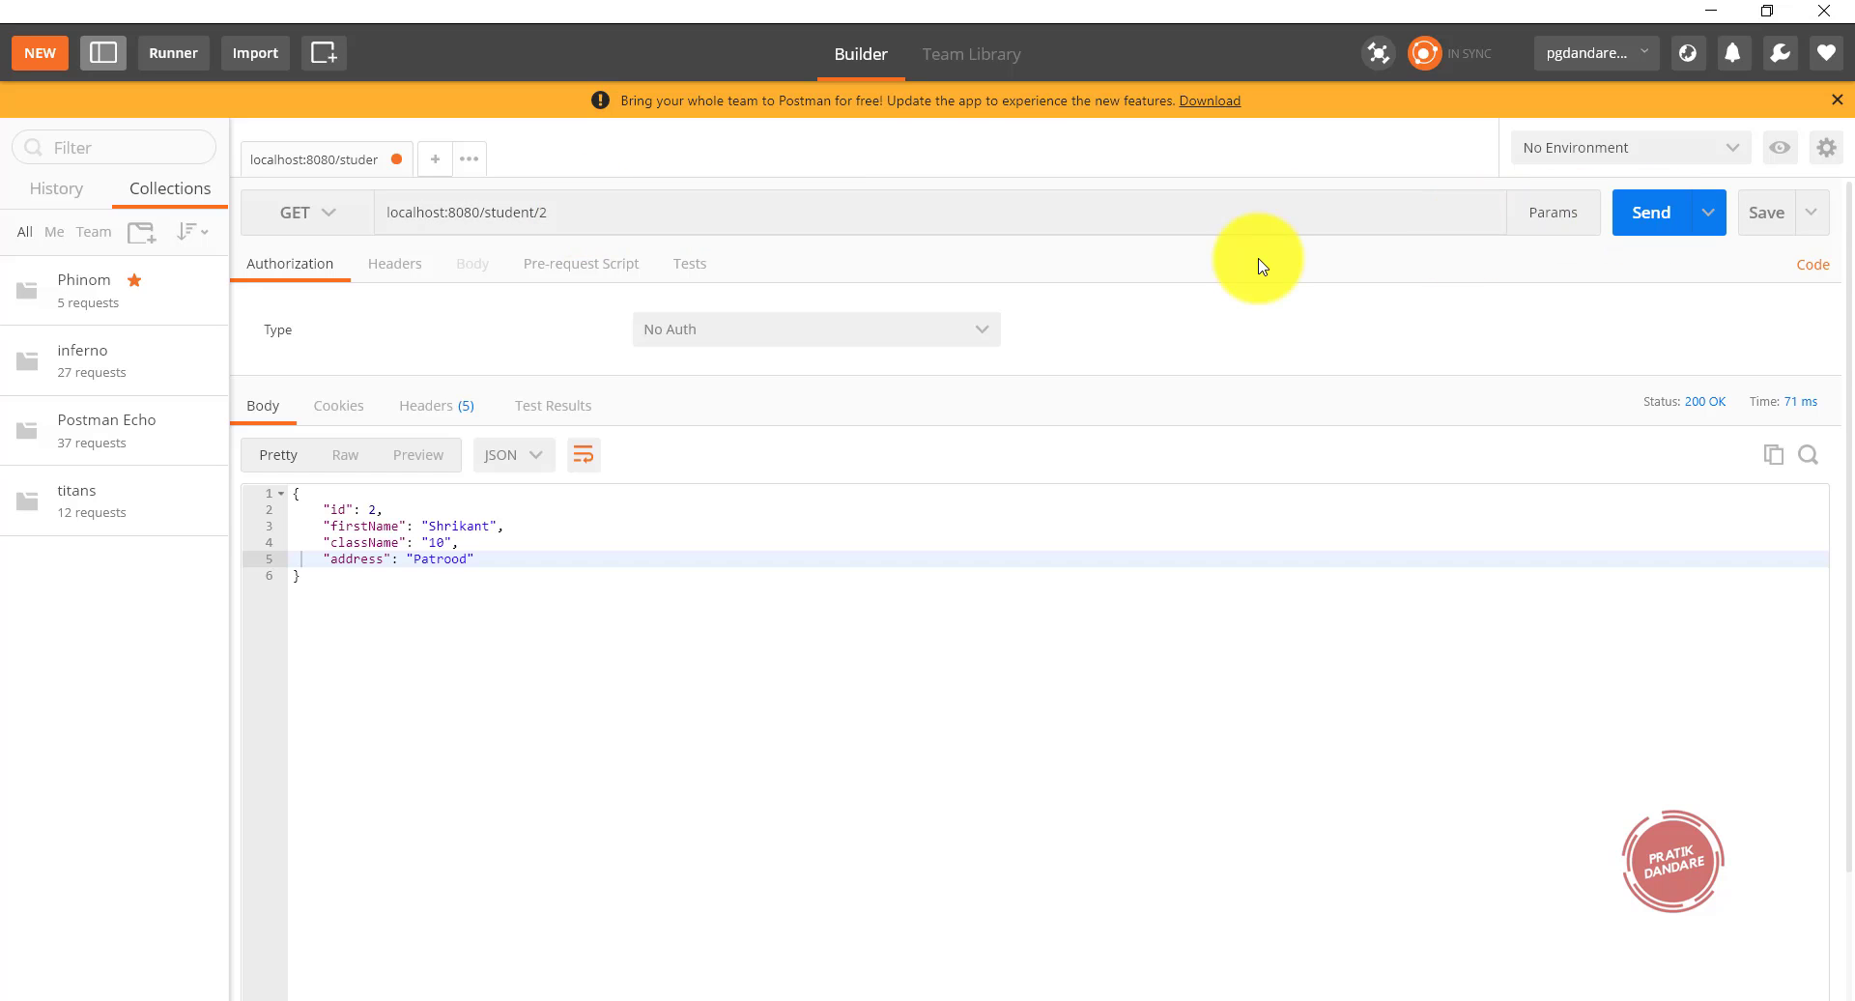
mouse_move(1465, 980)
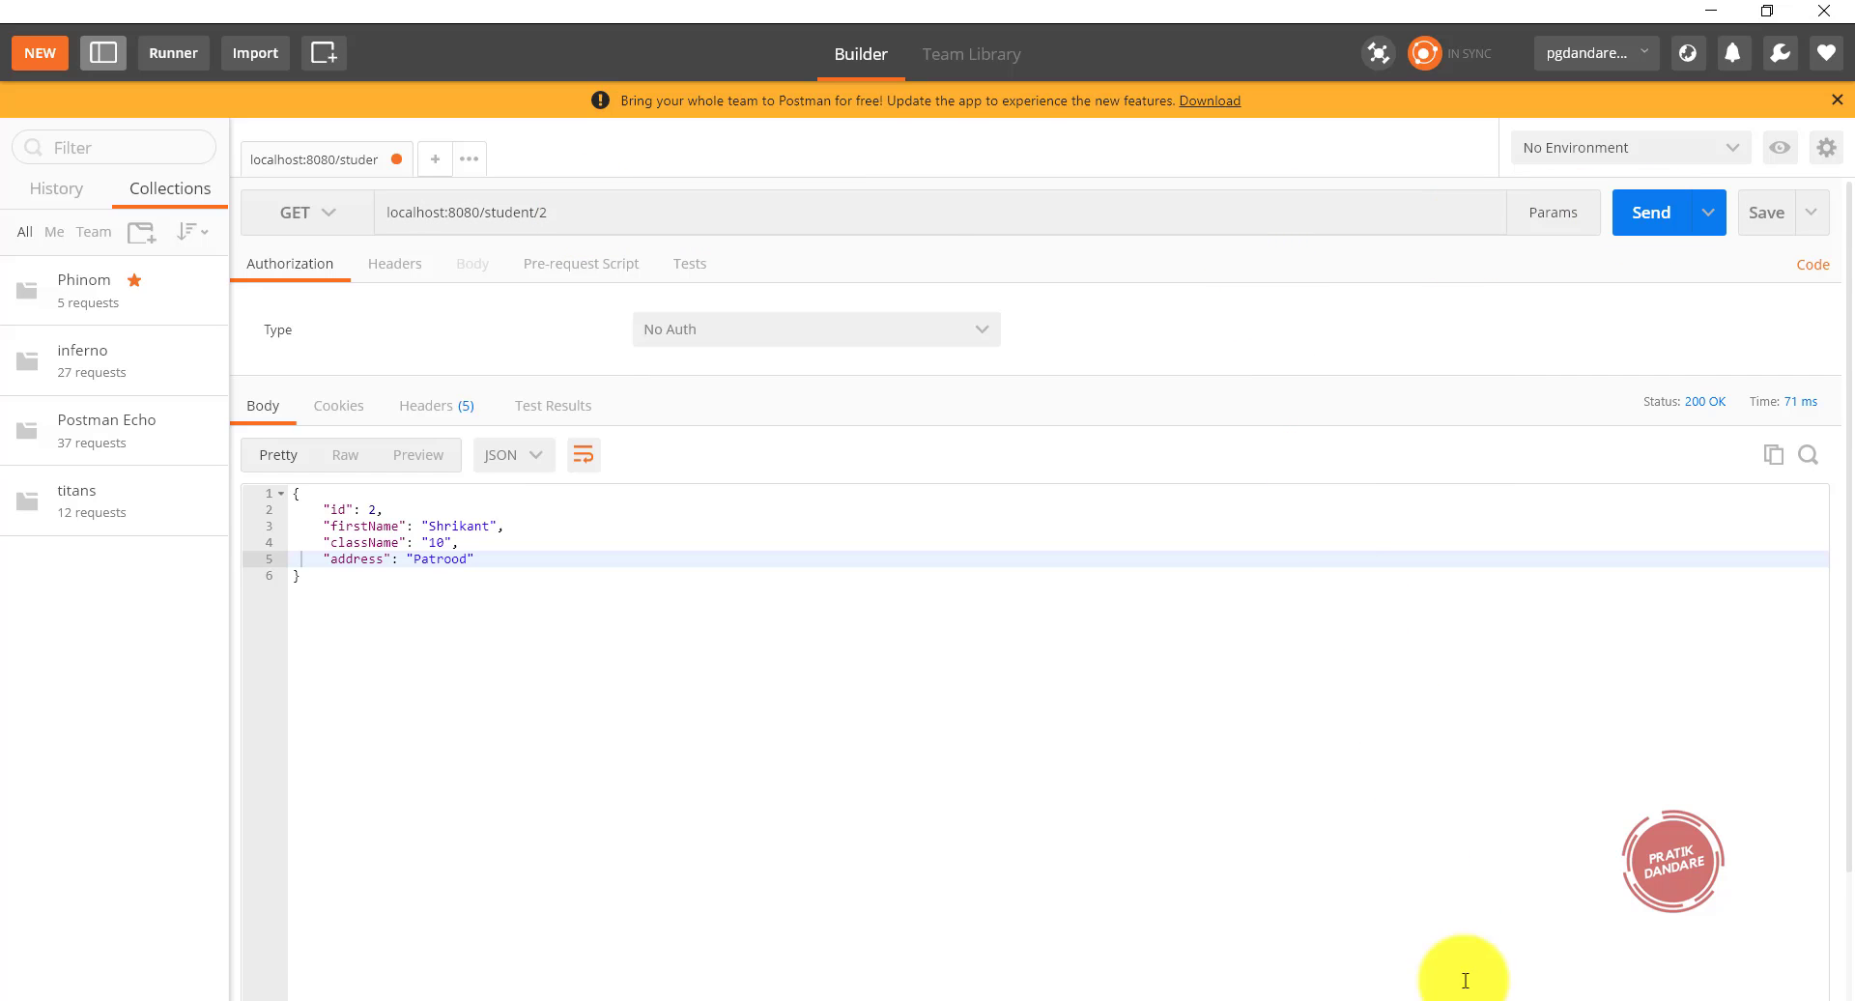